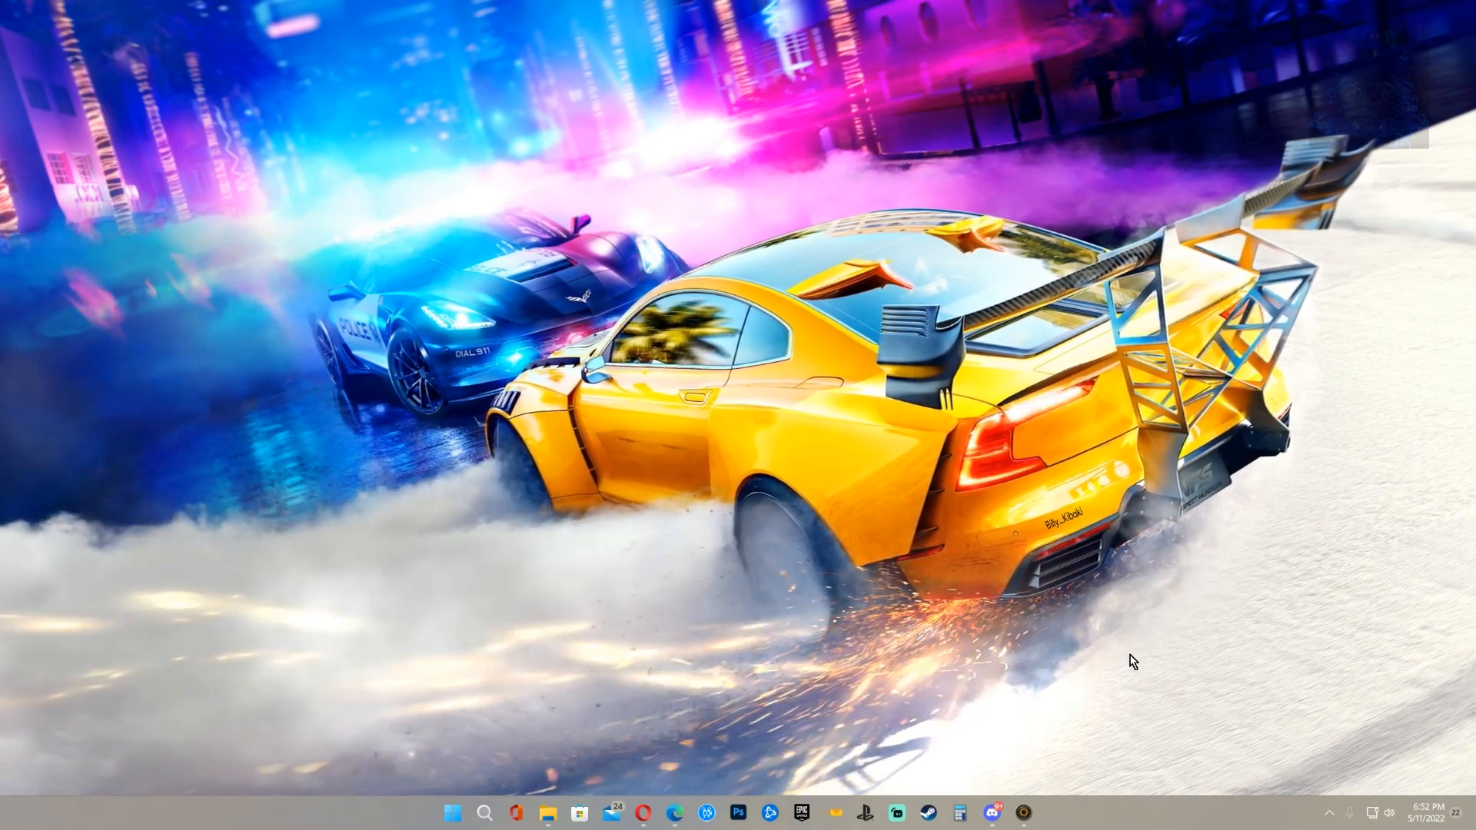
mouse_move(1046, 776)
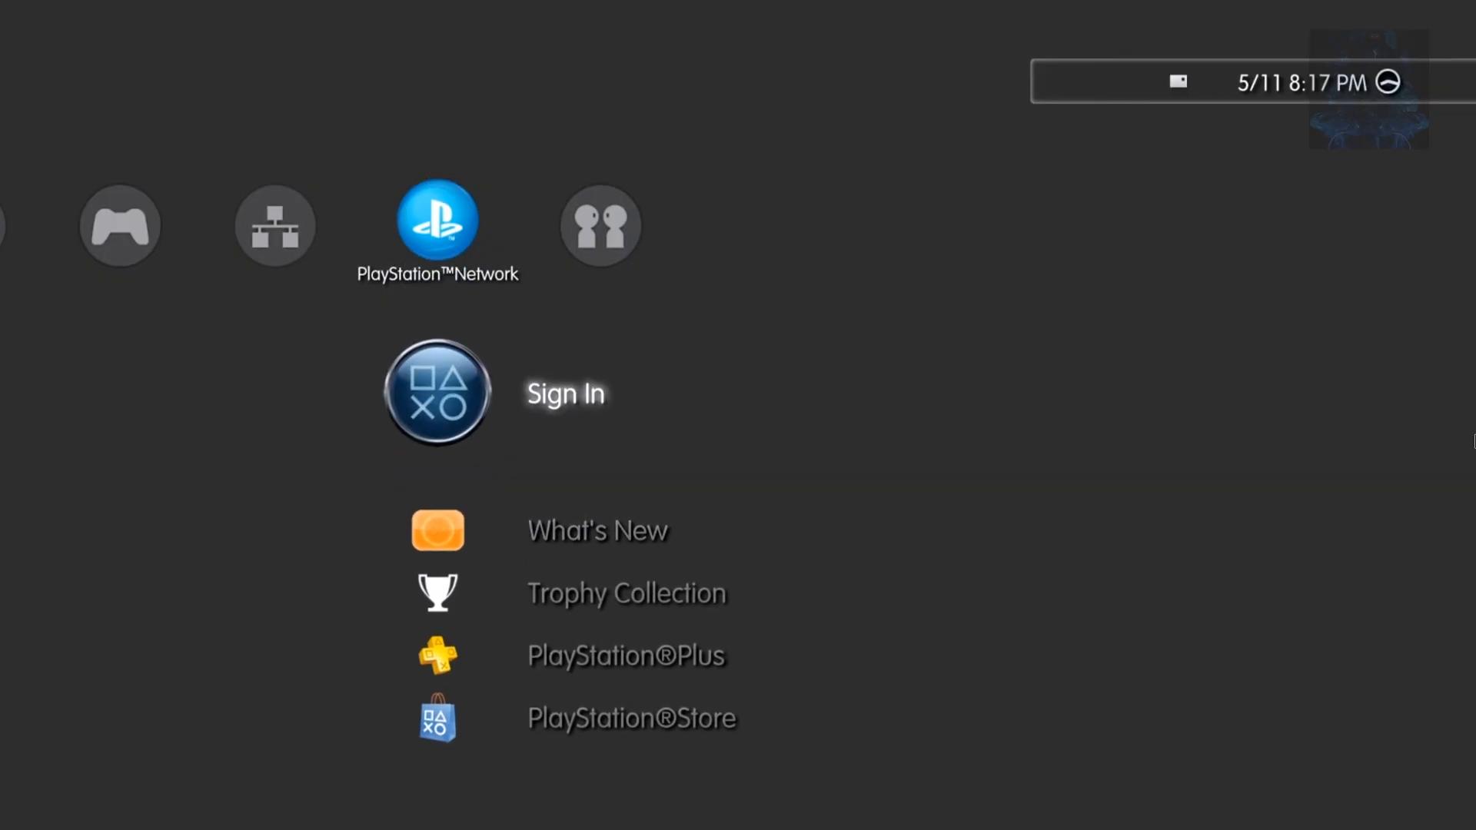
Check System Information shows firmware 4.88, then return to the Game column's Enable HEN
left_click(437, 394)
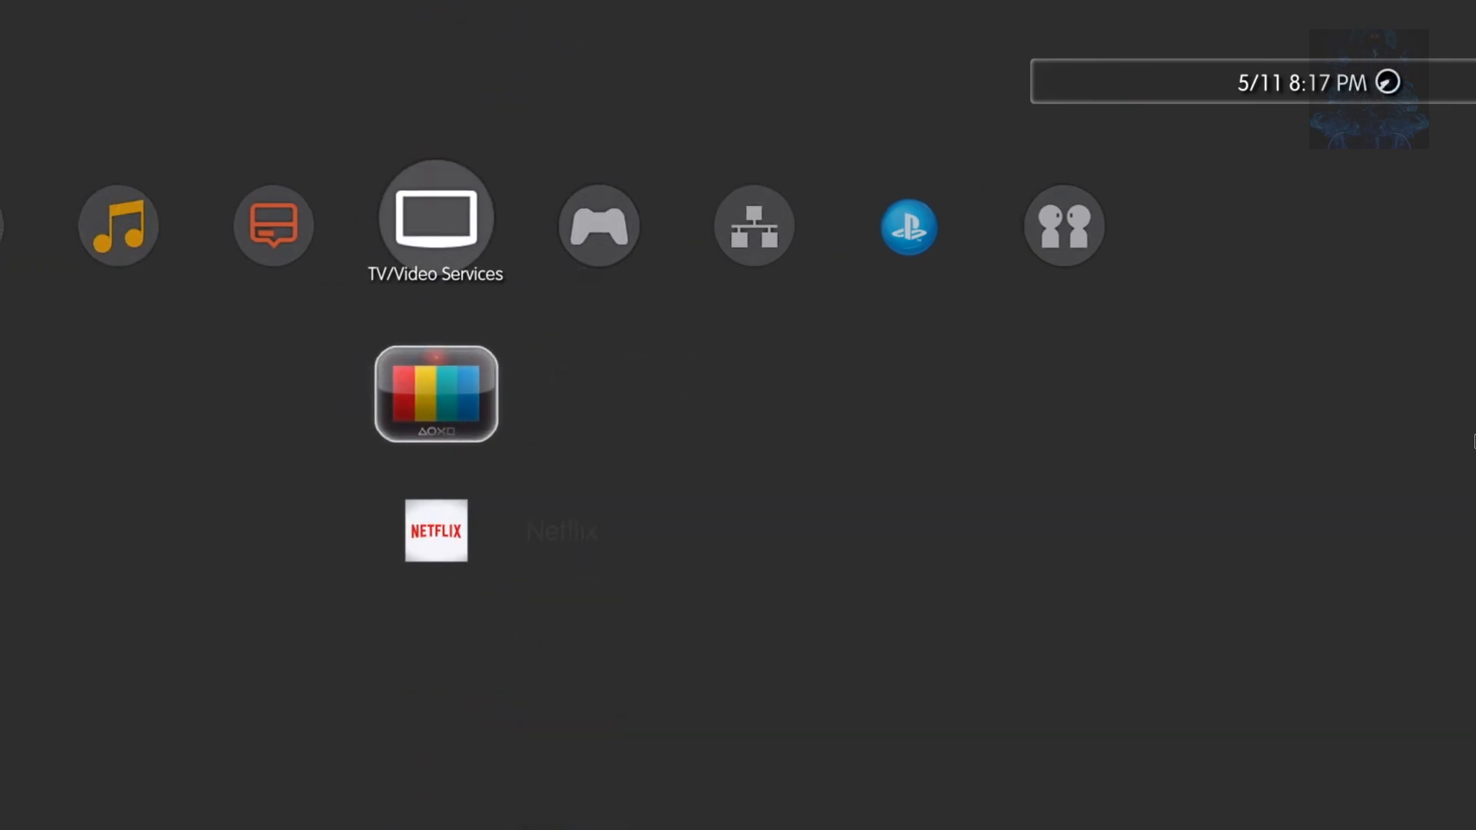
scroll("left", 3)
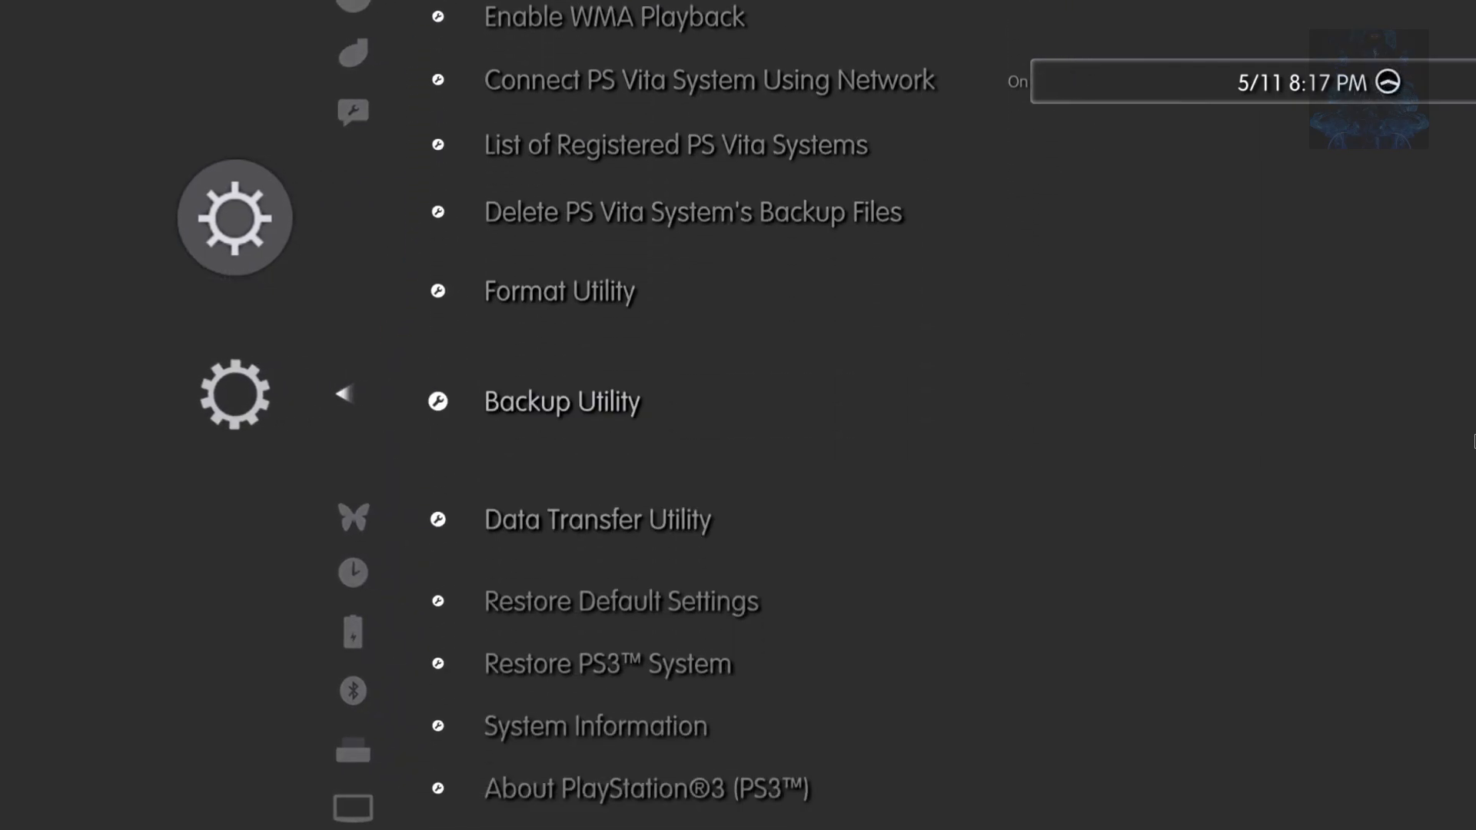
left_click(587, 726)
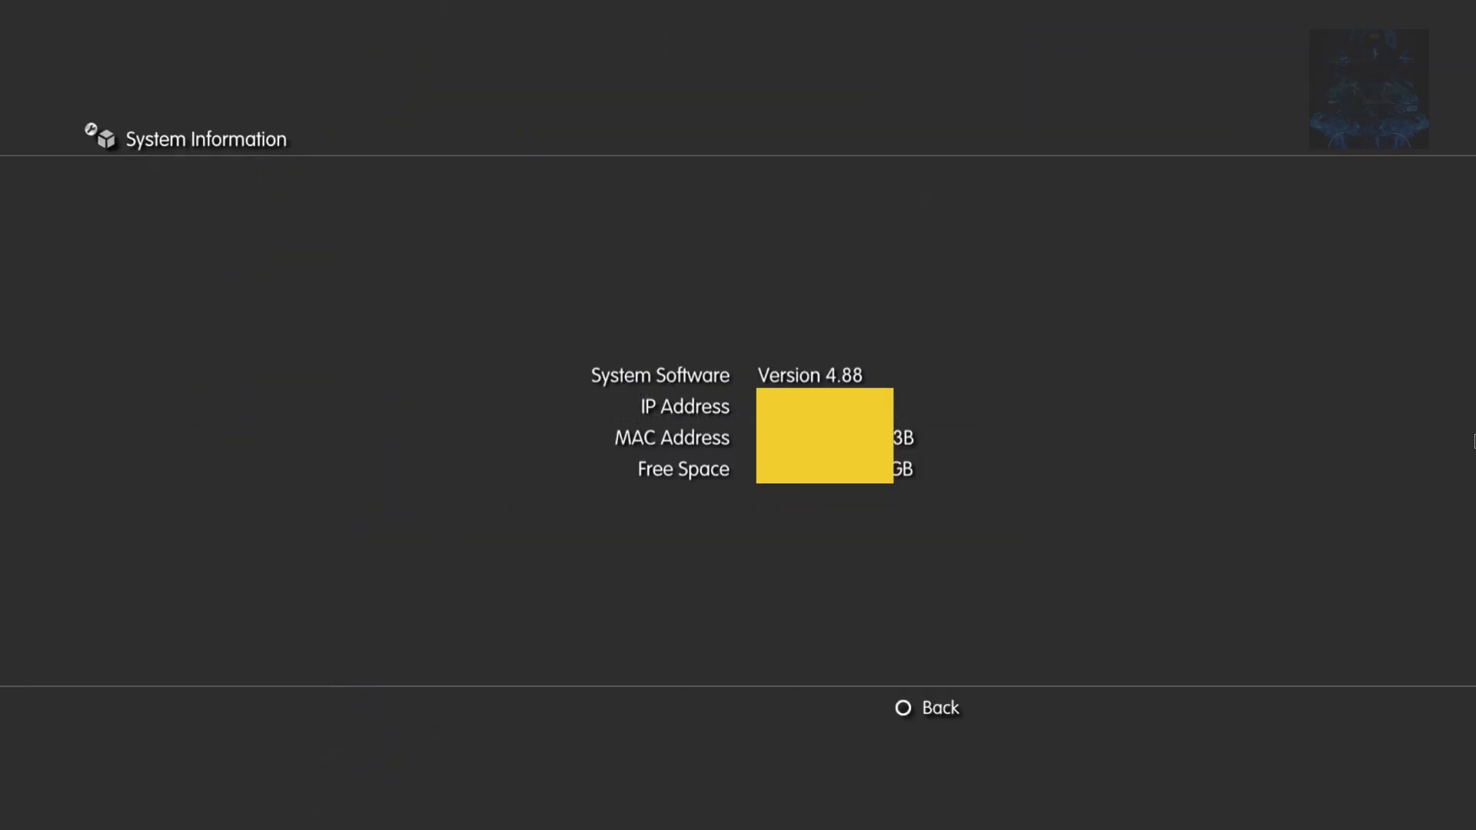
left_click(903, 708)
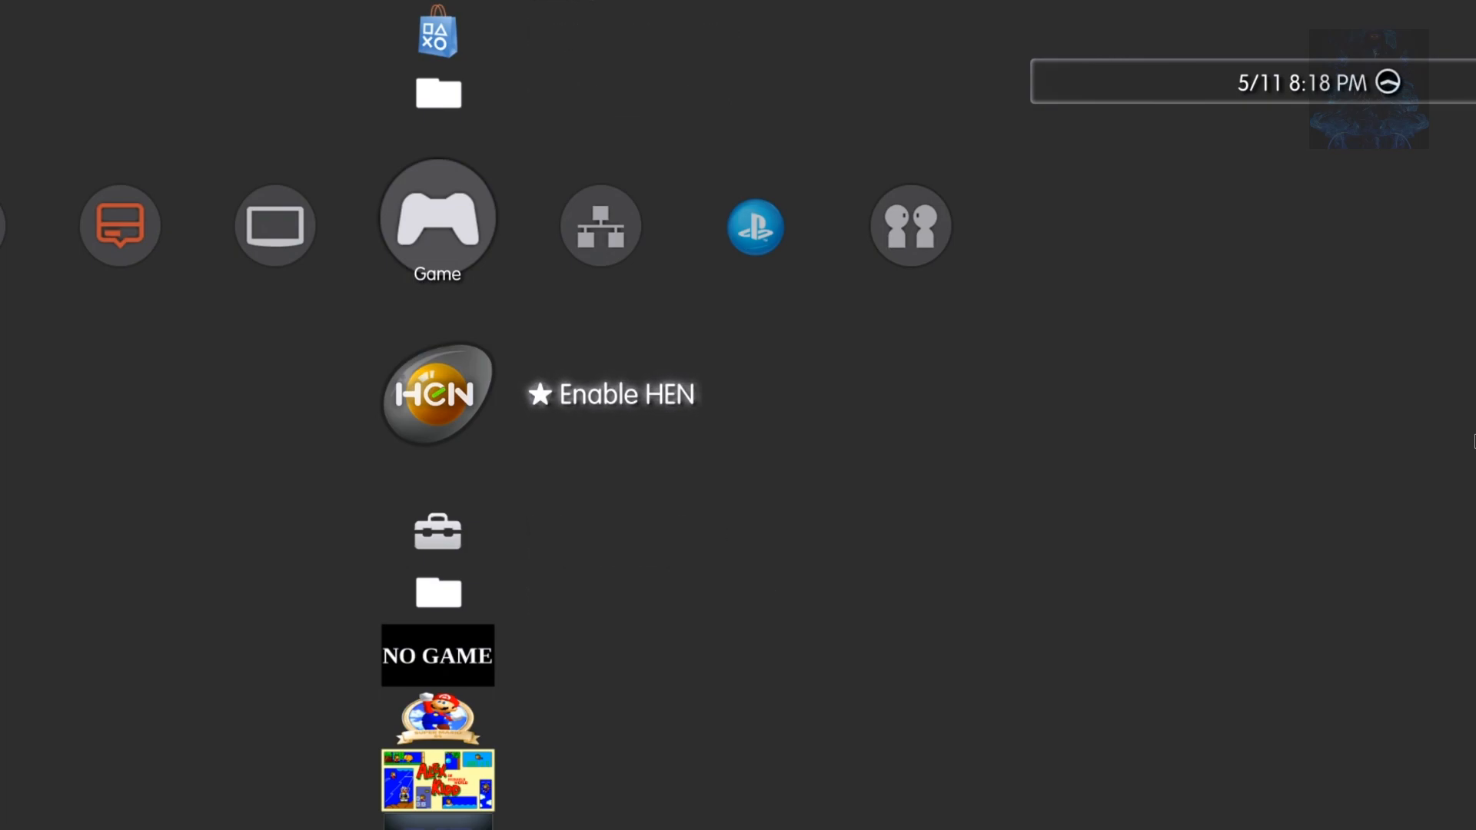
Scroll down the Game column to the multiMAN entry
scroll("down", 3)
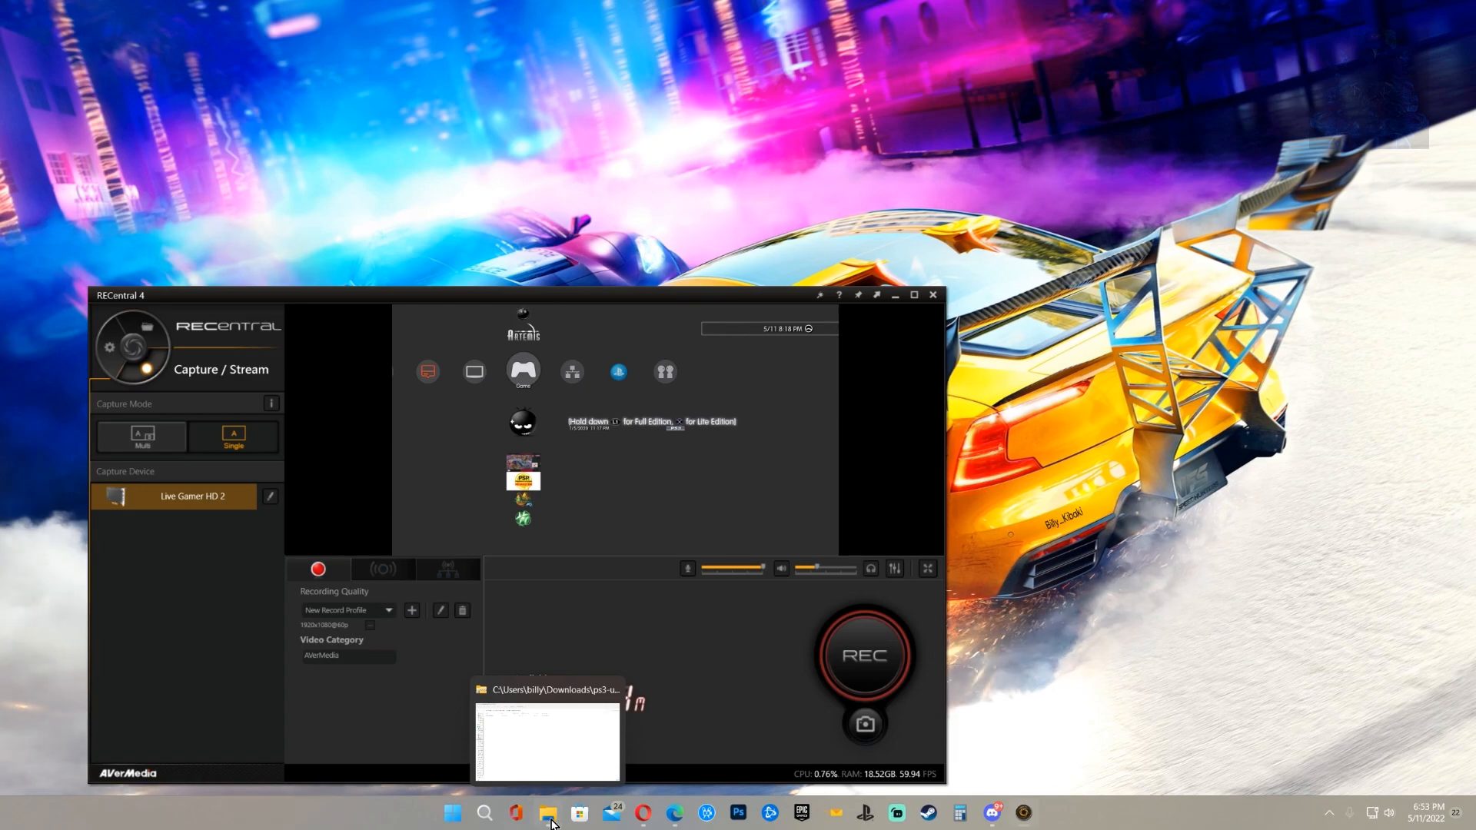
Copy ps3-updatelist.txt from the downloaded 4.89 update list zip
left_click(894, 295)
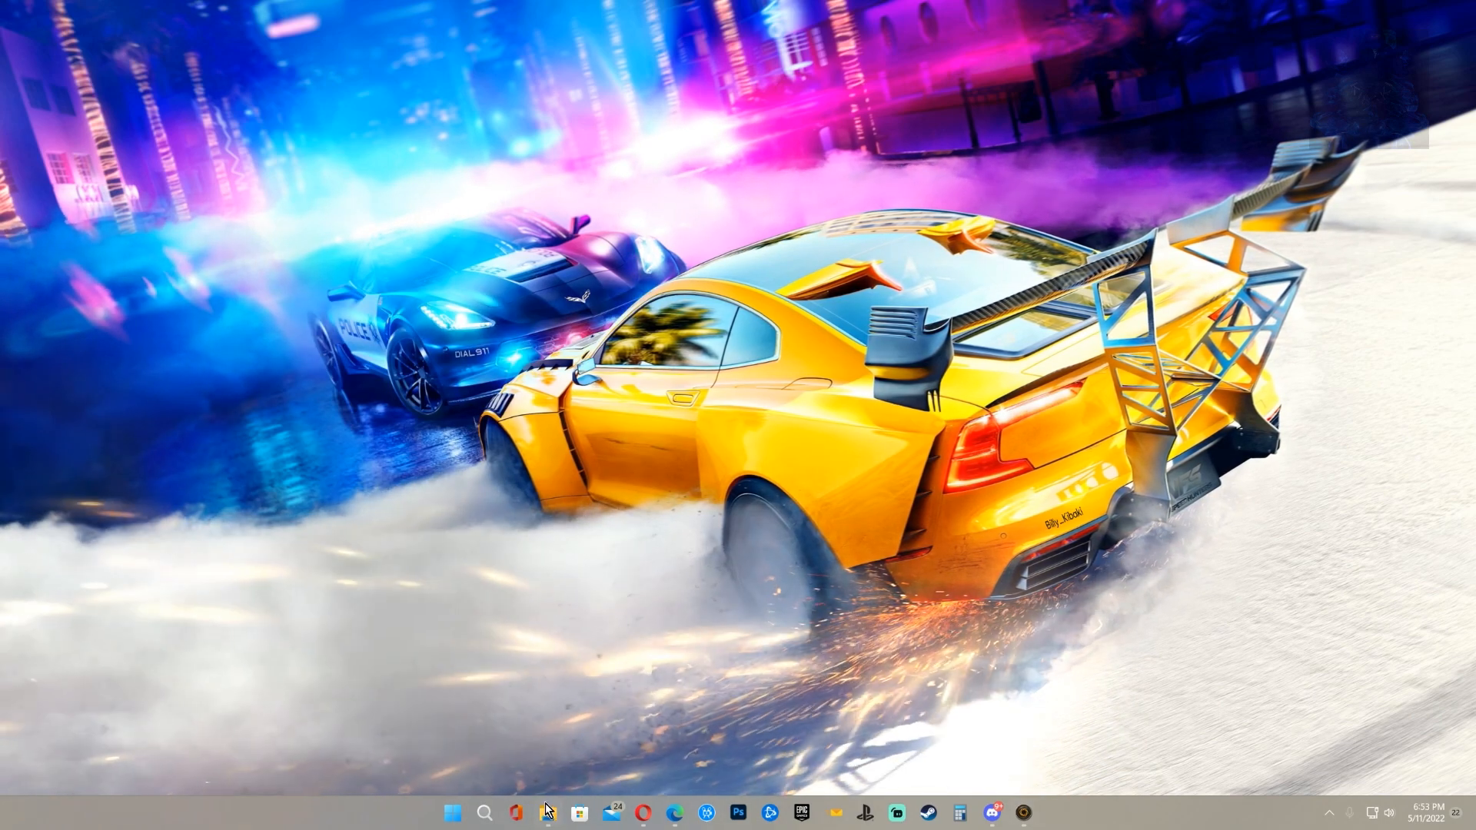
left_click(546, 814)
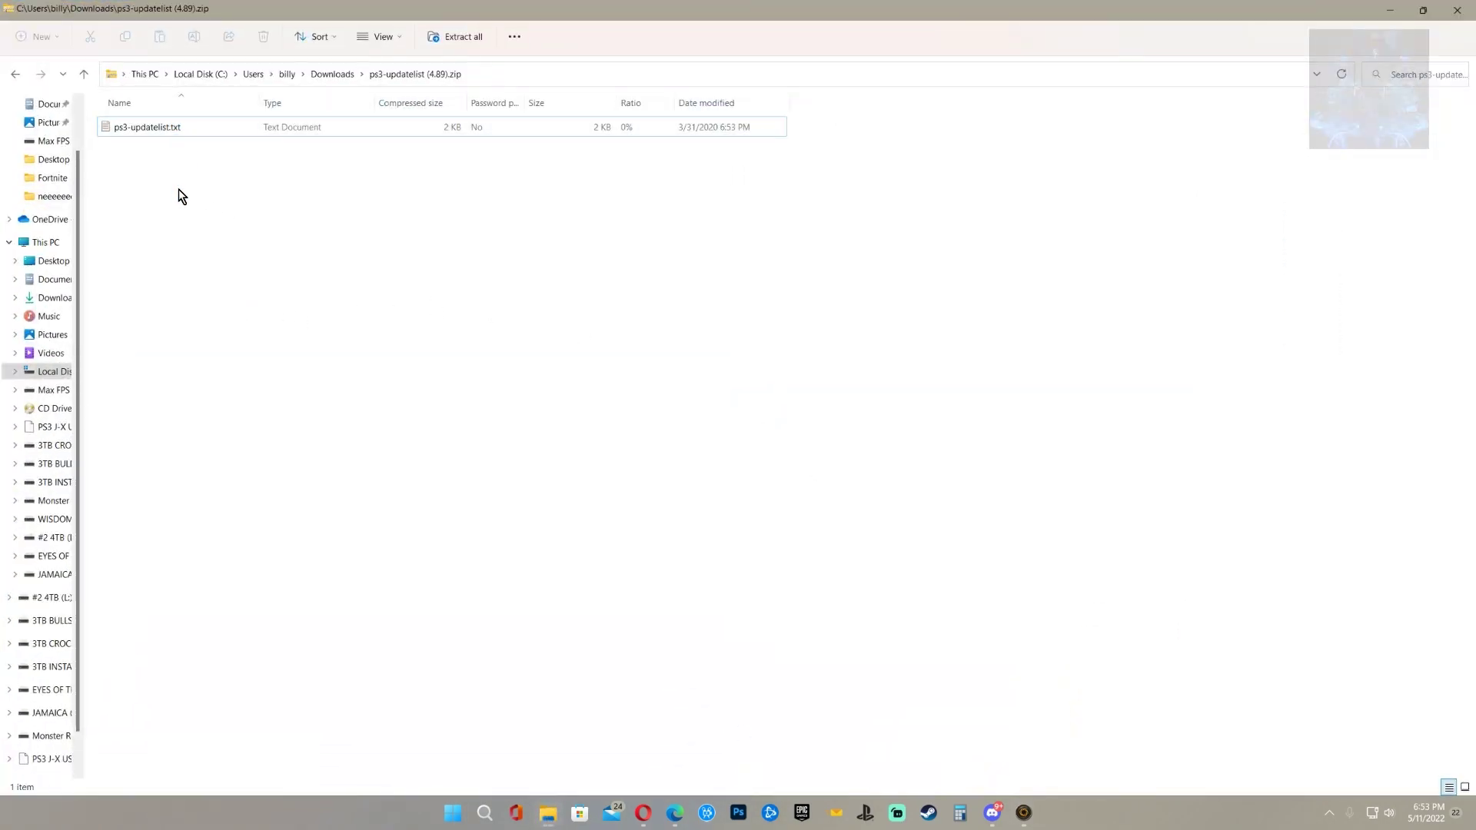
left_click(146, 127)
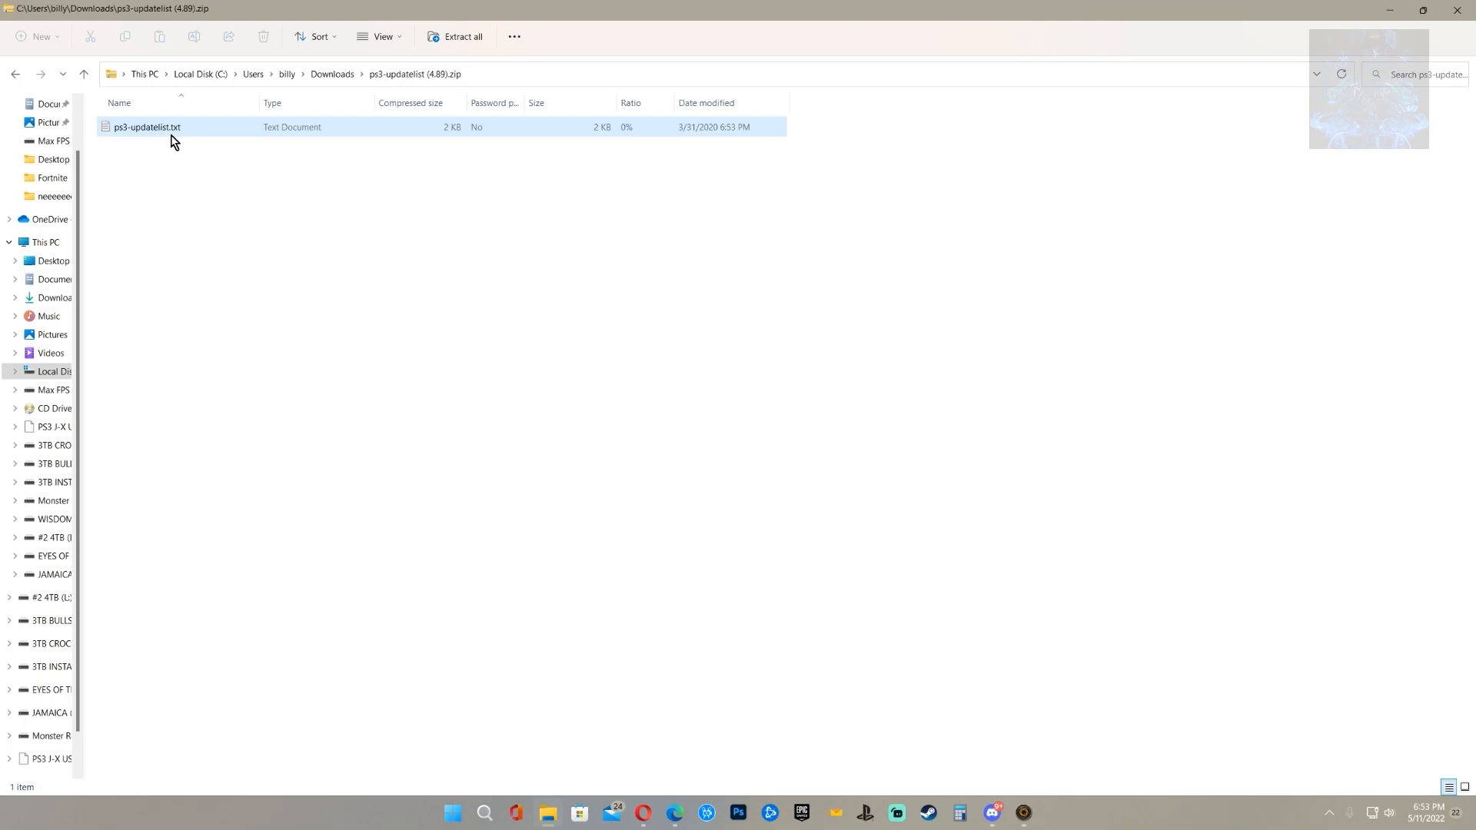
right_click(150, 128)
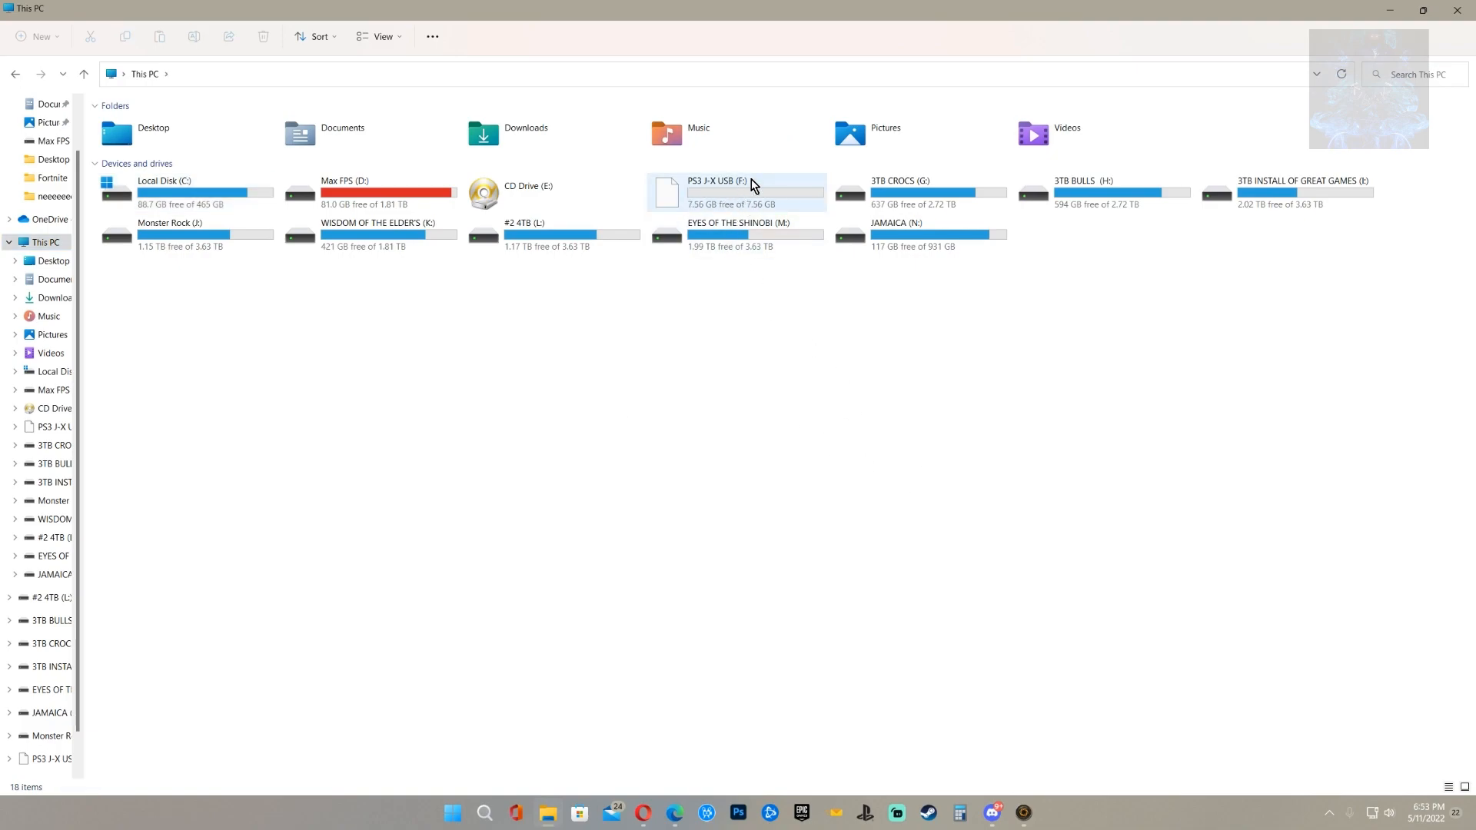
Open the PS3 J-X USB (F:) drive to paste the file
right_click(752, 186)
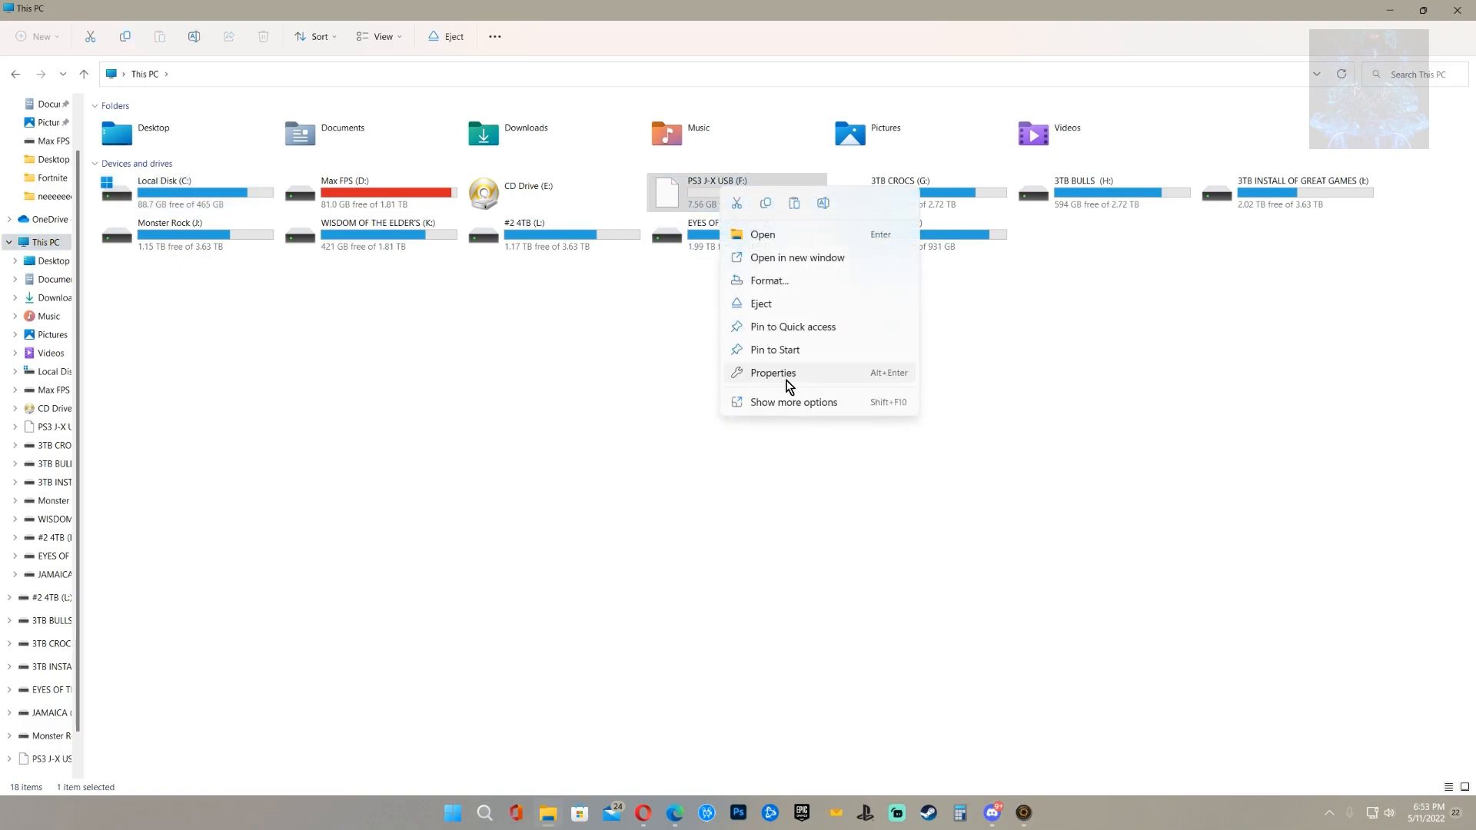
left_click(772, 373)
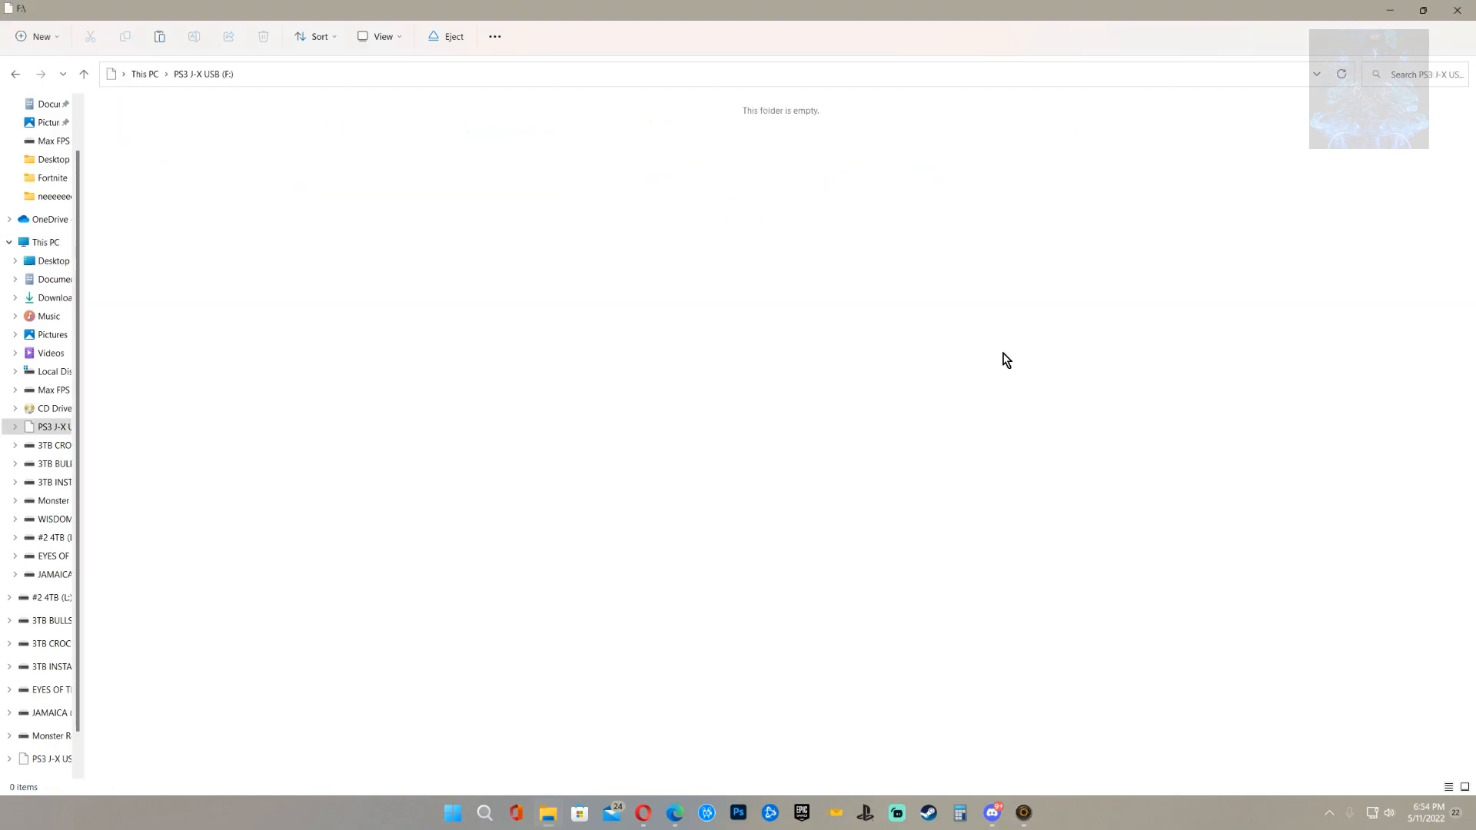
mouse_move(483, 343)
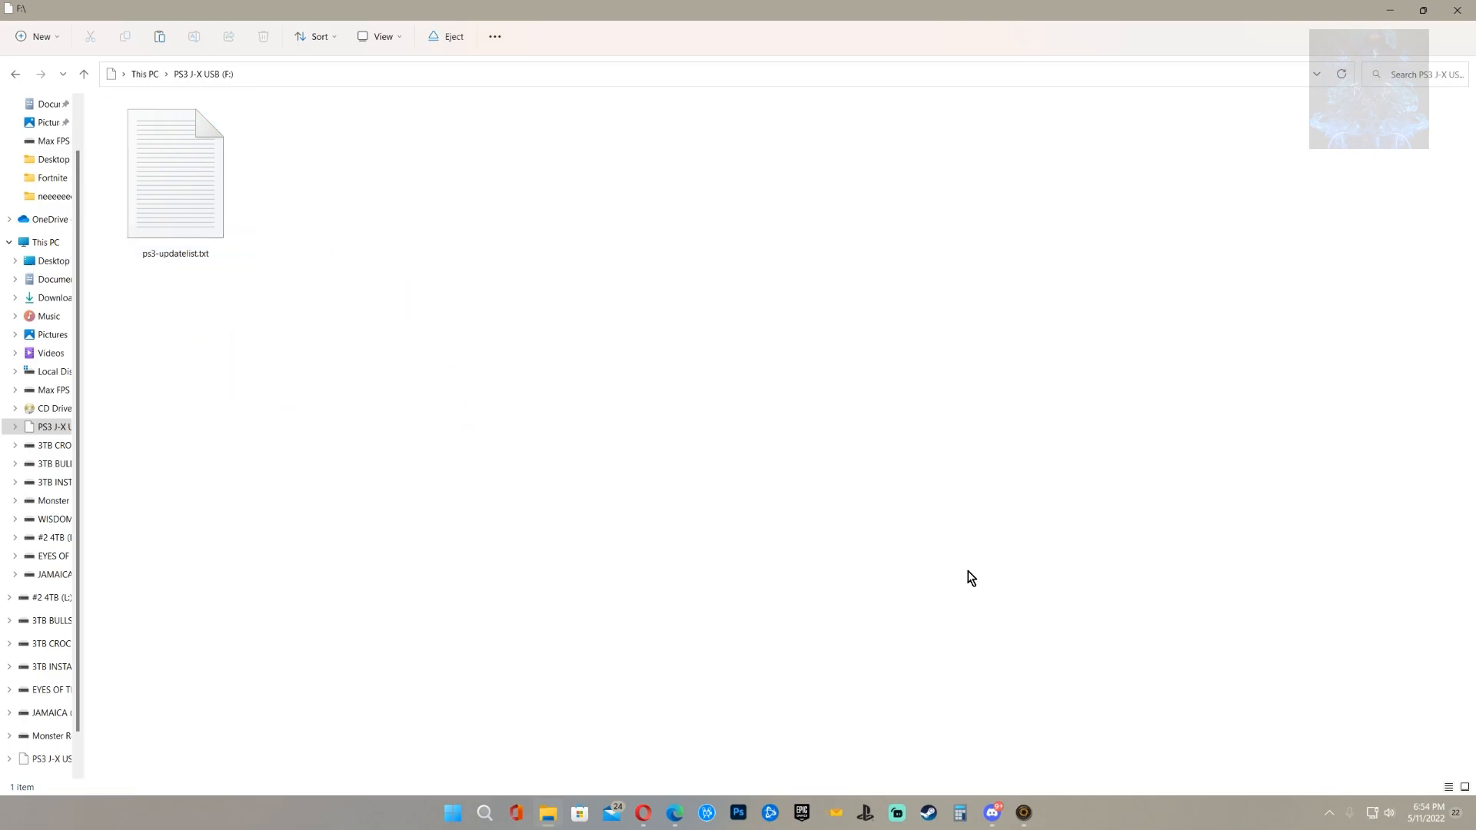
Eject the RW8021 PENDRIVE via Safely Remove Hardware in the system tray
left_click(1329, 813)
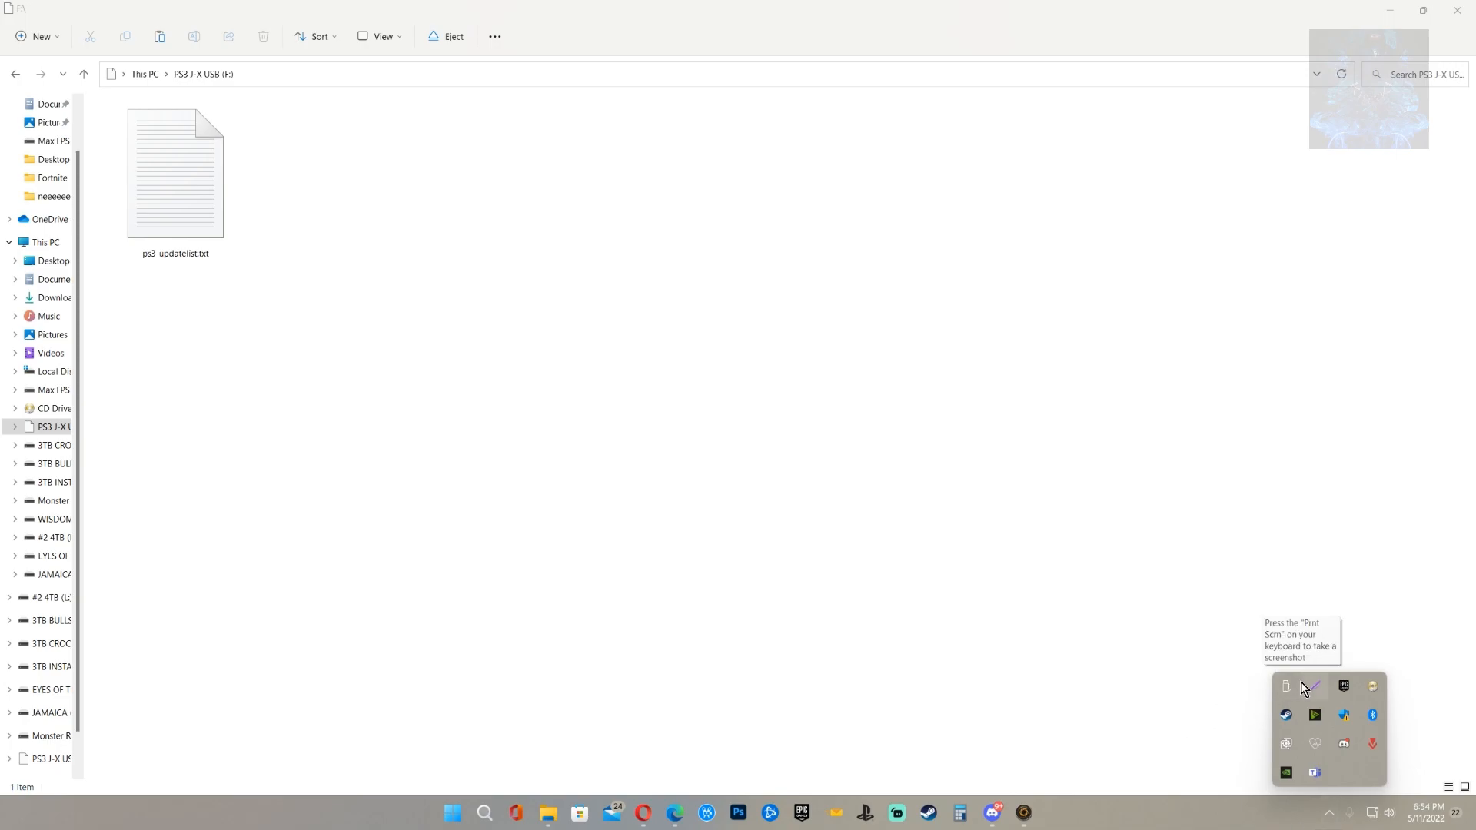
left_click(1285, 686)
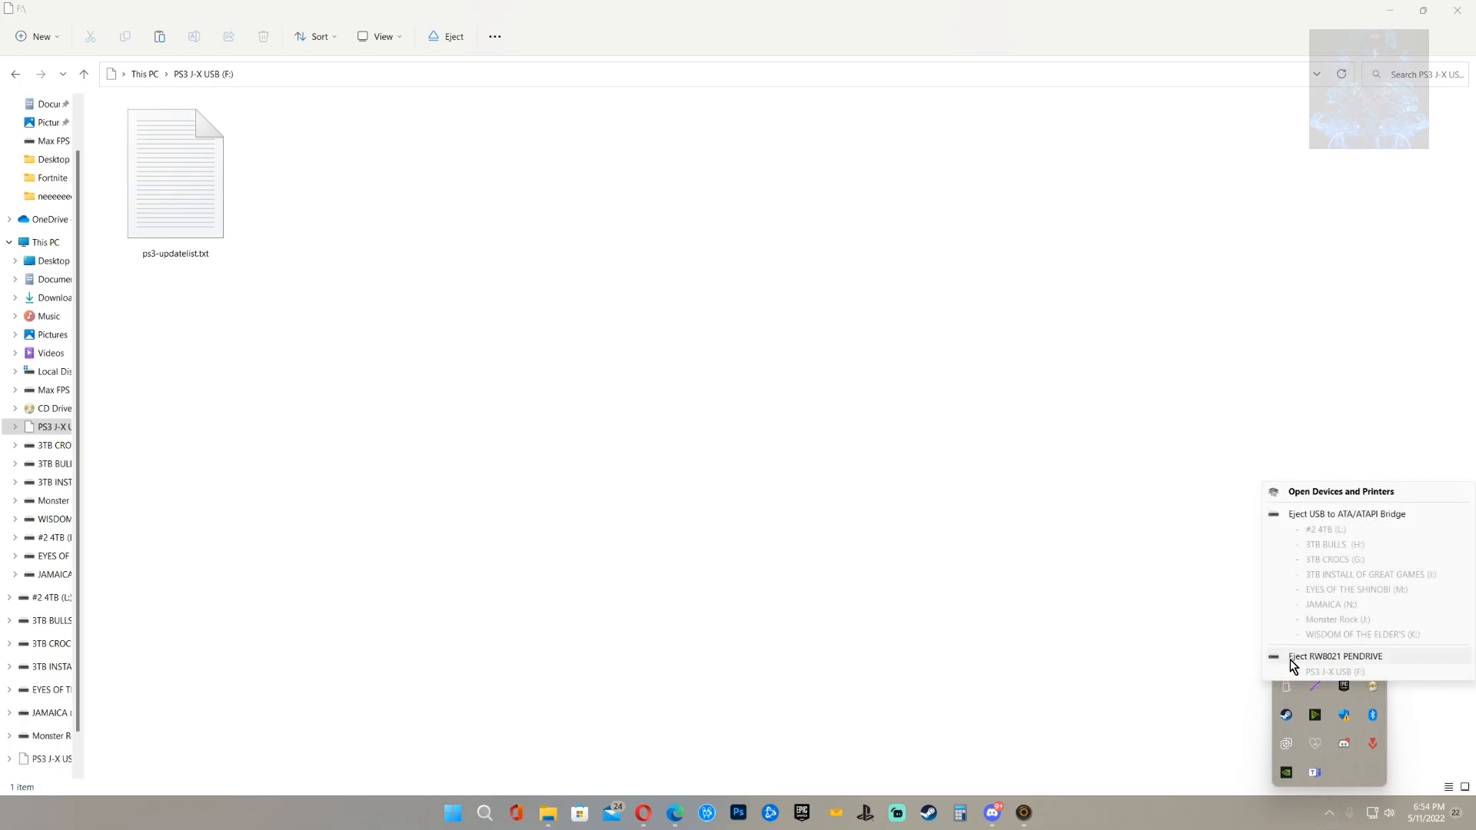
left_click(1335, 656)
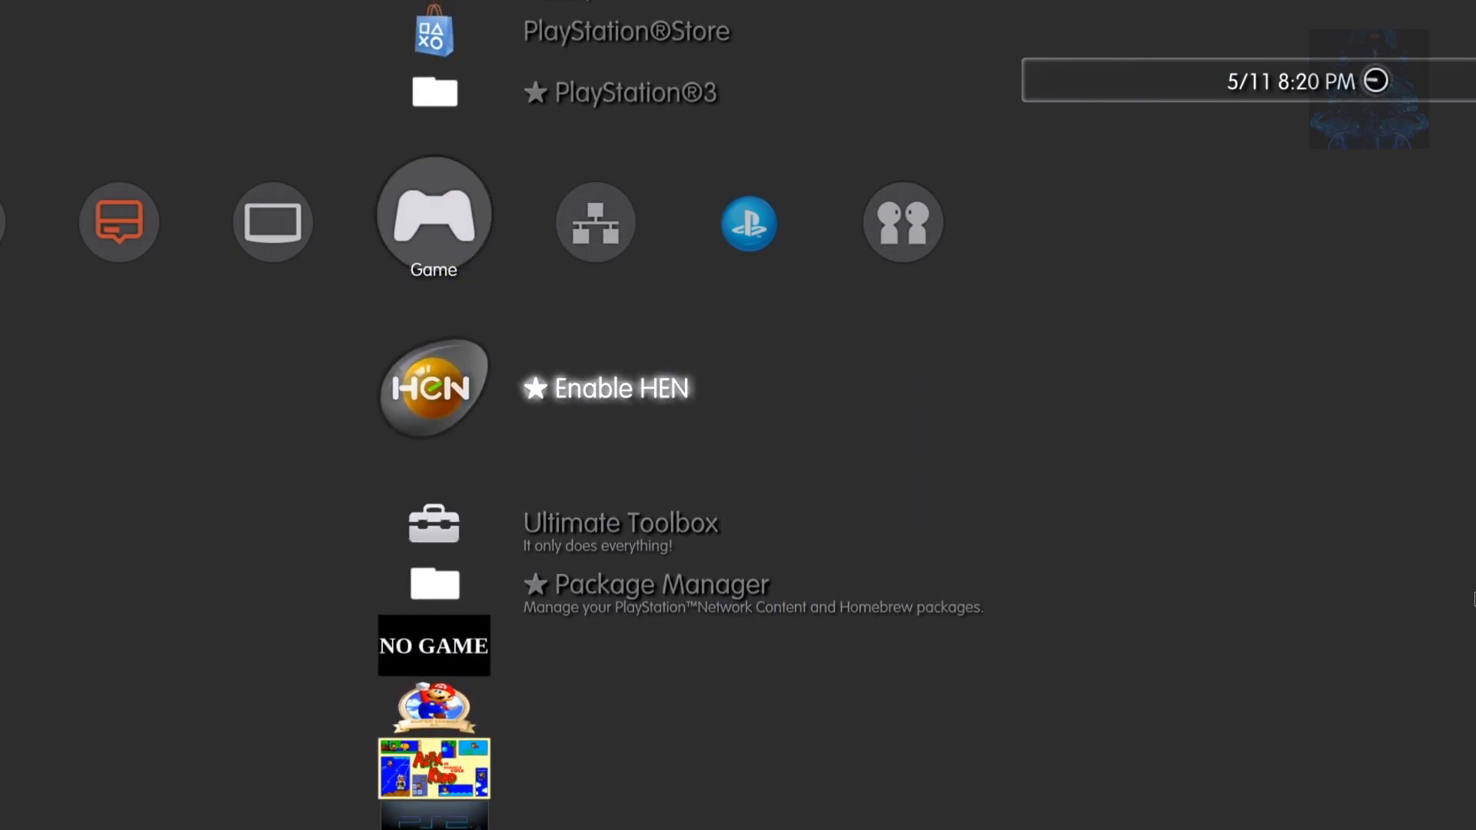
Run ★ Enable HEN for PS3HEN 3.03, then scroll down and launch multiMAN
left_click(434, 389)
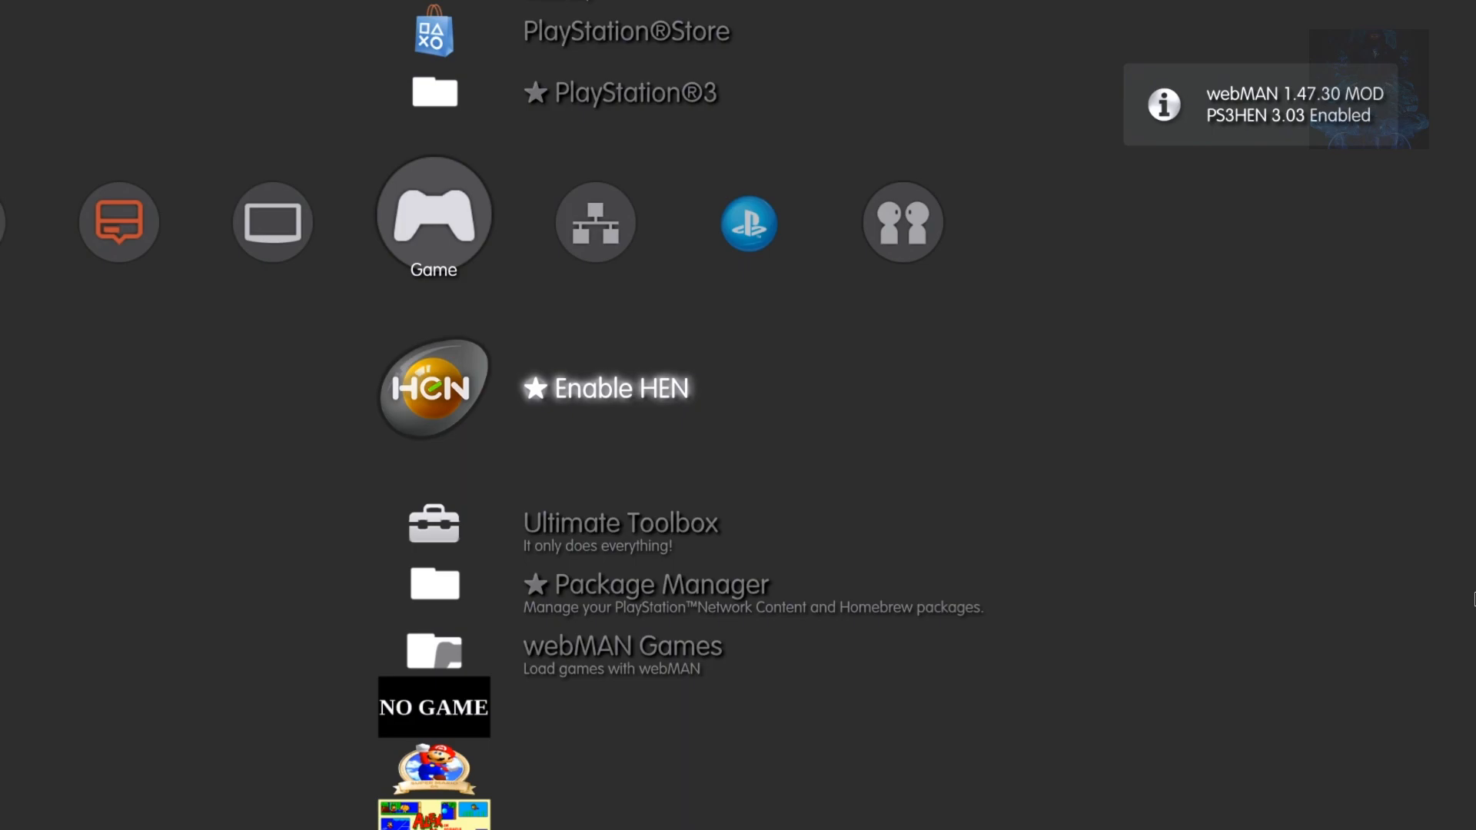
scroll("down", 3)
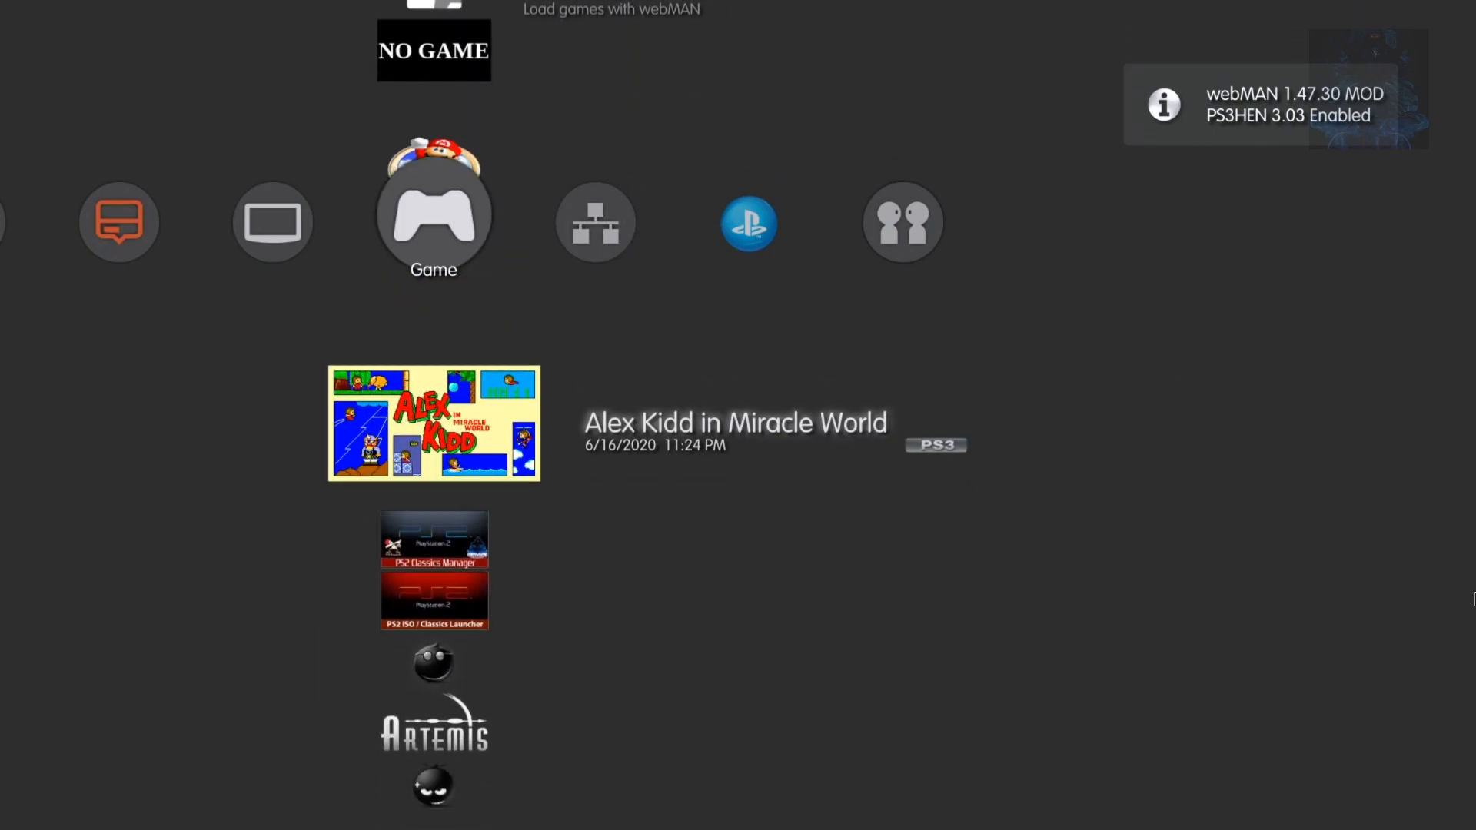
scroll("down", 3)
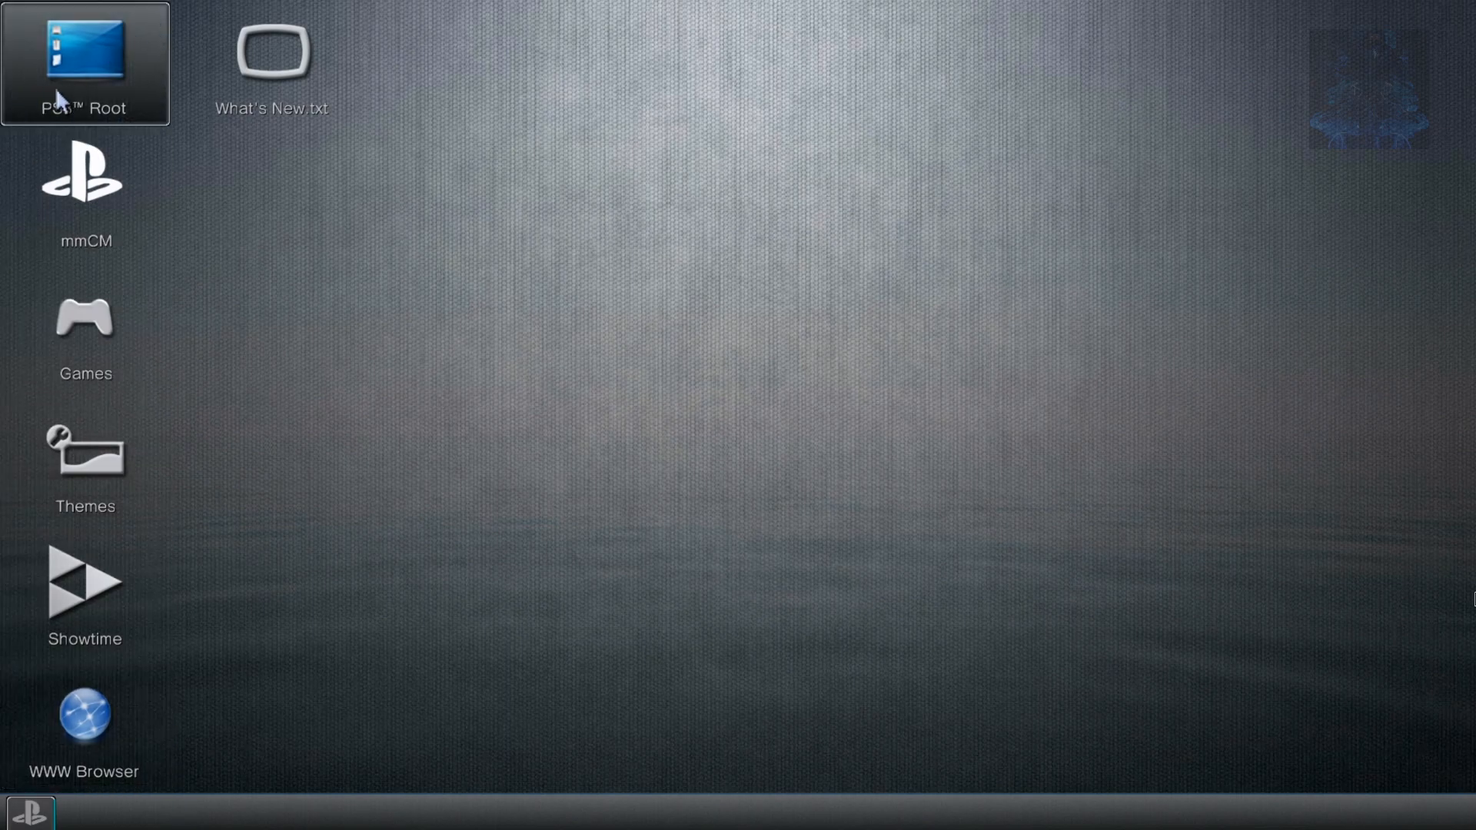
Open PS3 Root, enter dev_usb000, and open a second PS3 Root window
double_click(84, 54)
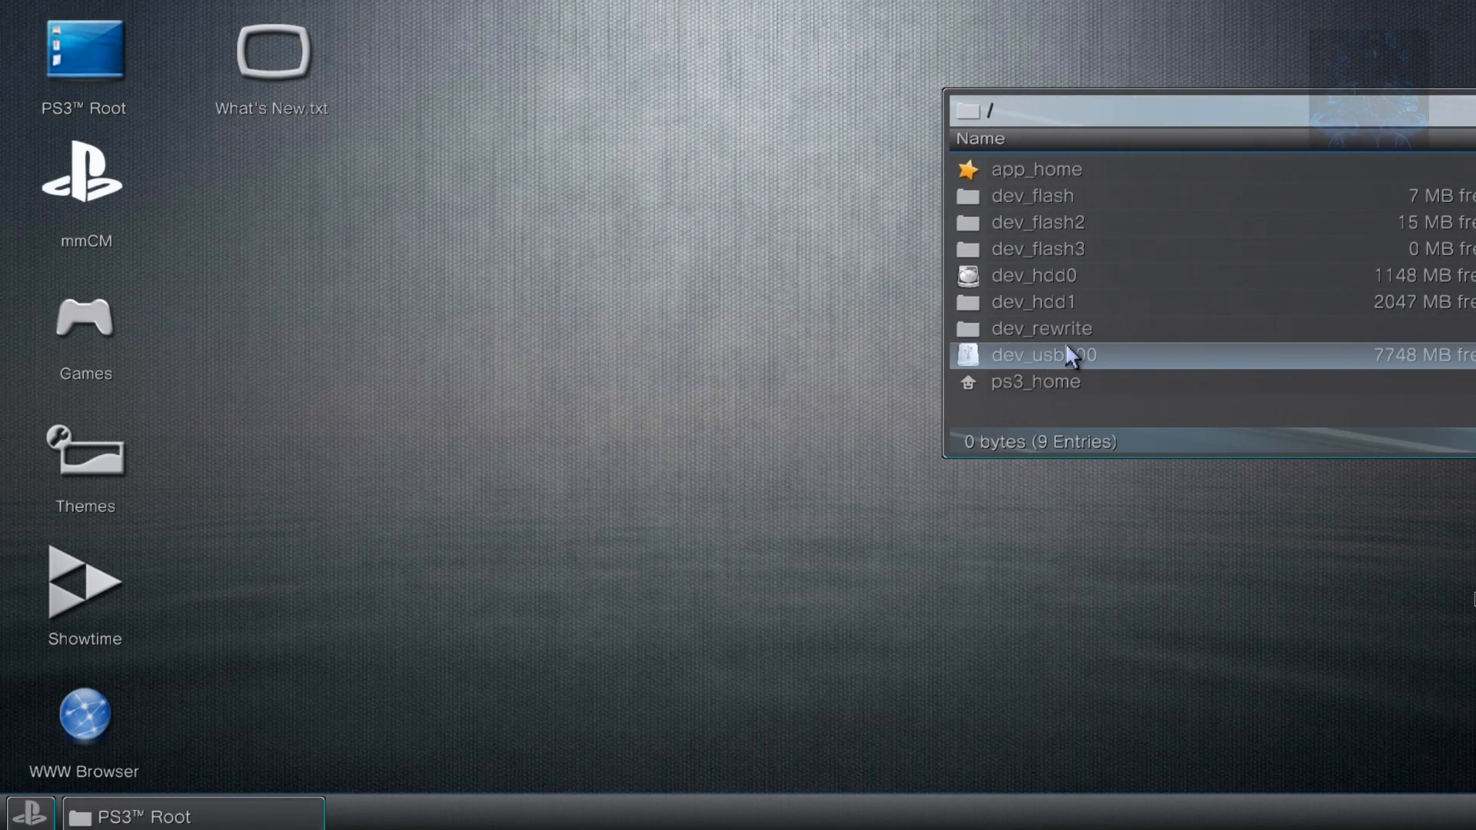
mouse_move(1099, 378)
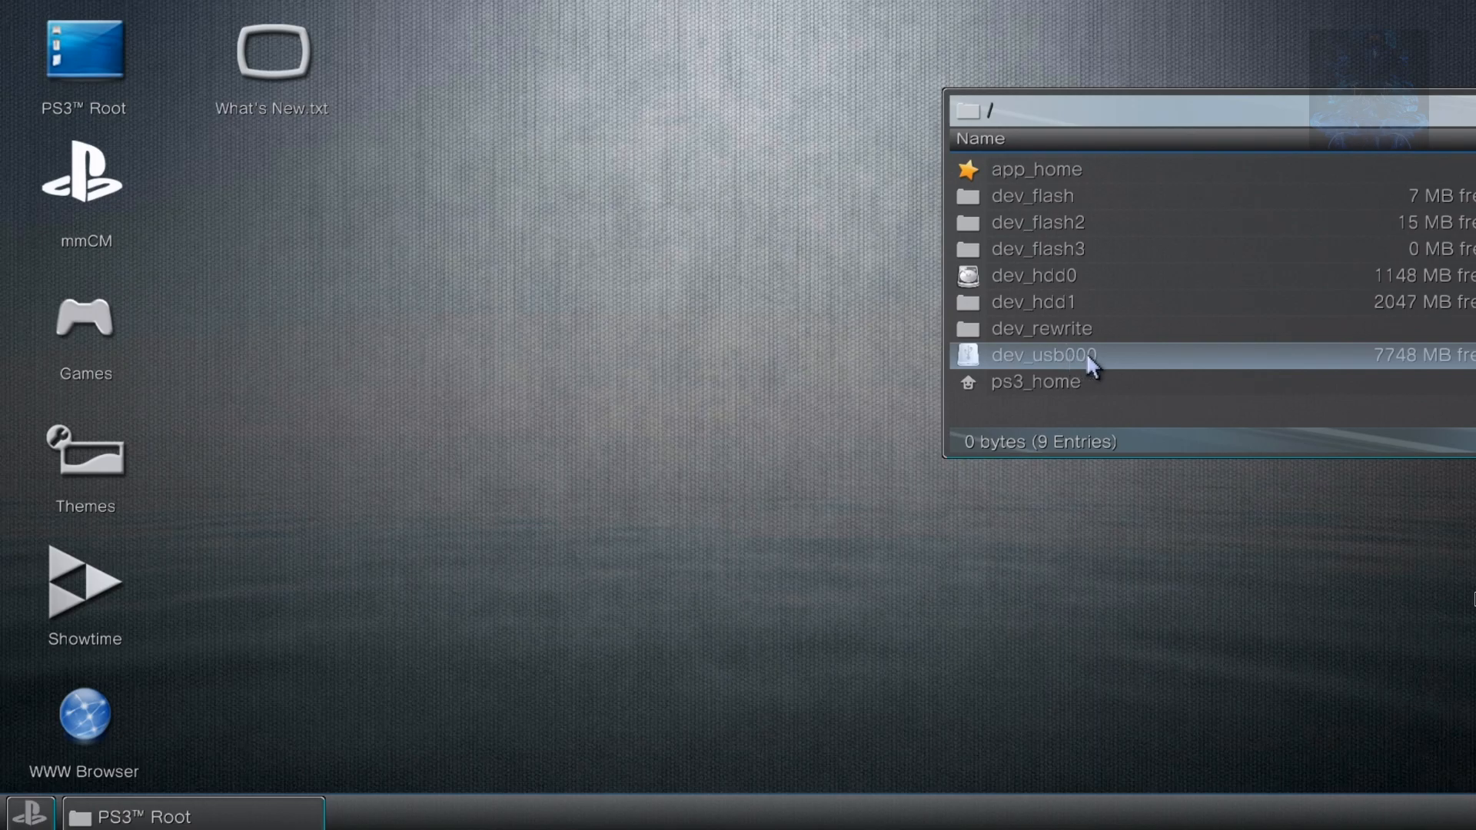
mouse_move(1105, 375)
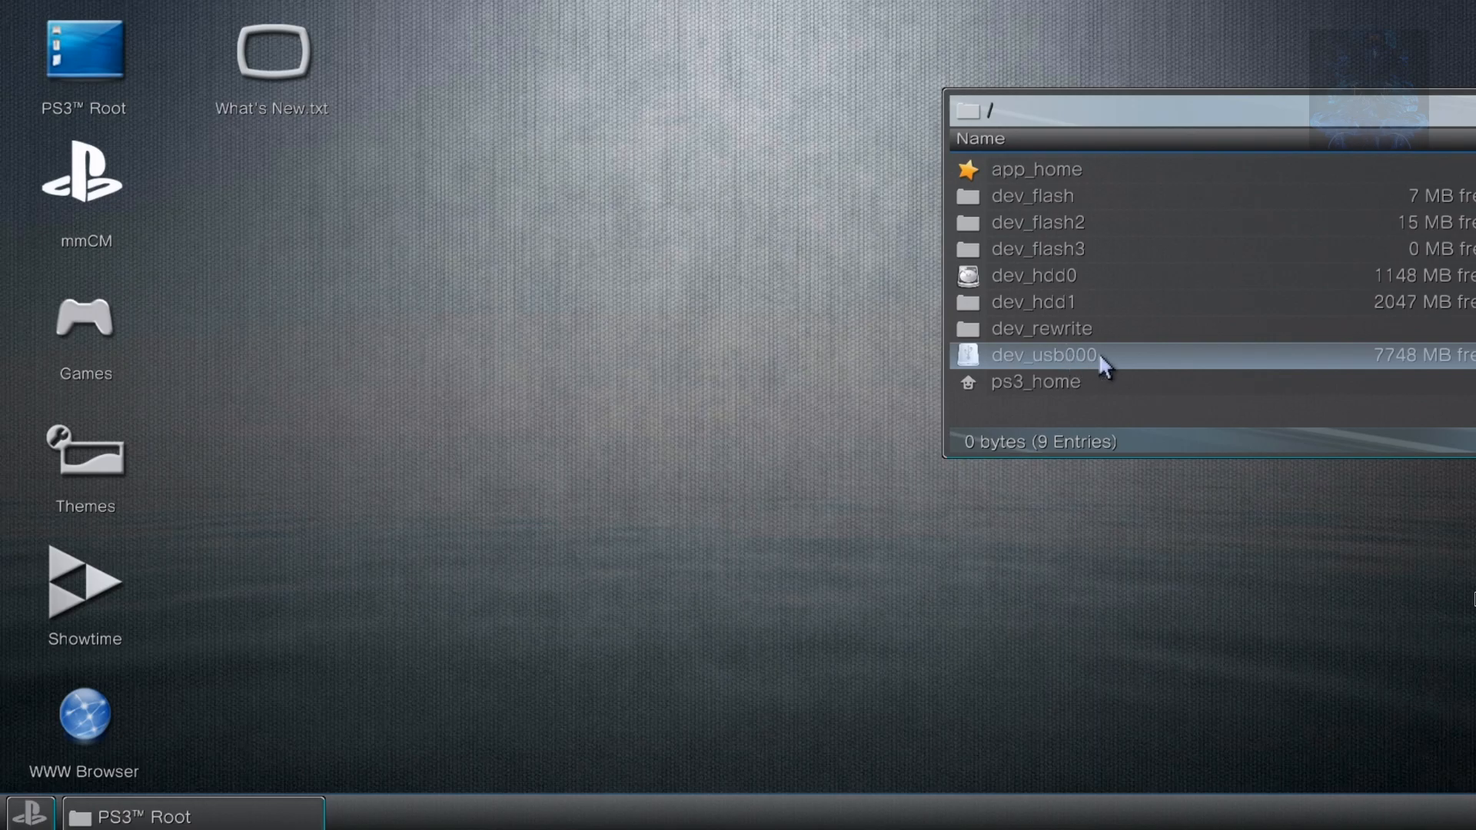
double_click(1043, 355)
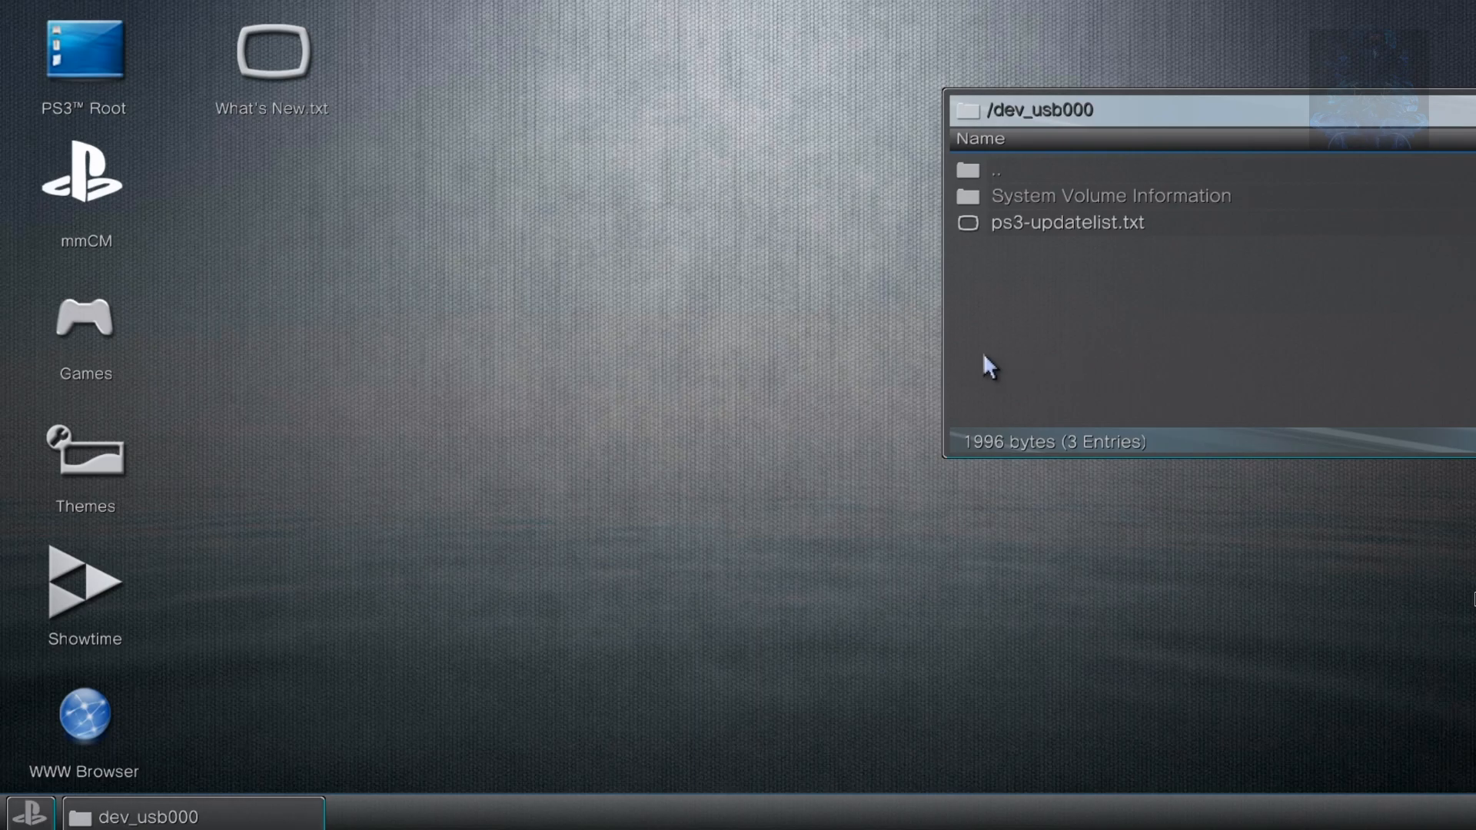
left_click(85, 58)
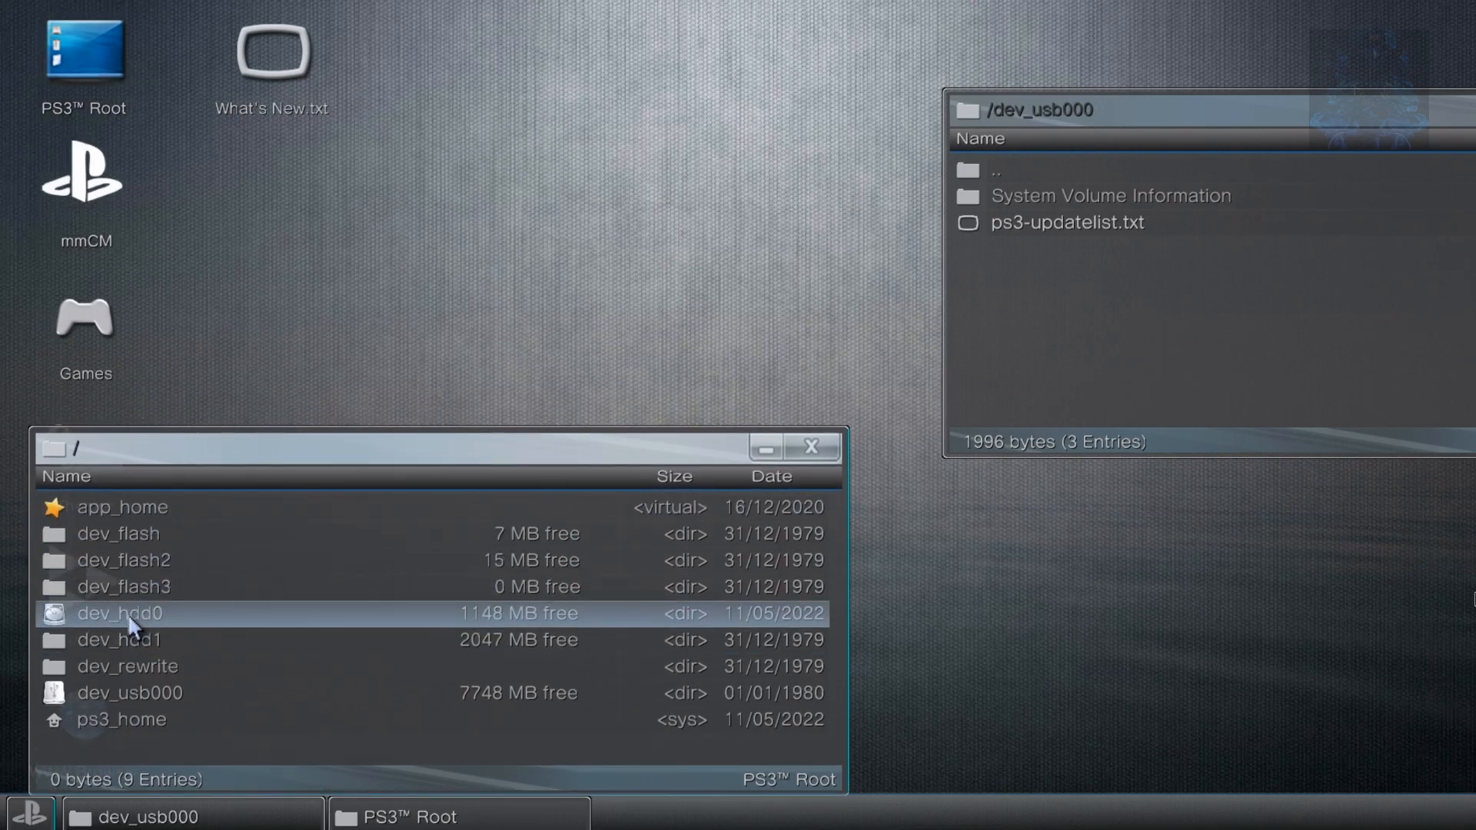
mouse_move(183, 636)
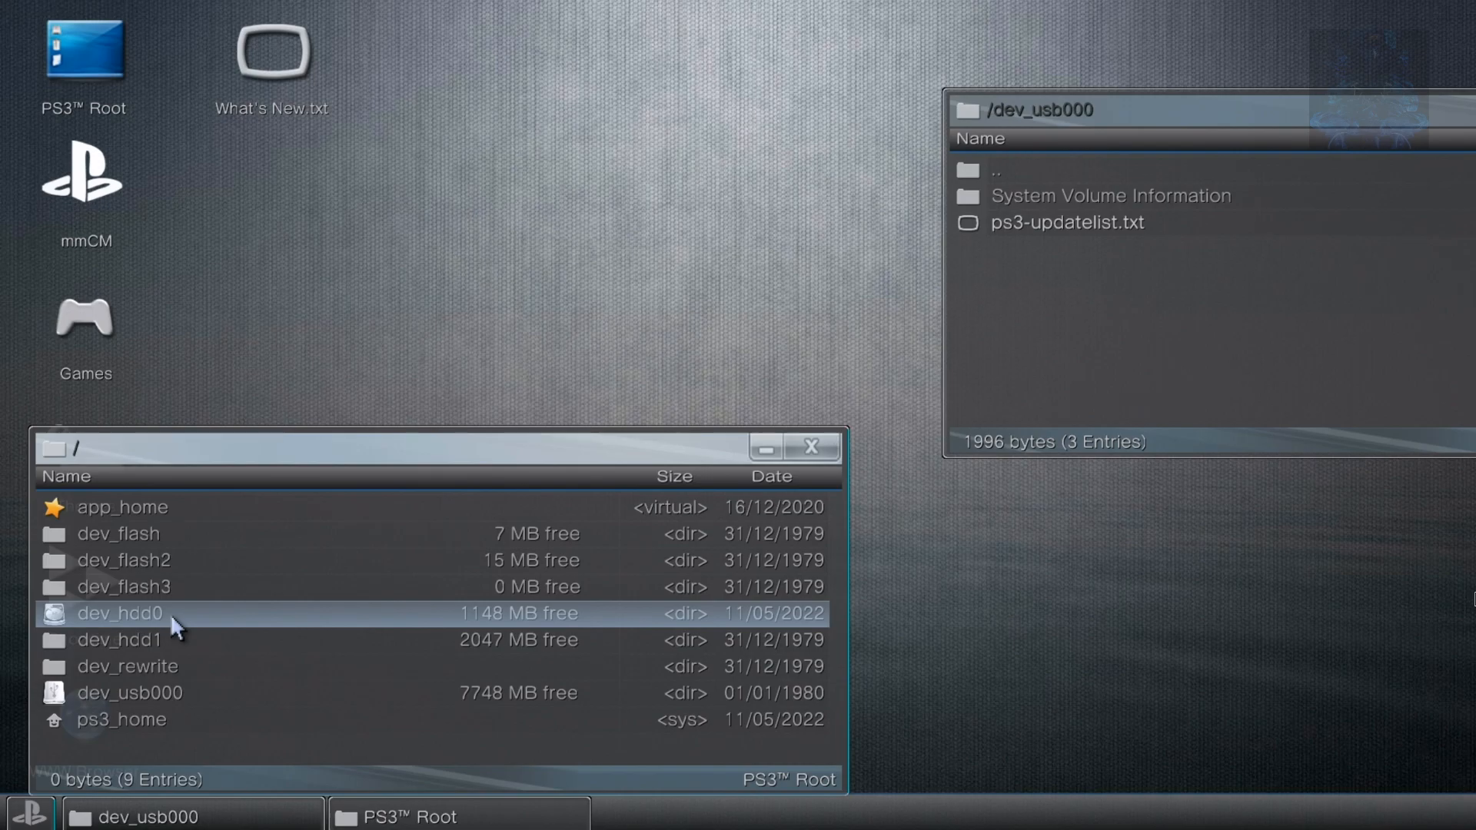
Open dev_hdd0 and copy ps3-updatelist.txt over from the dev_usb000 window
double_click(125, 613)
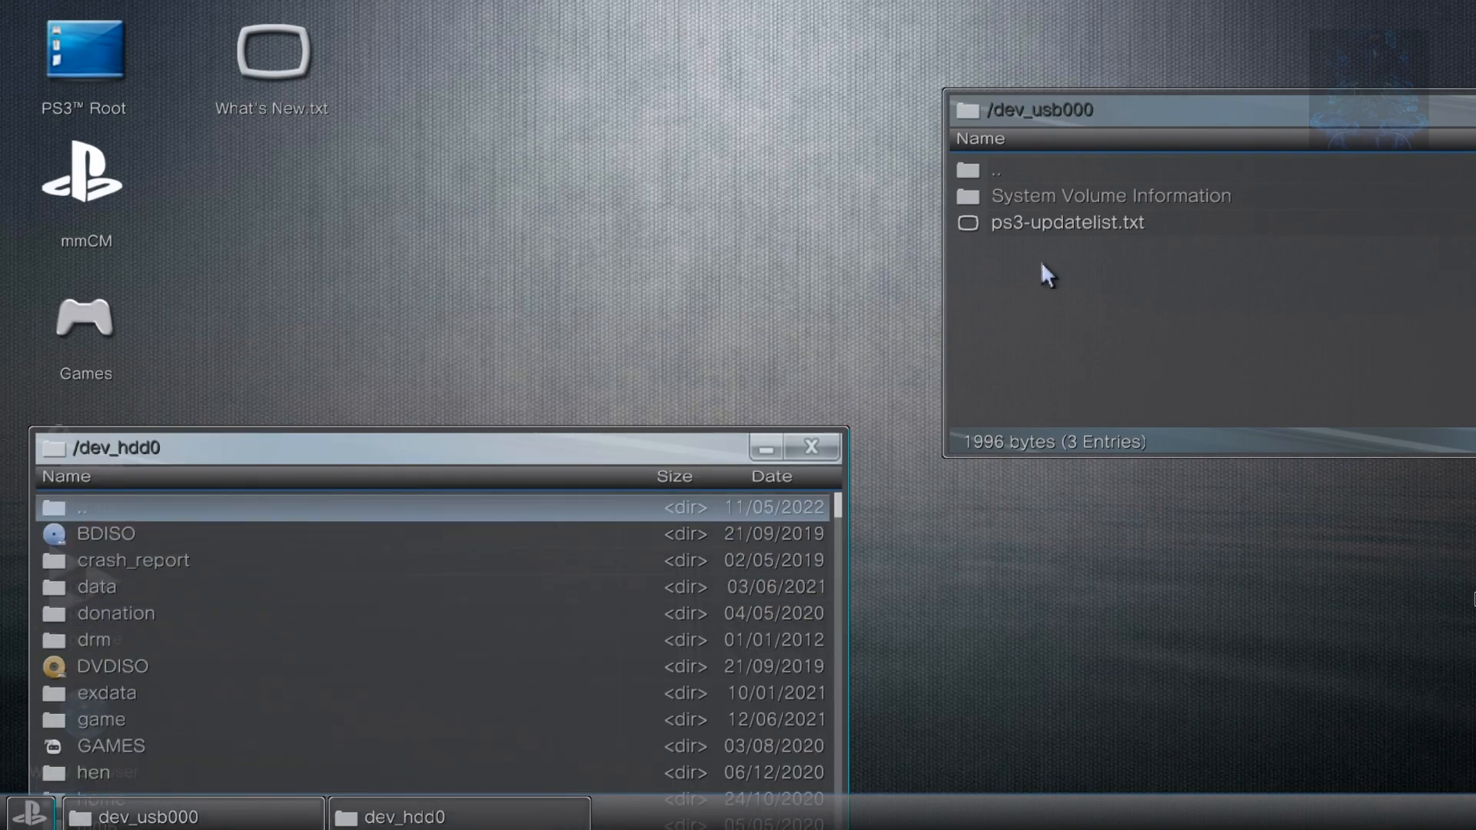
left_click(1051, 228)
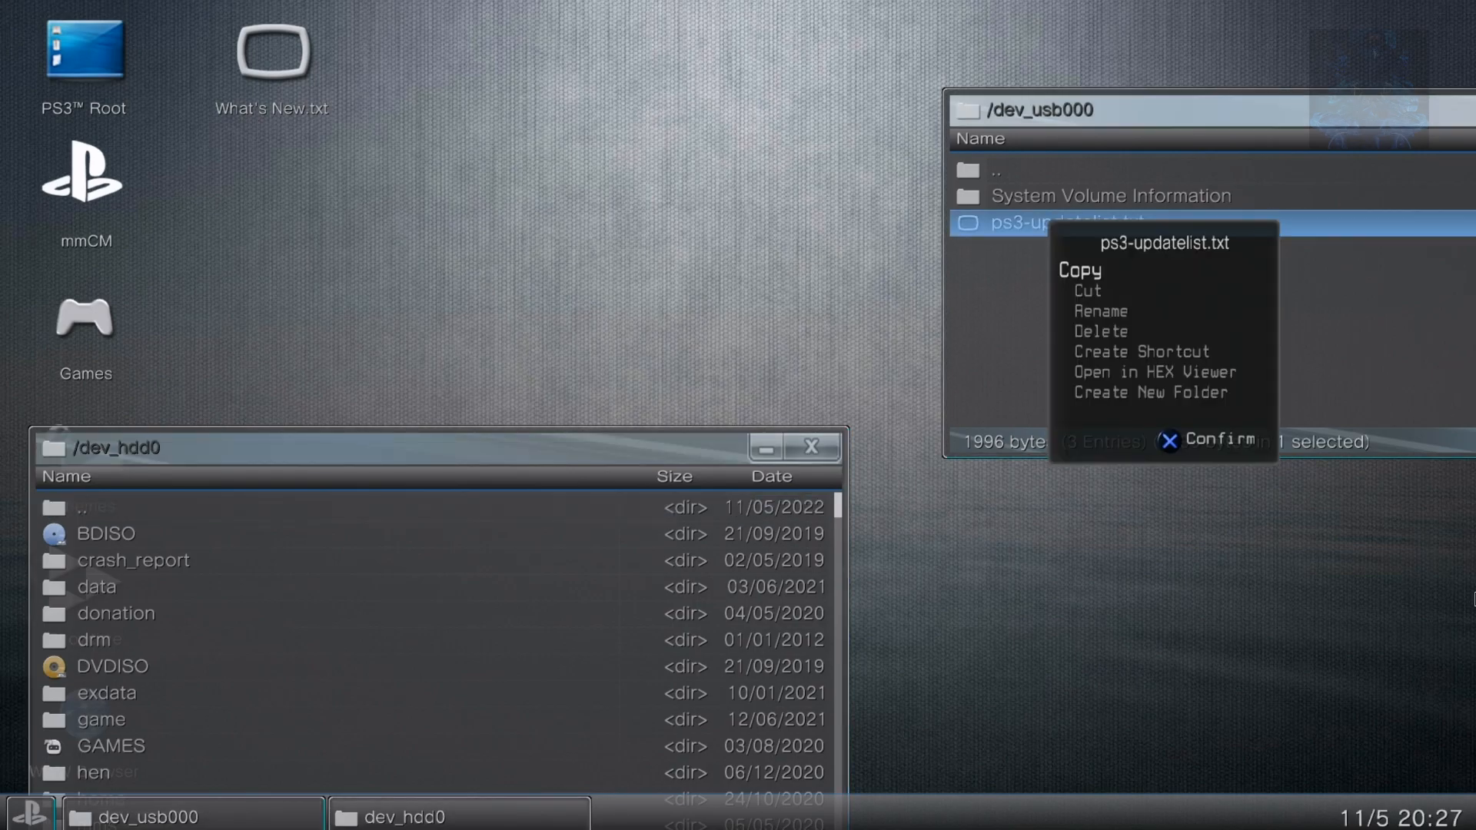
left_click(1080, 269)
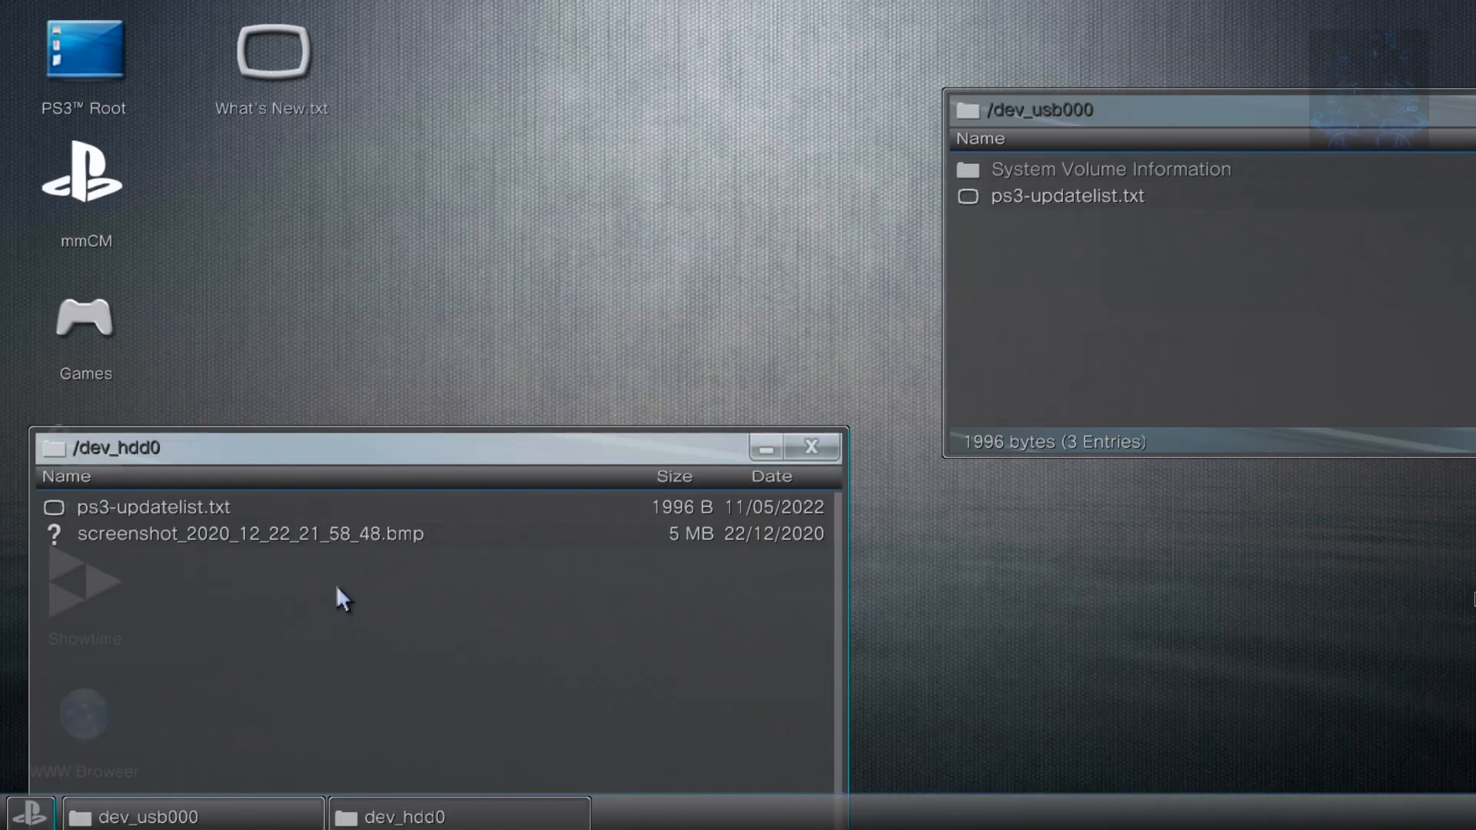
Close the dev_hdd0 and dev_usb000 windows, then choose Restart System from mmCM
left_click(151, 508)
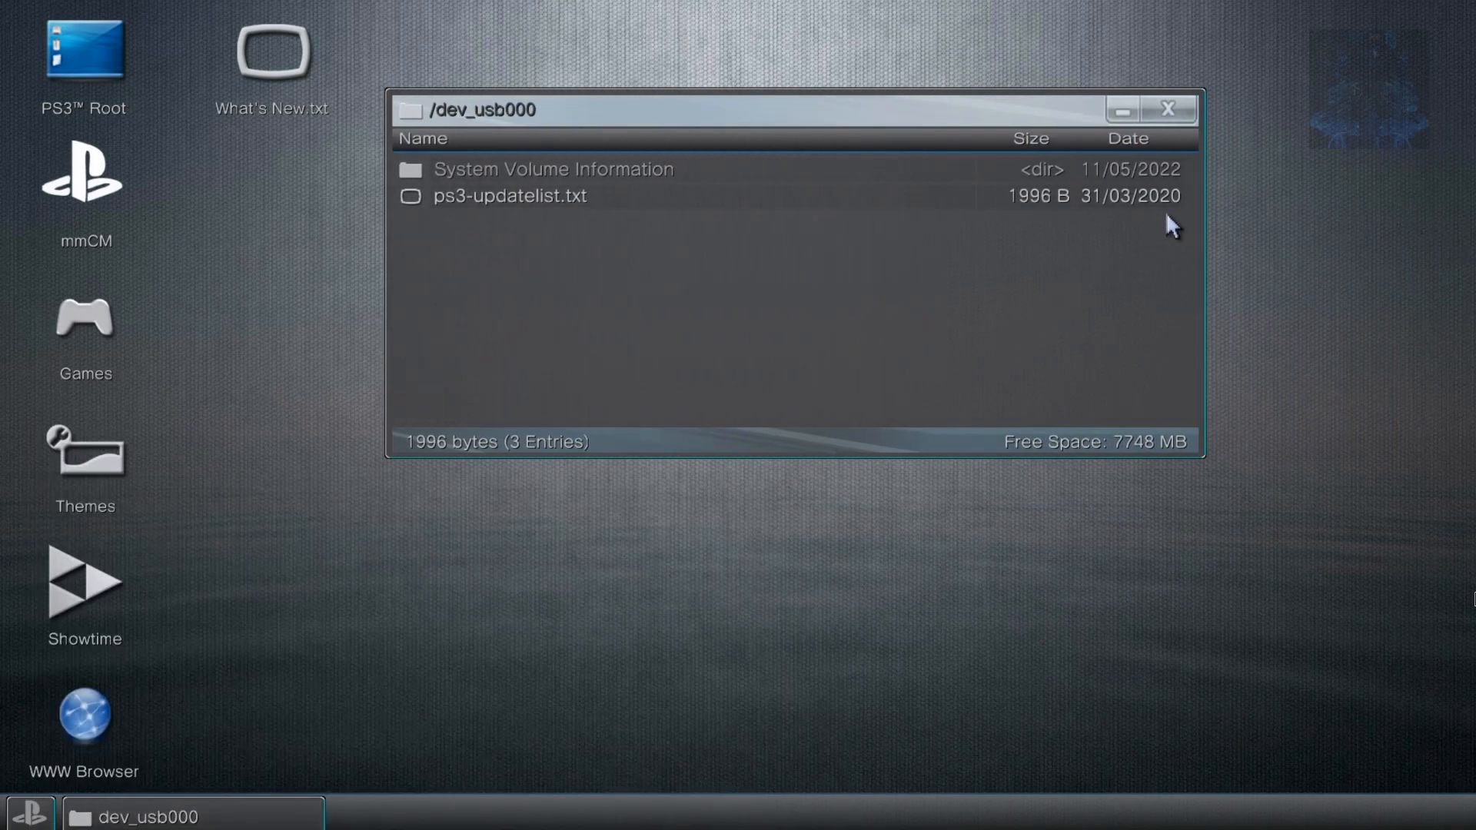
left_click(1168, 109)
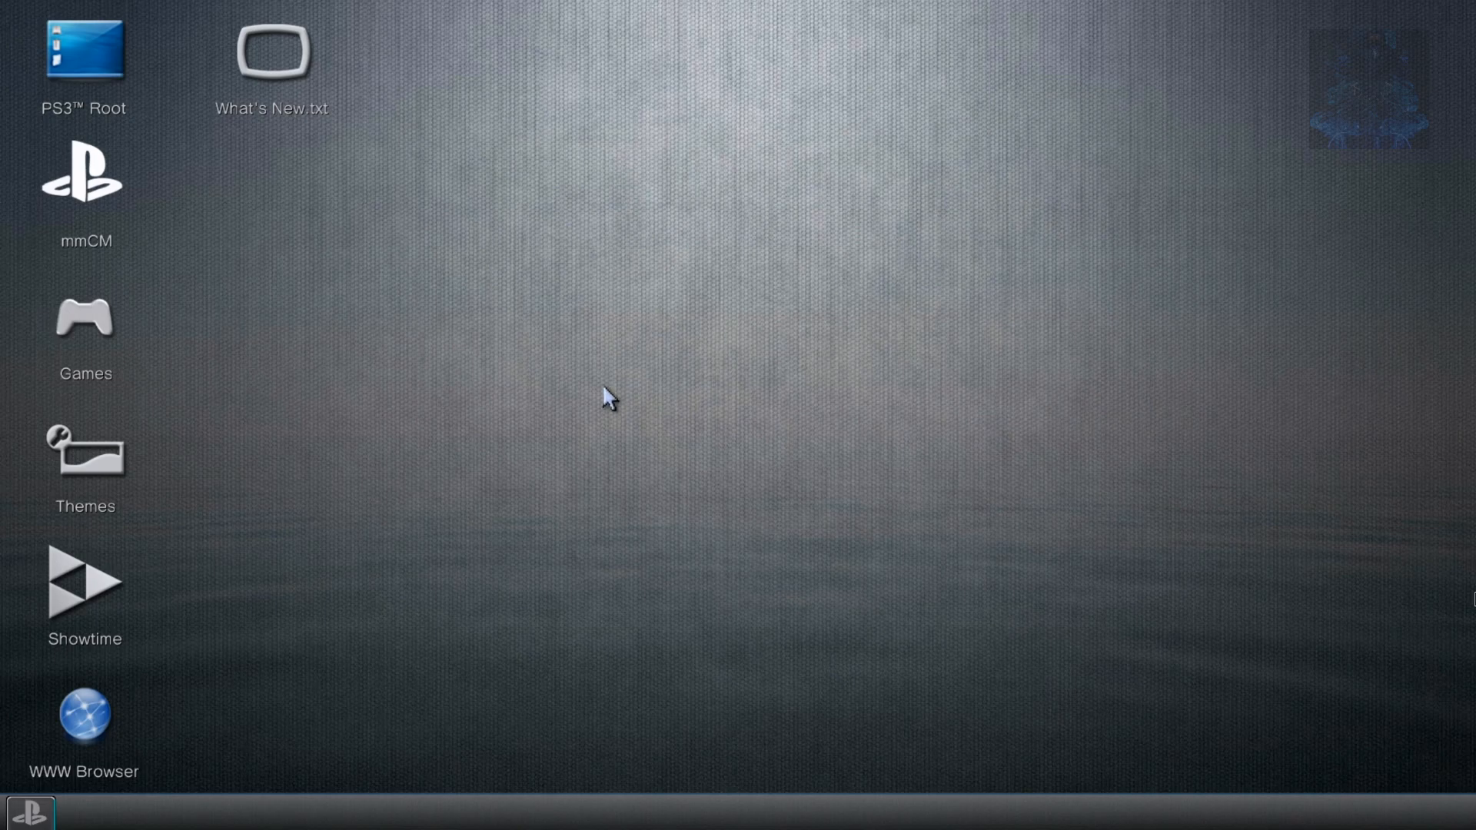
left_click(83, 729)
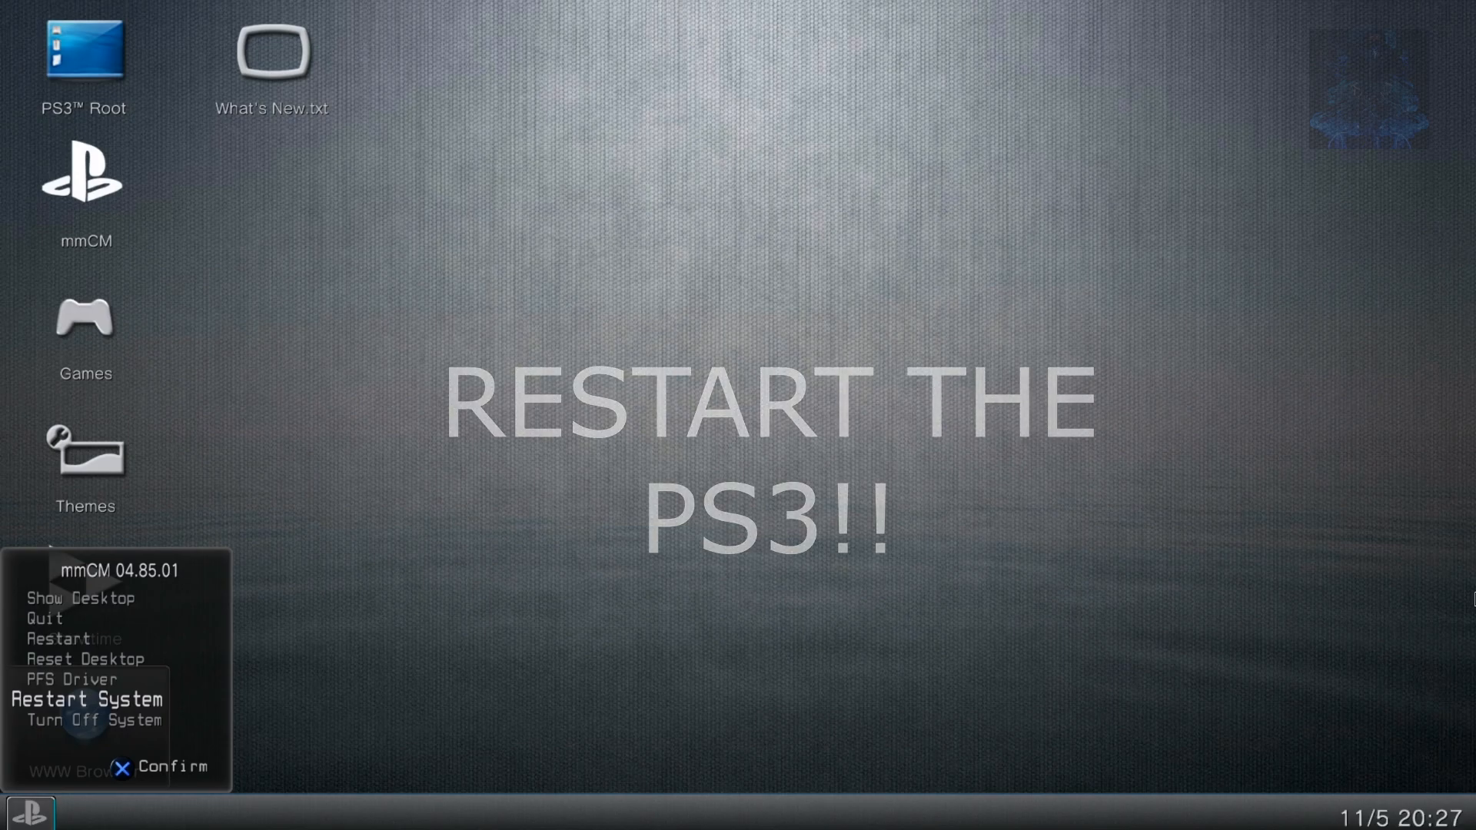
left_click(93, 699)
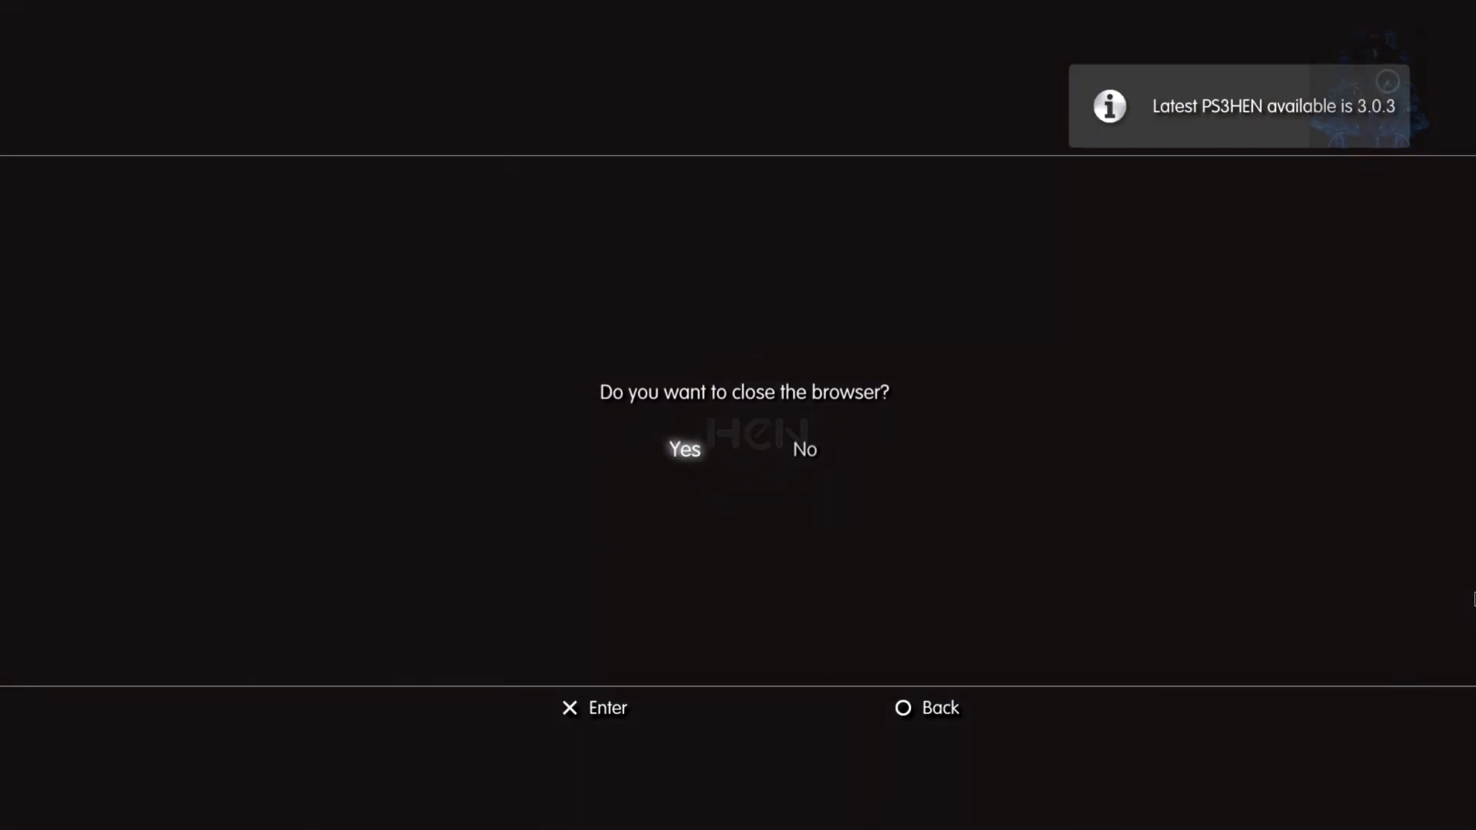
Confirm Yes to close the browser, then go to PlayStation Network's Sign In
left_click(684, 450)
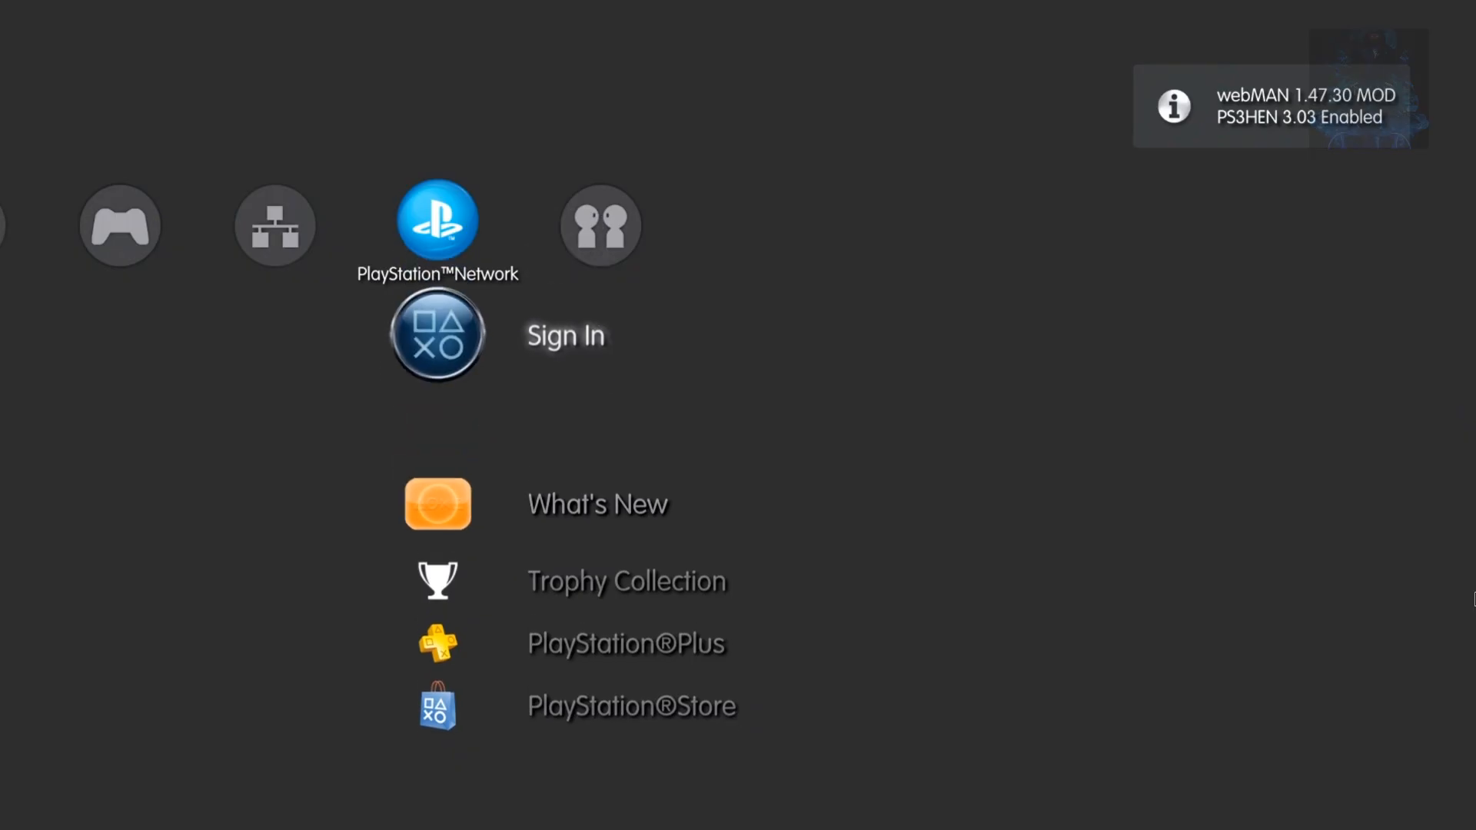
left_click(438, 337)
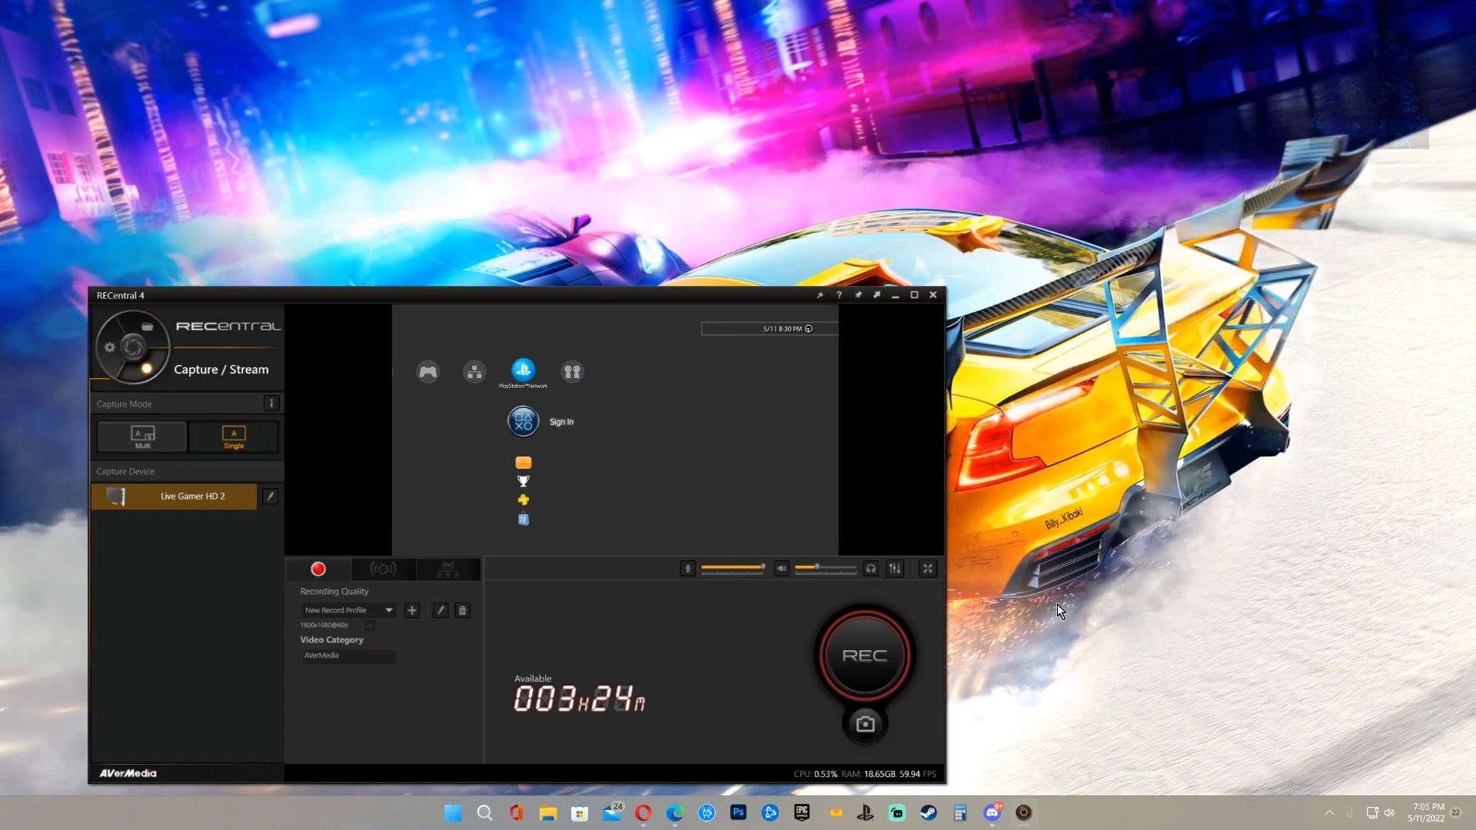
mouse_move(1096, 642)
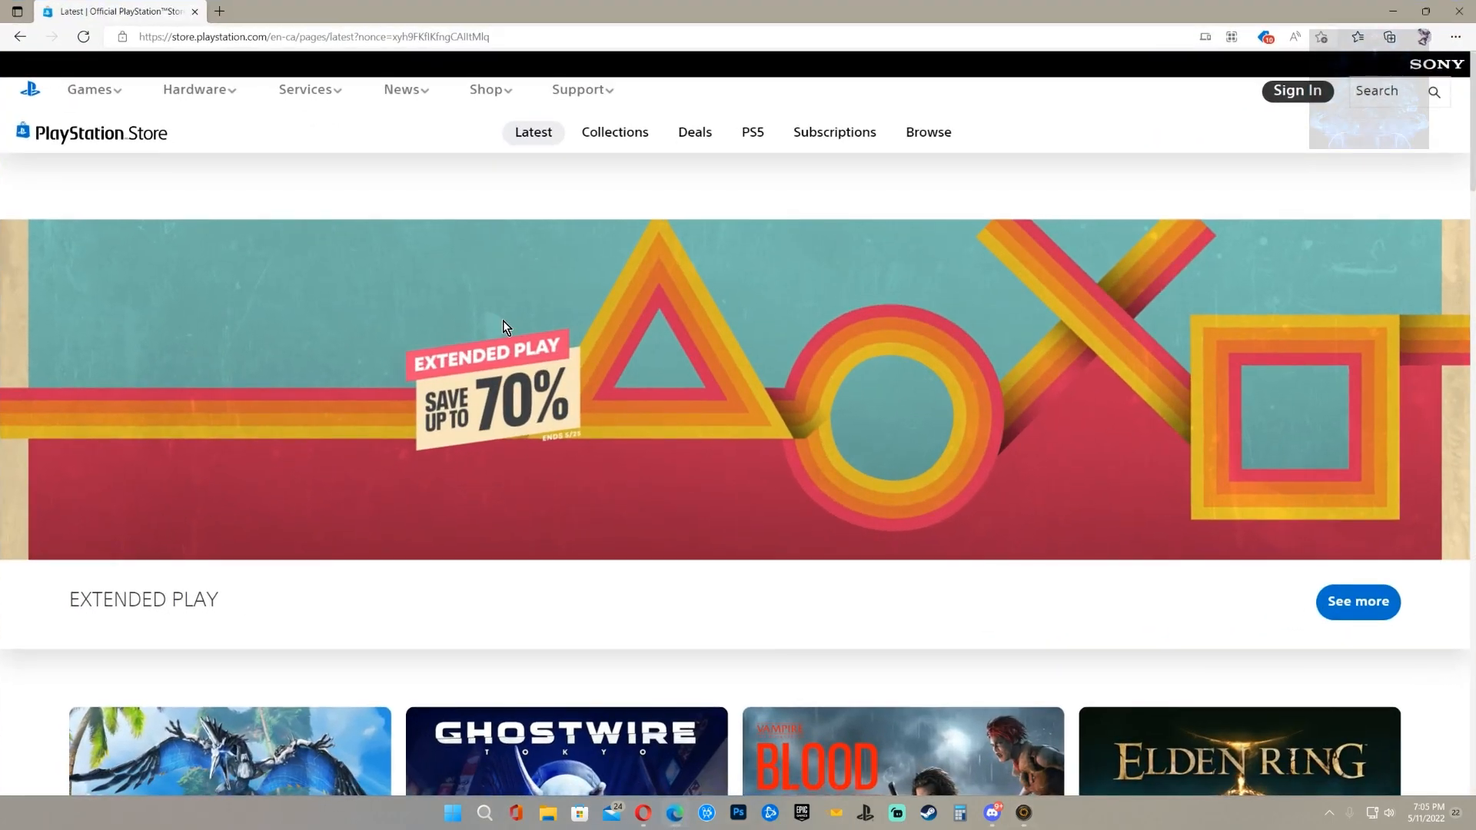
Go to store.playstation.com on the PC and sign in with the PSN account
left_click(318, 36)
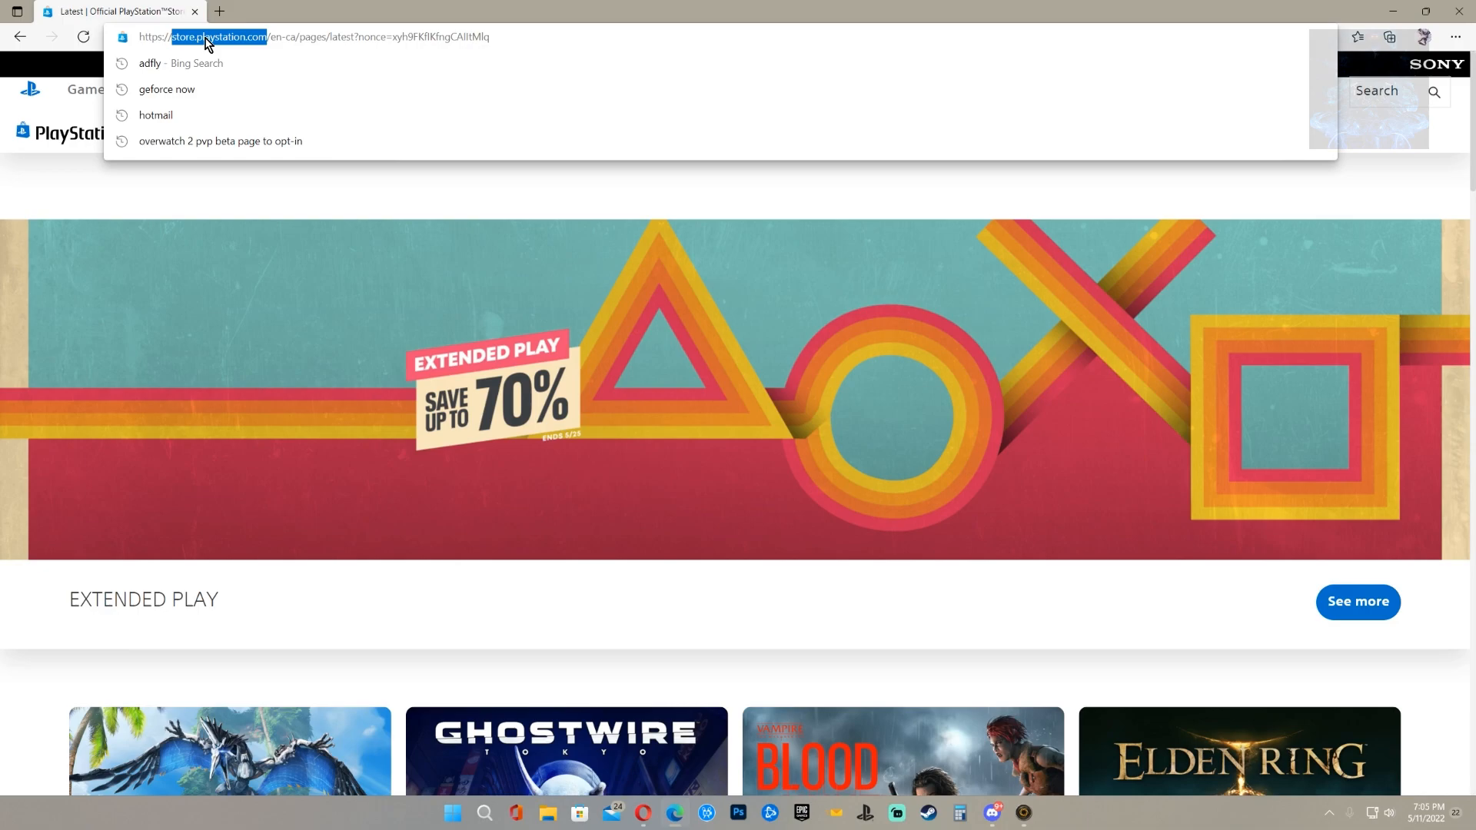
mouse_move(288, 18)
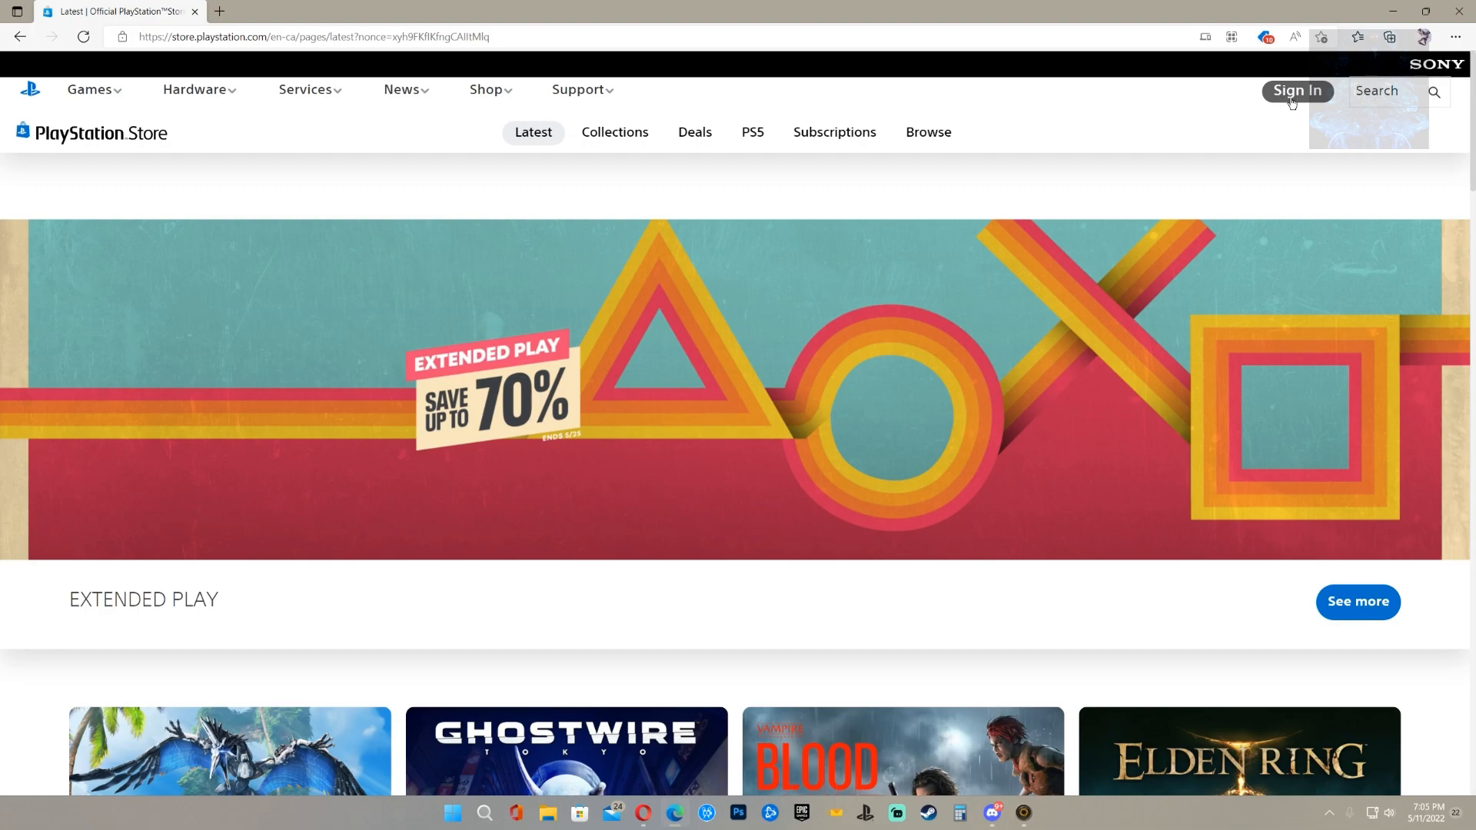
left_click(1297, 91)
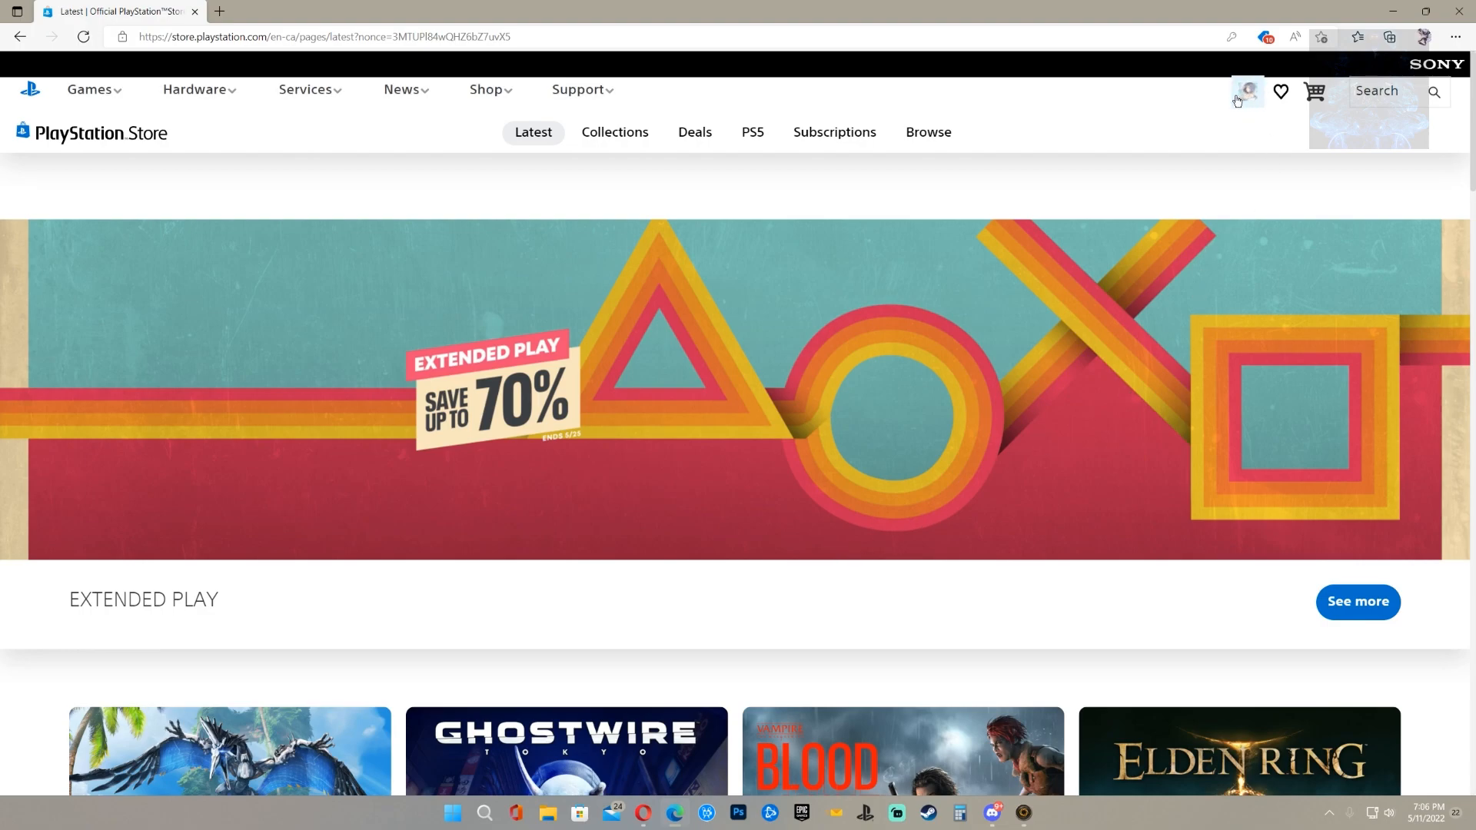
Go from the avatar menu through Account Settings and Security to Device Setup Passwords
left_click(1247, 91)
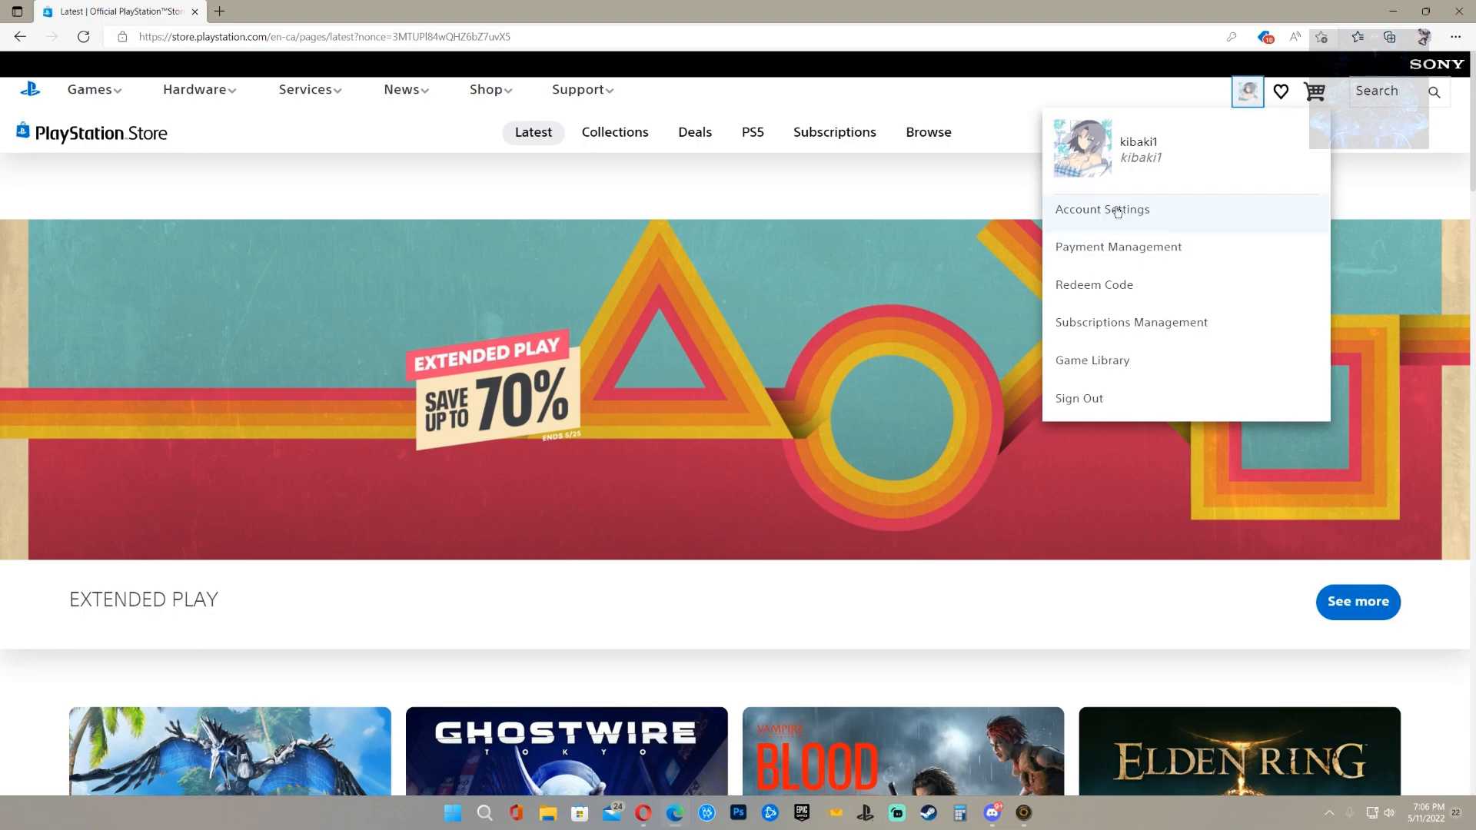
left_click(1103, 210)
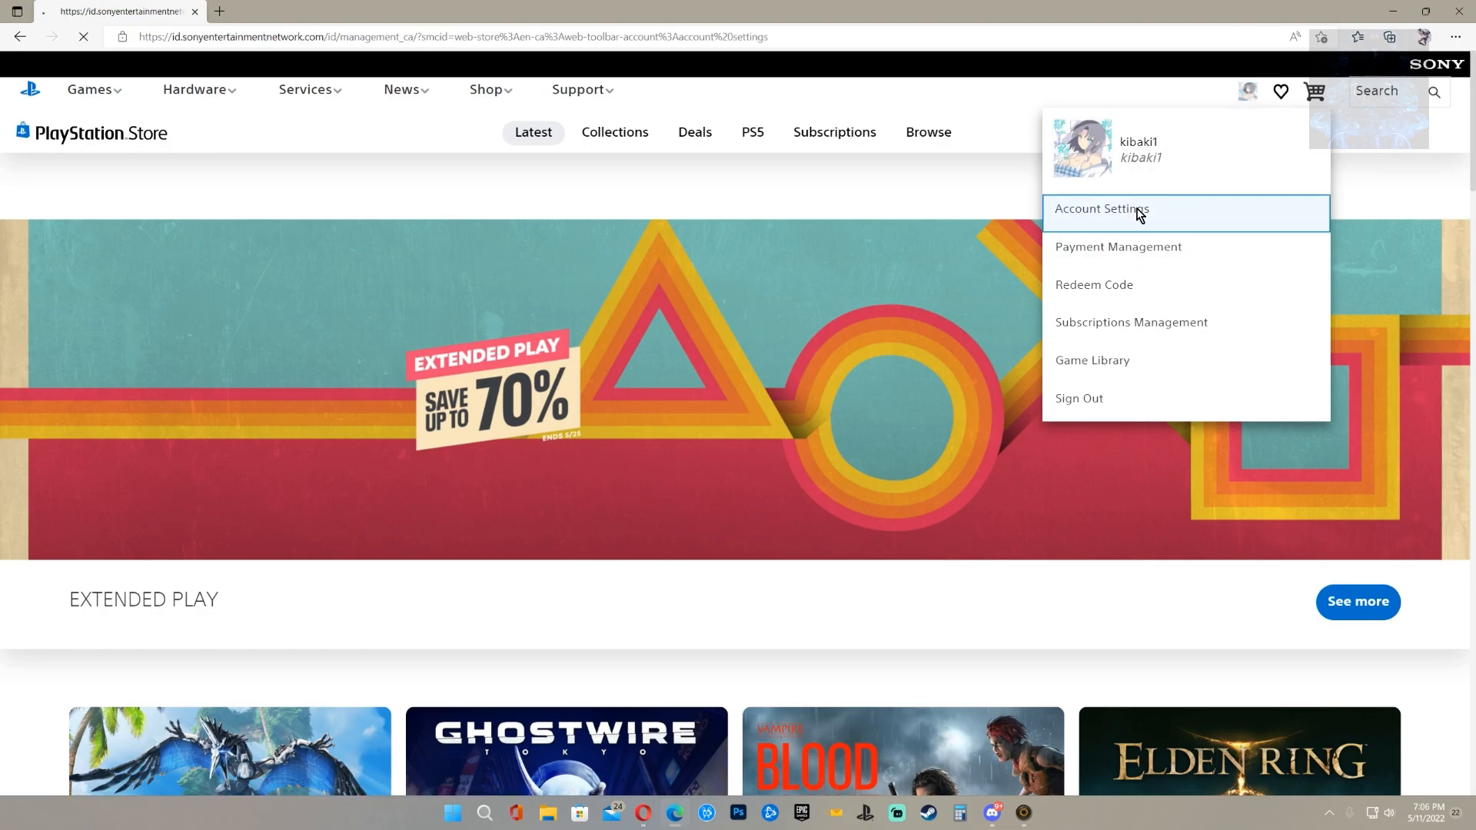
left_click(1101, 210)
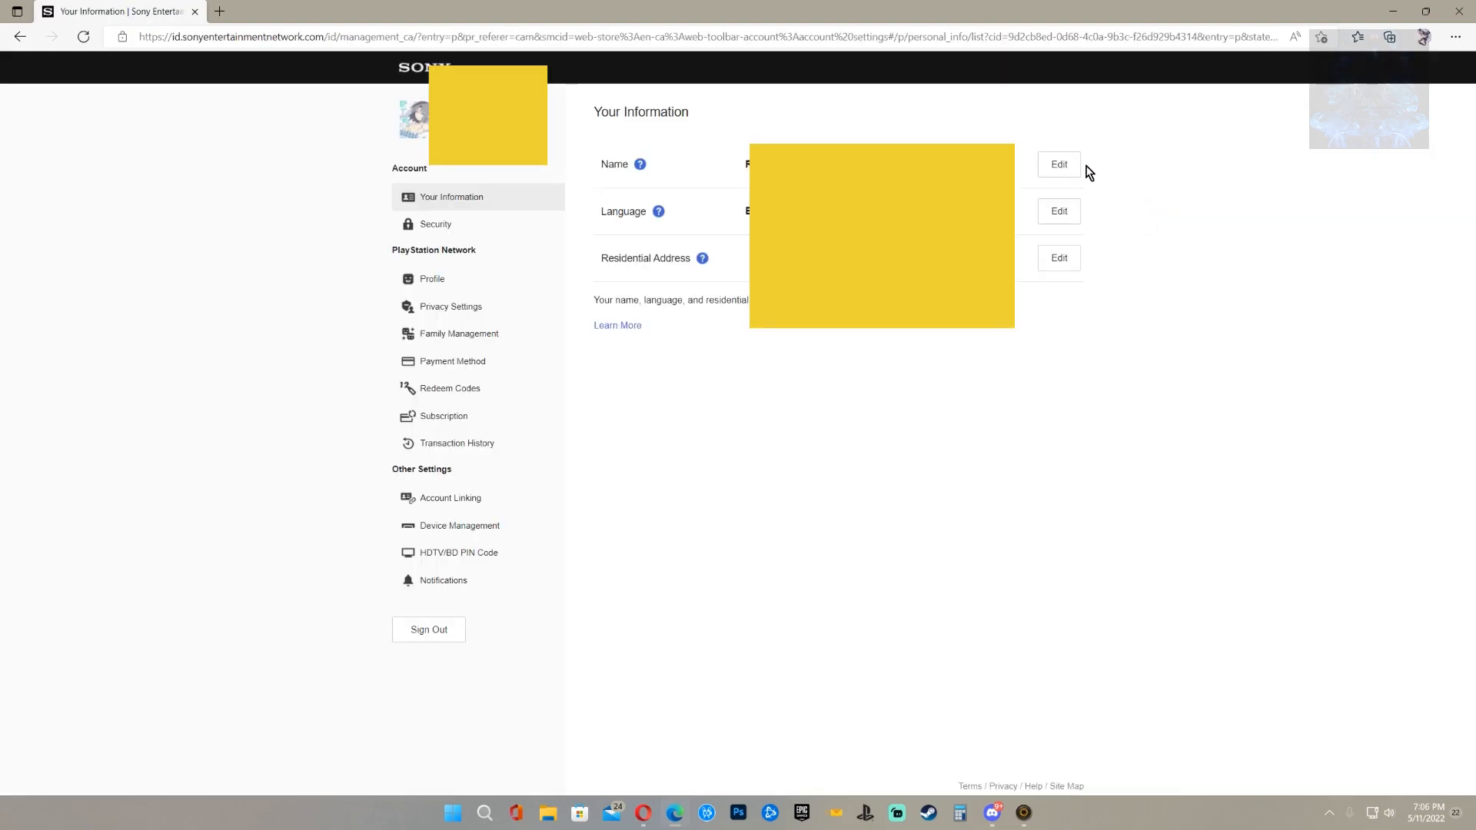
mouse_move(446, 231)
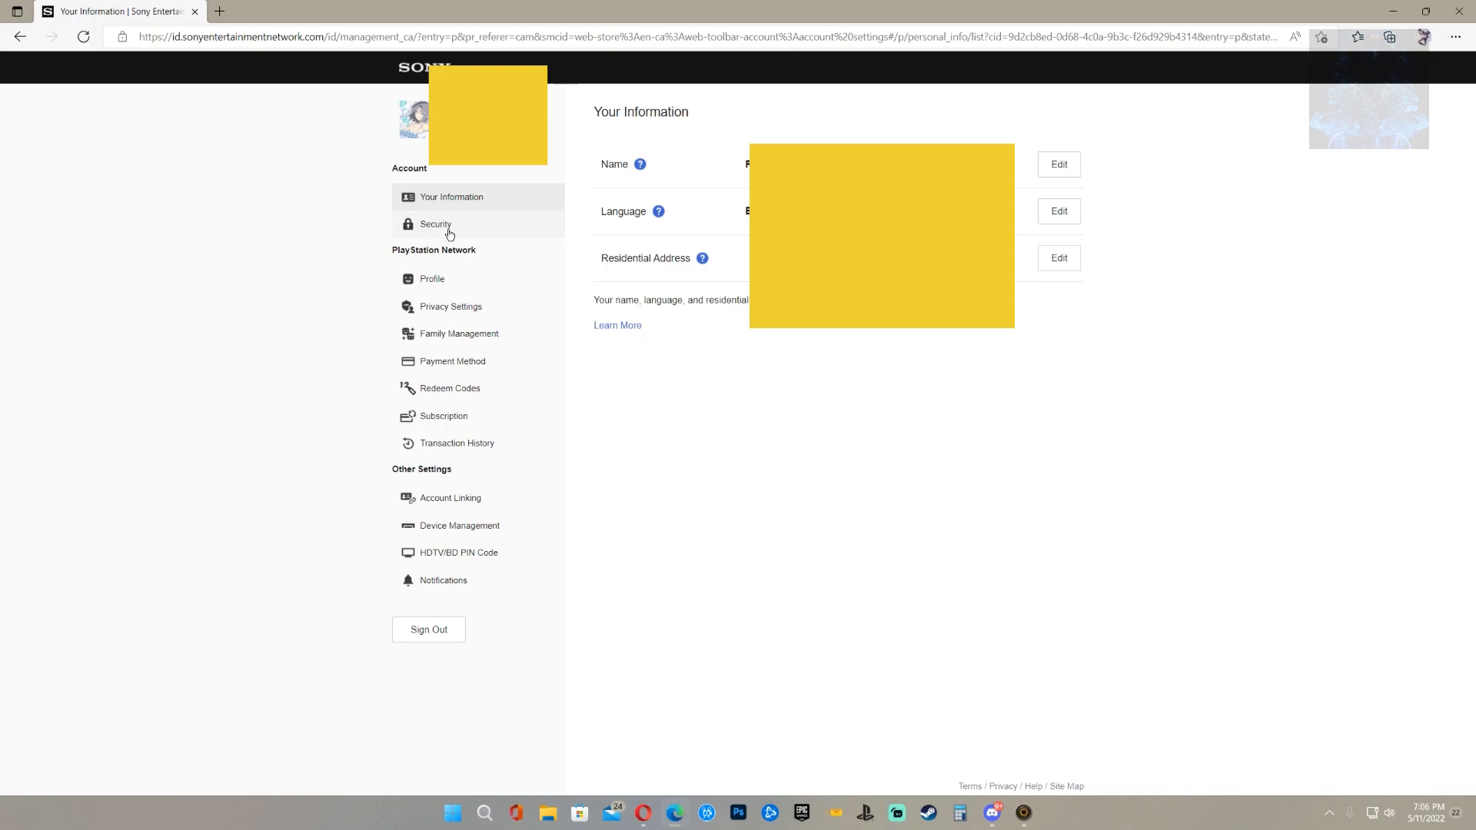
left_click(436, 224)
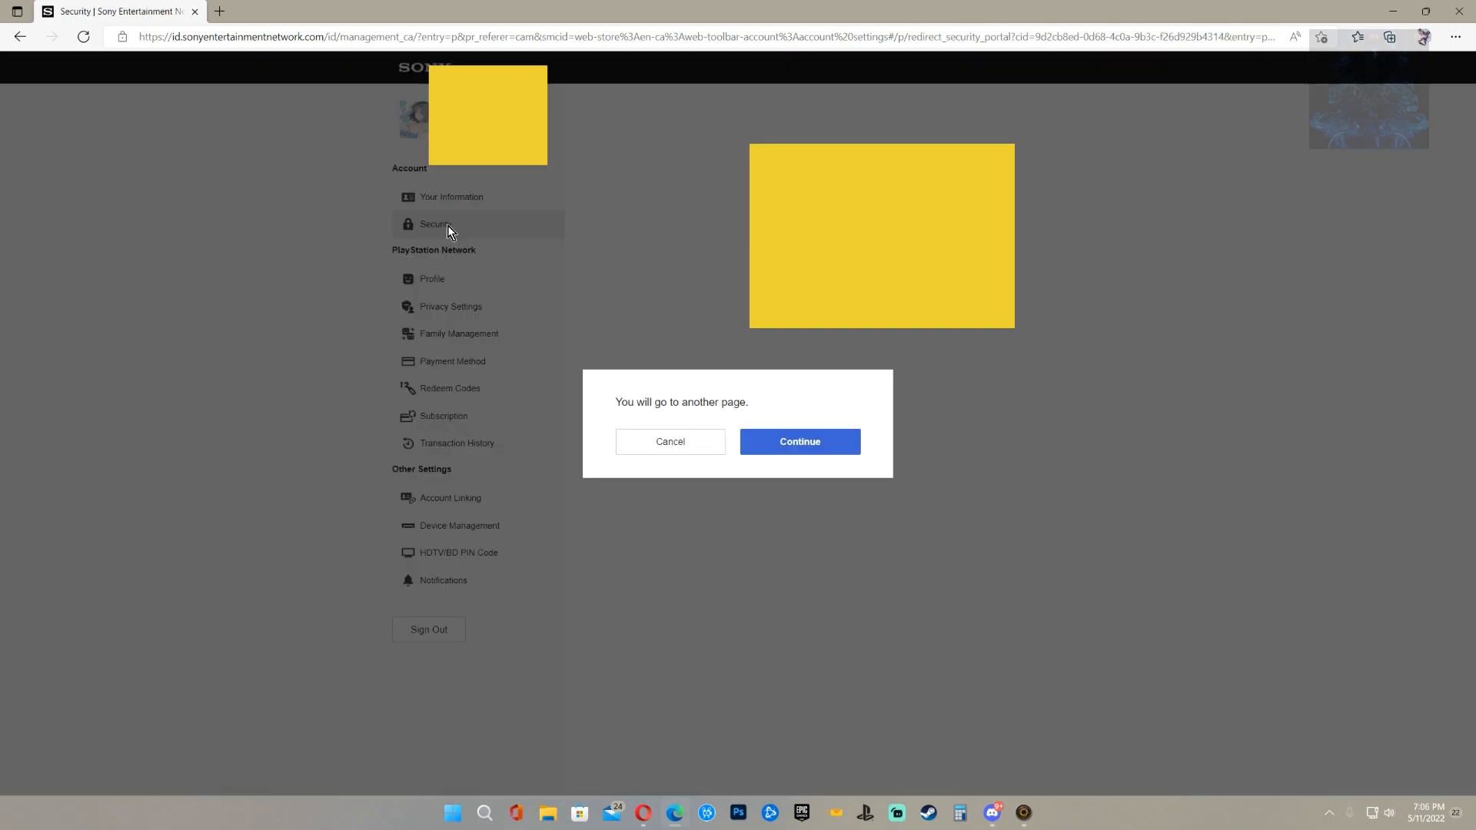
left_click(800, 441)
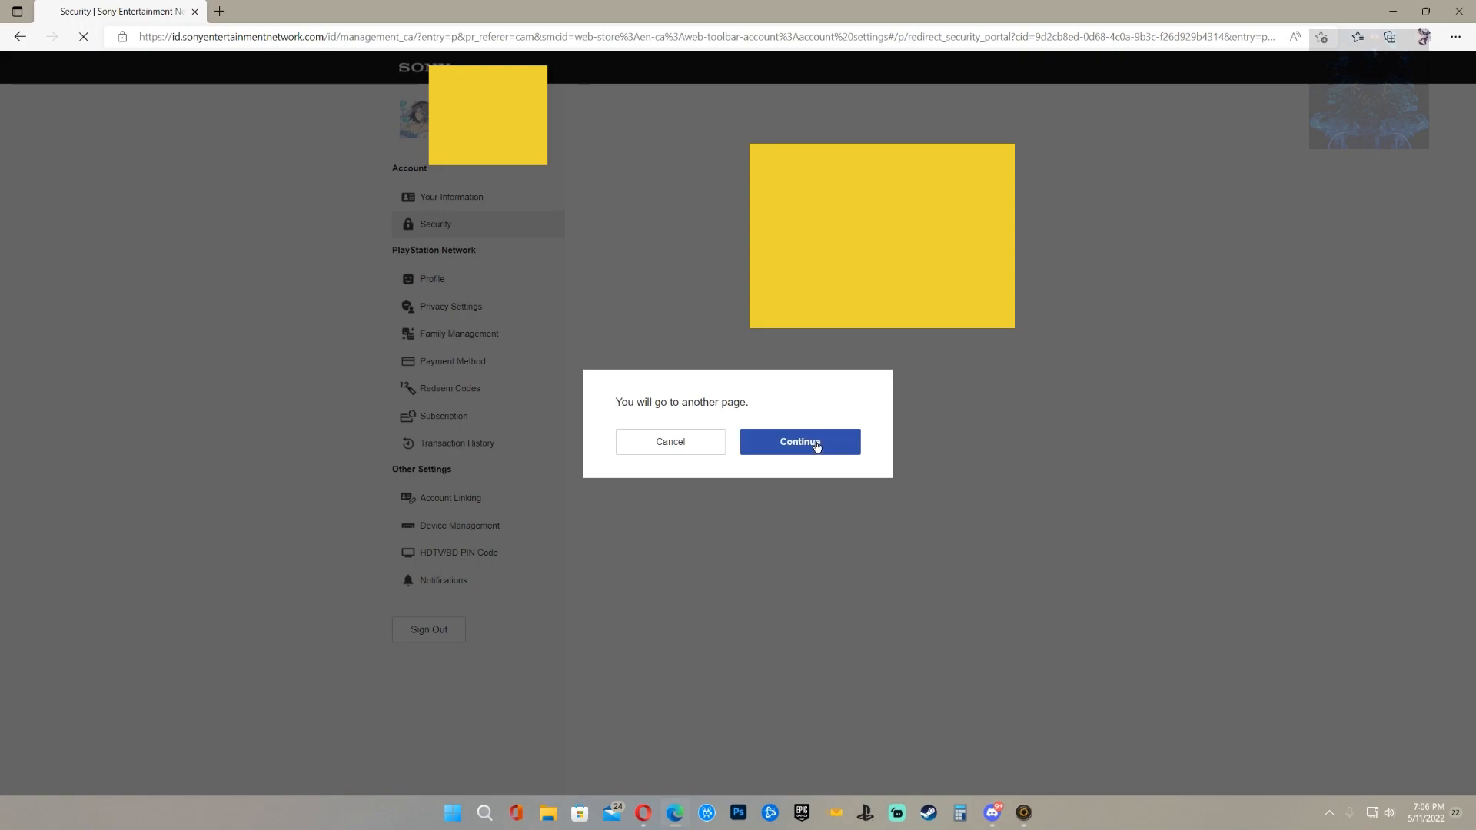
left_click(799, 441)
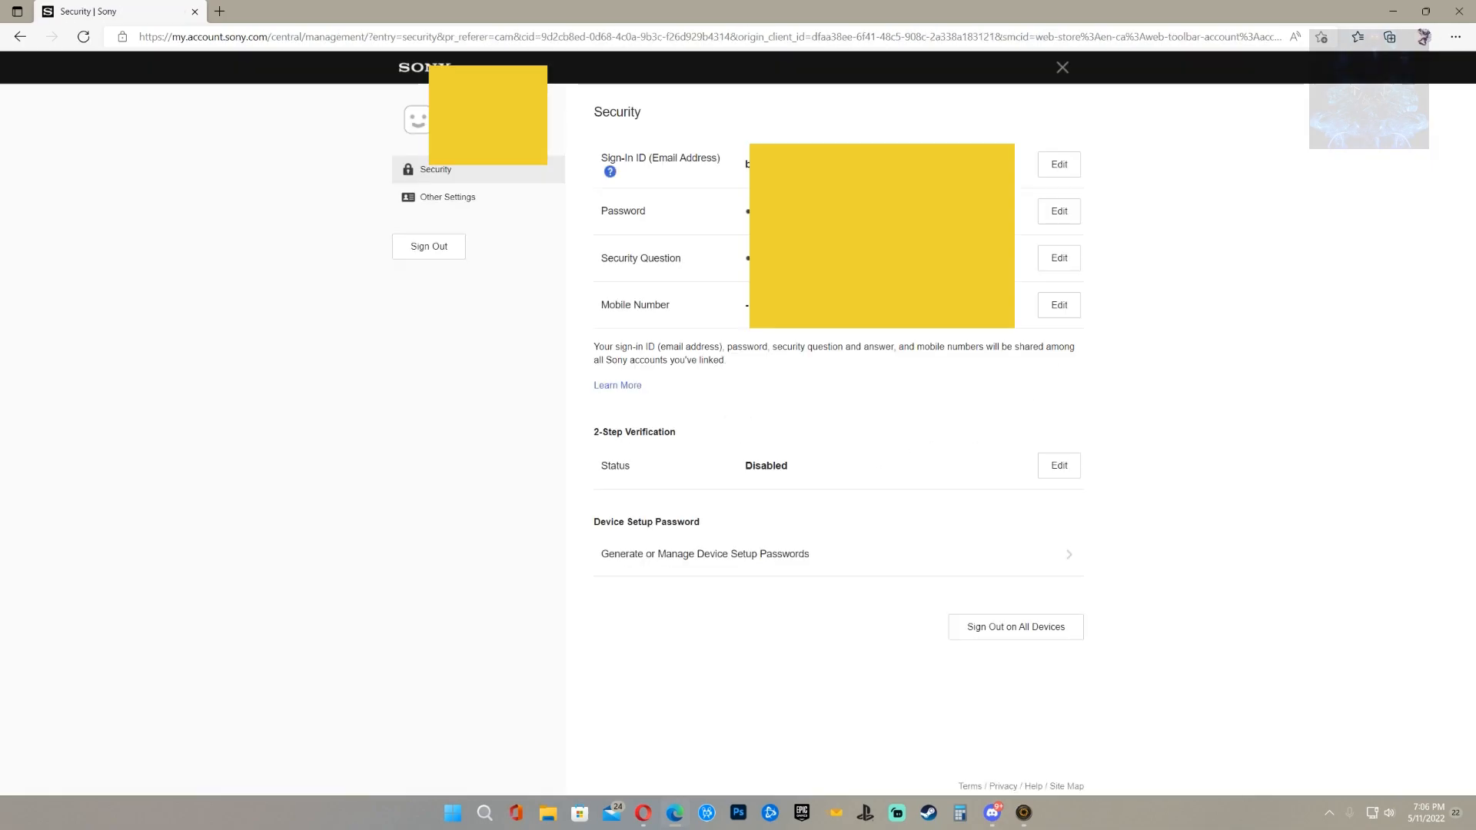
mouse_move(712, 547)
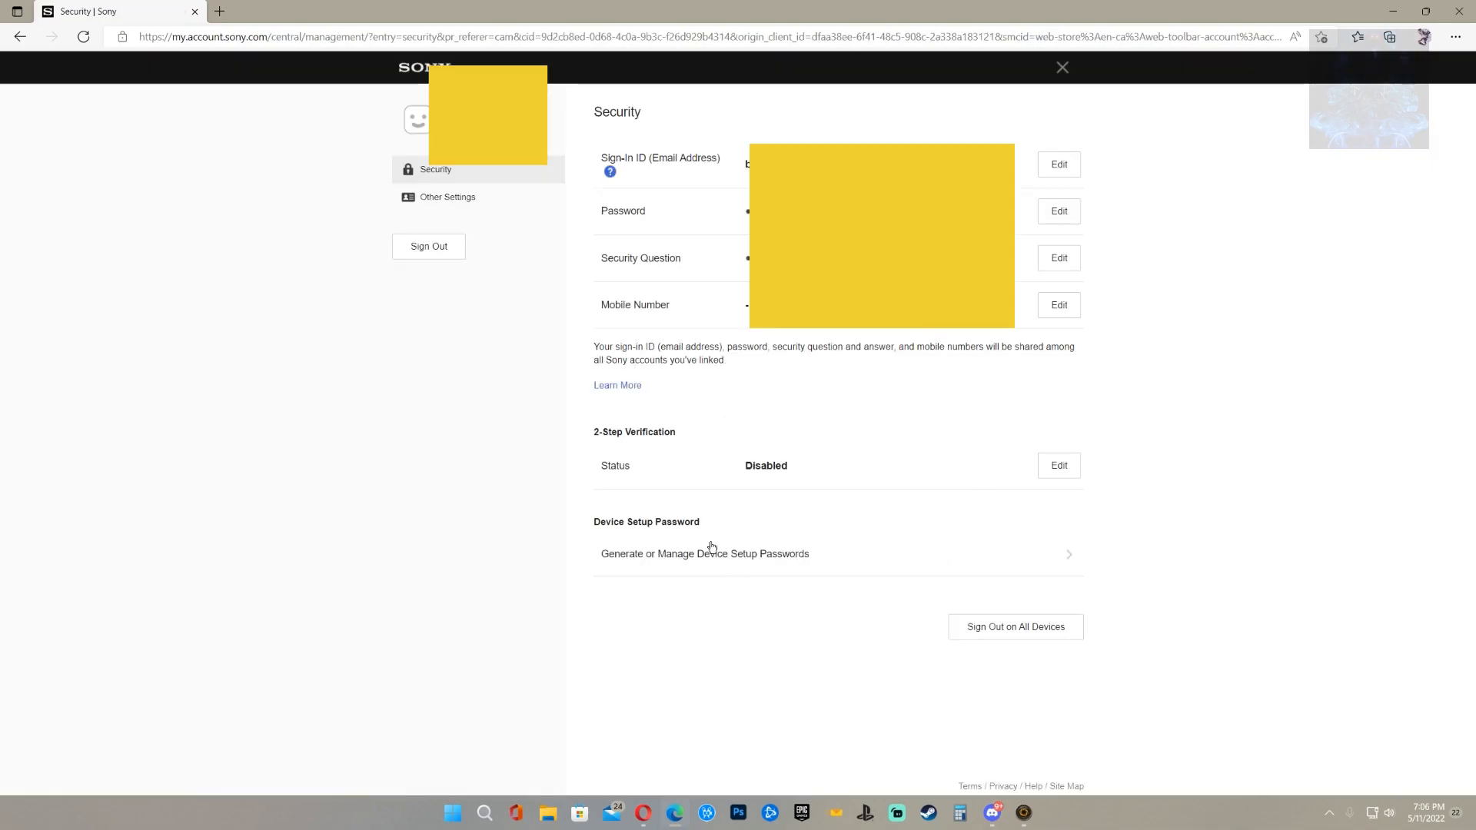
mouse_move(668, 525)
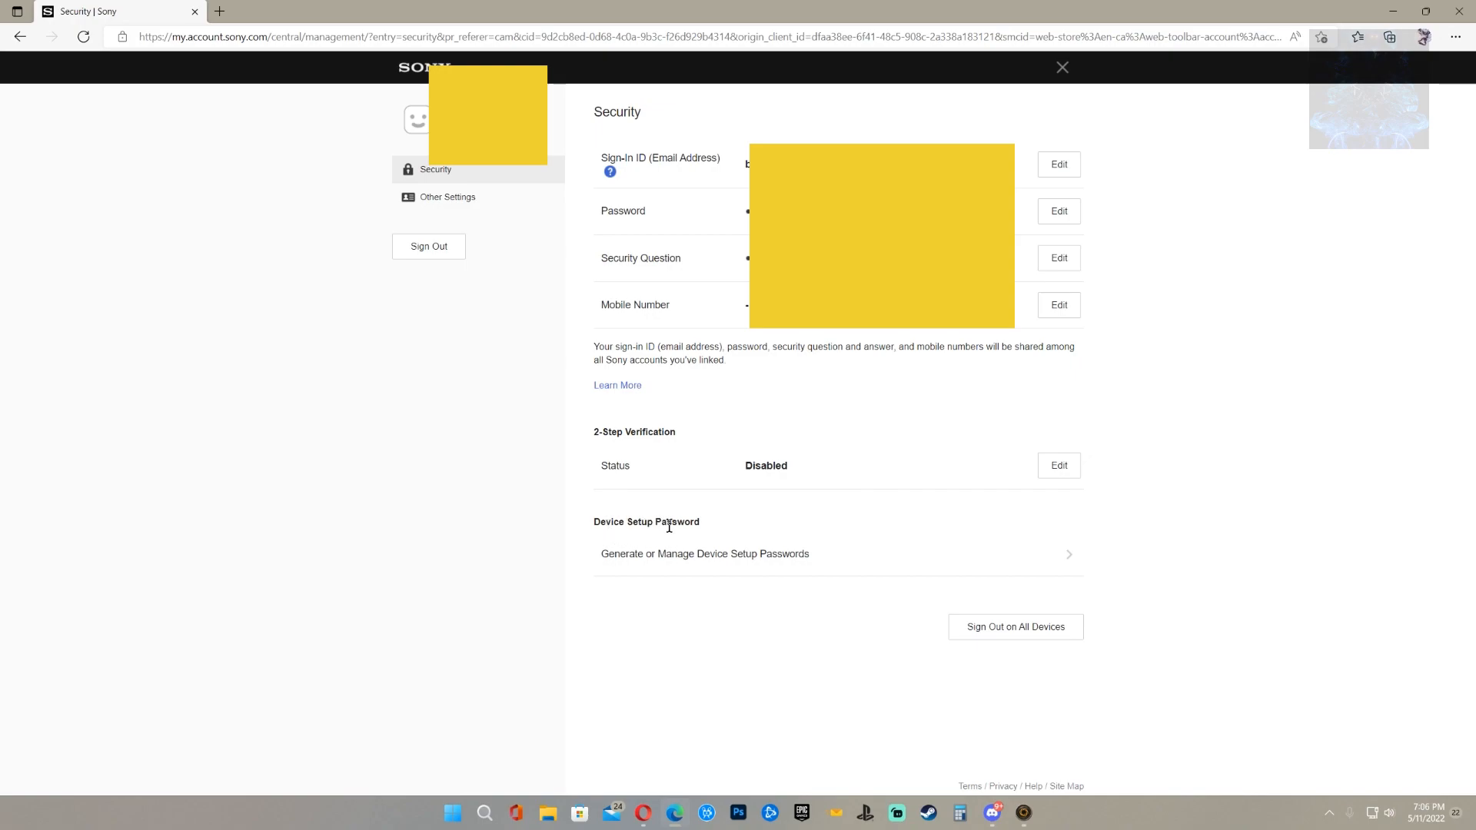
mouse_move(820, 566)
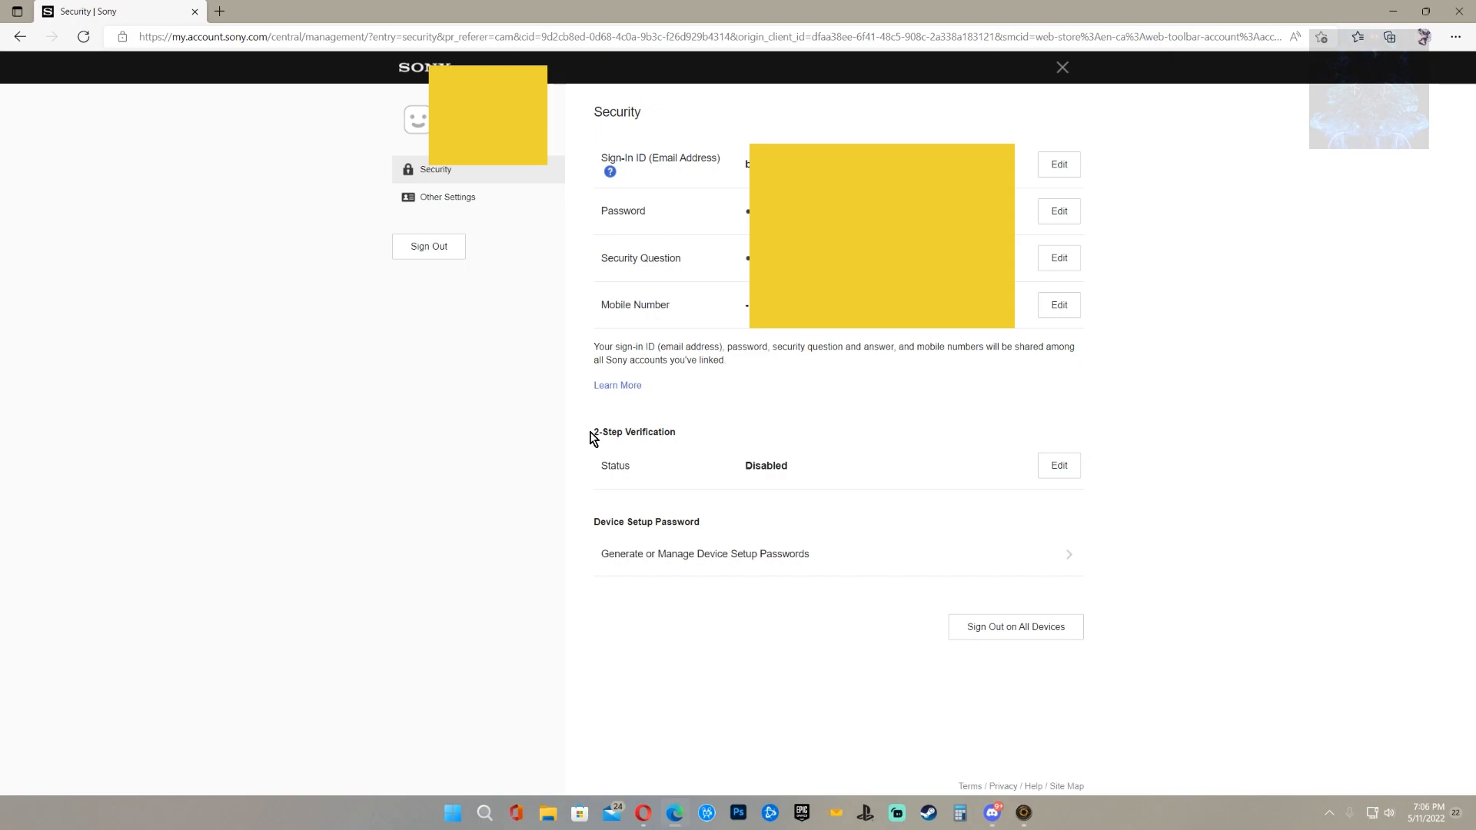
mouse_move(738, 465)
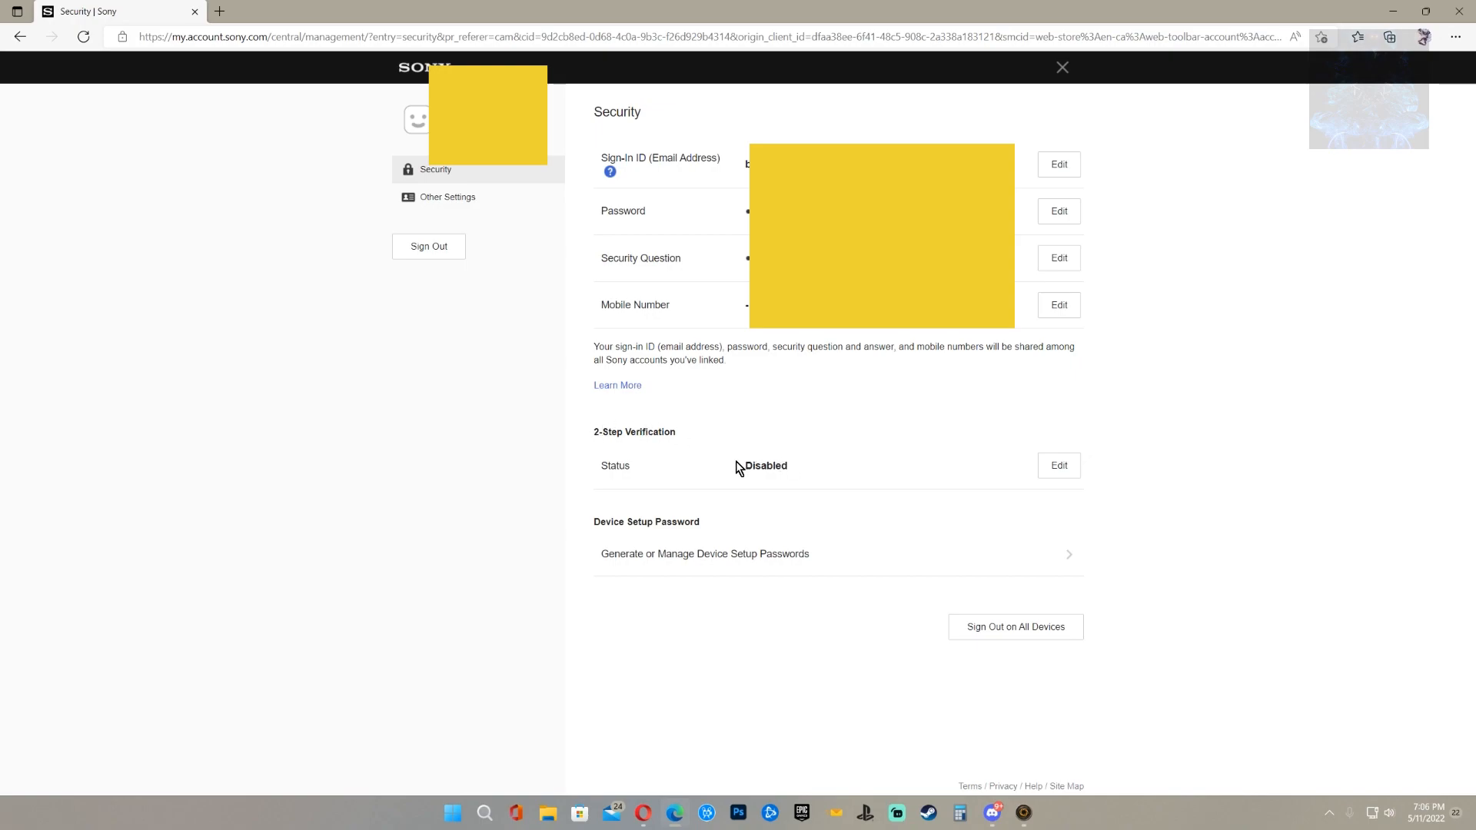
double_click(766, 466)
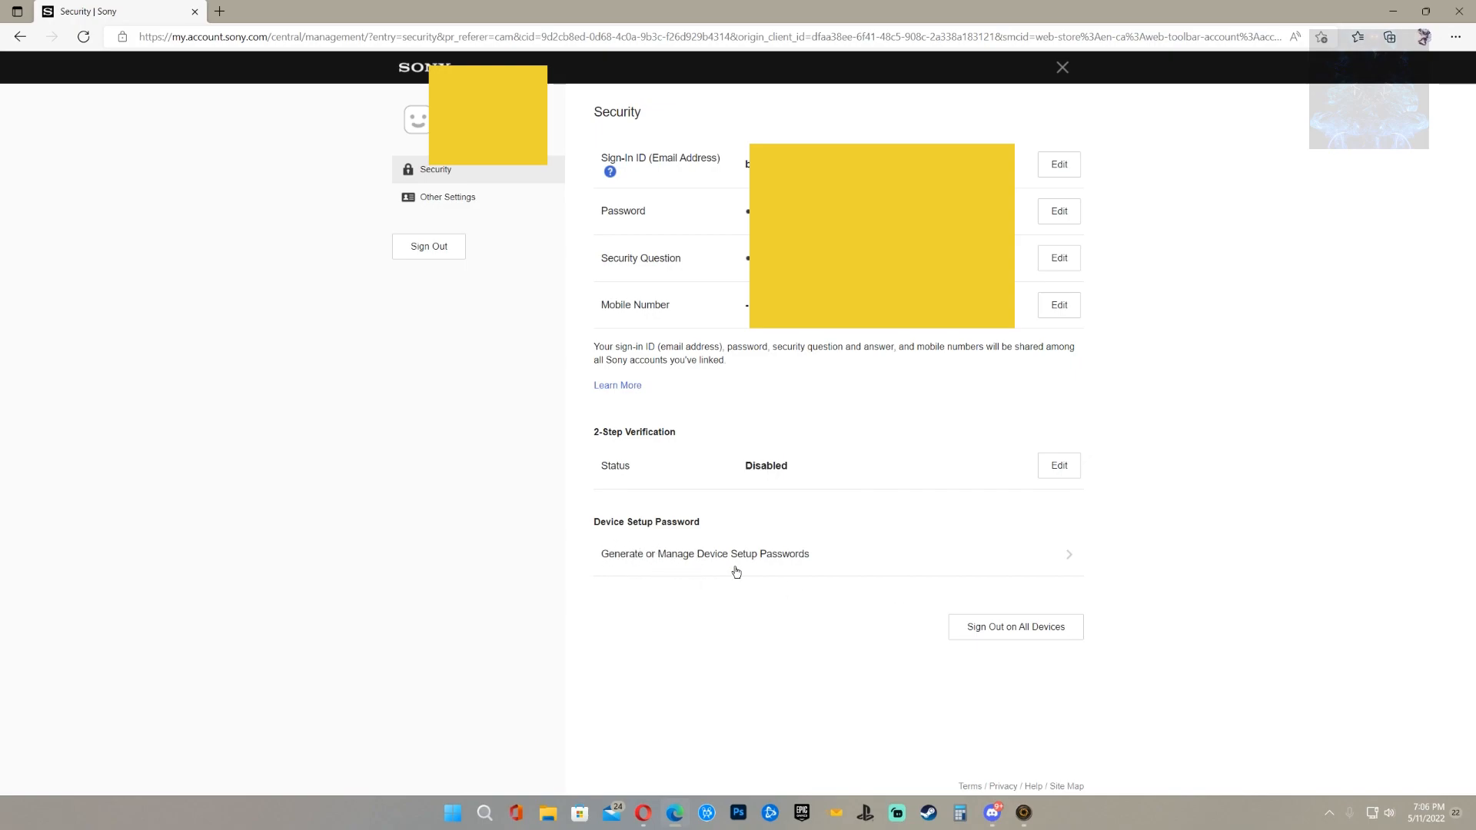
mouse_move(666, 564)
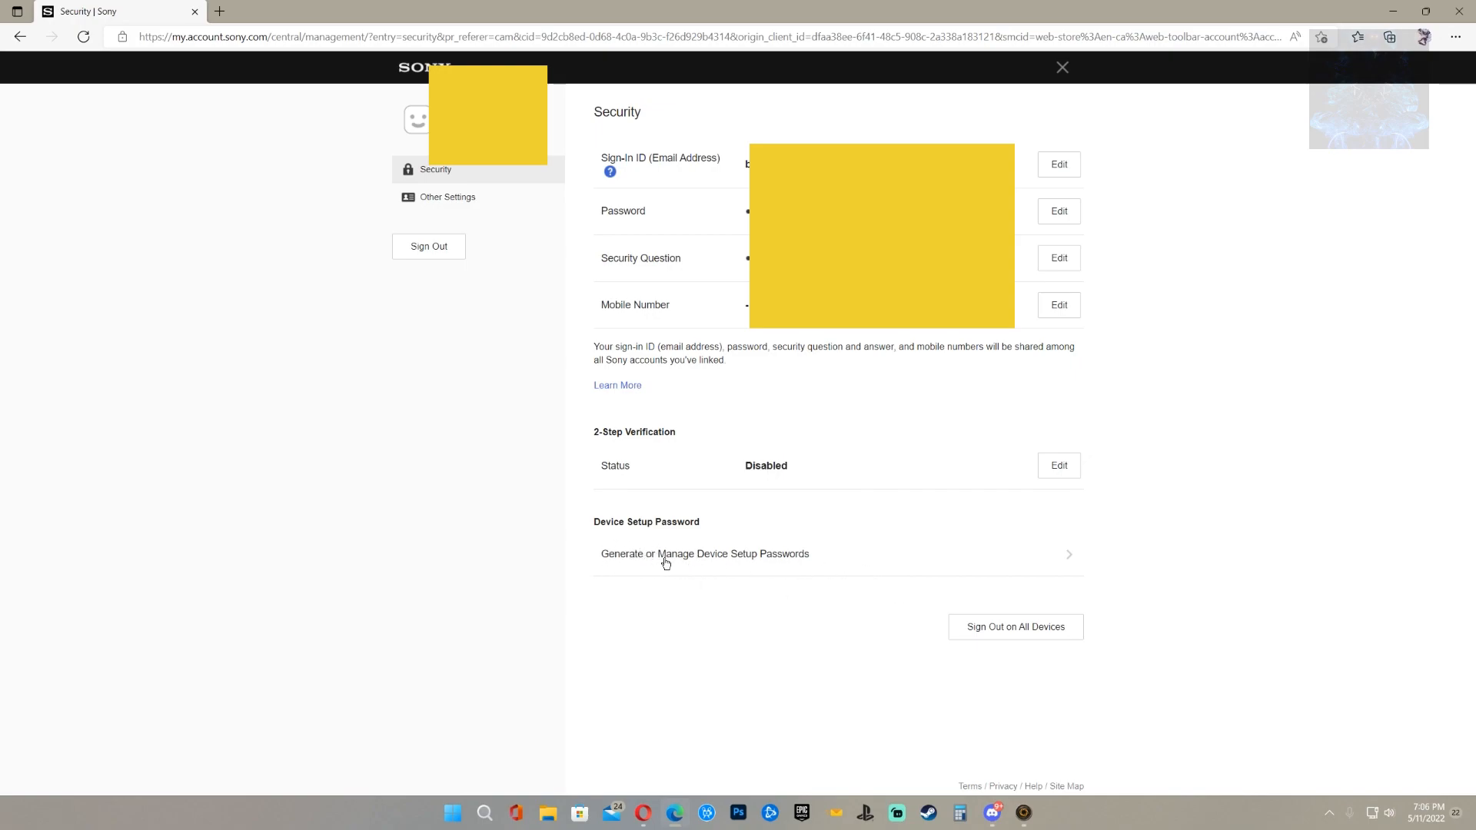
mouse_move(745, 564)
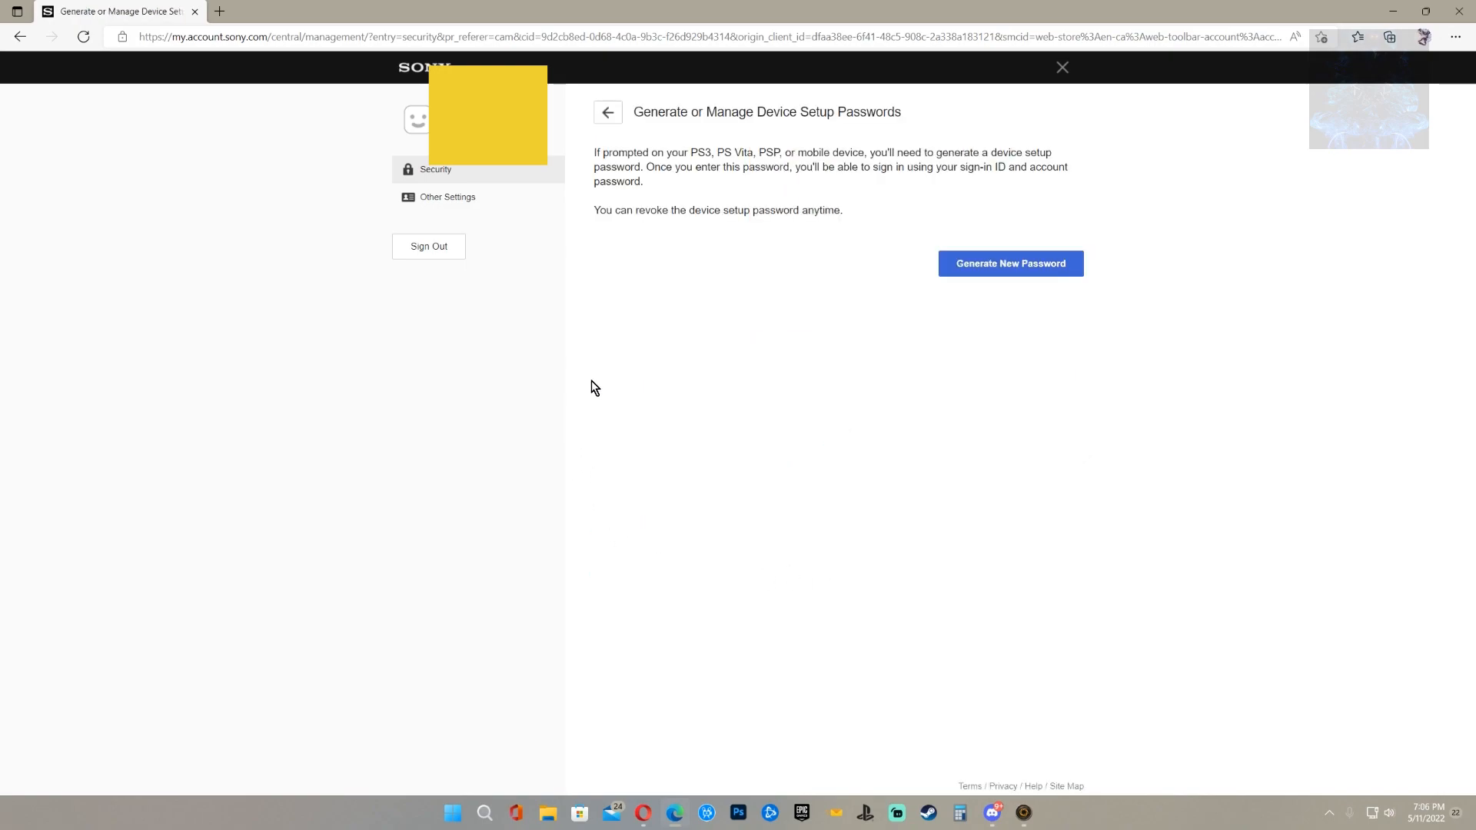
mouse_move(962, 272)
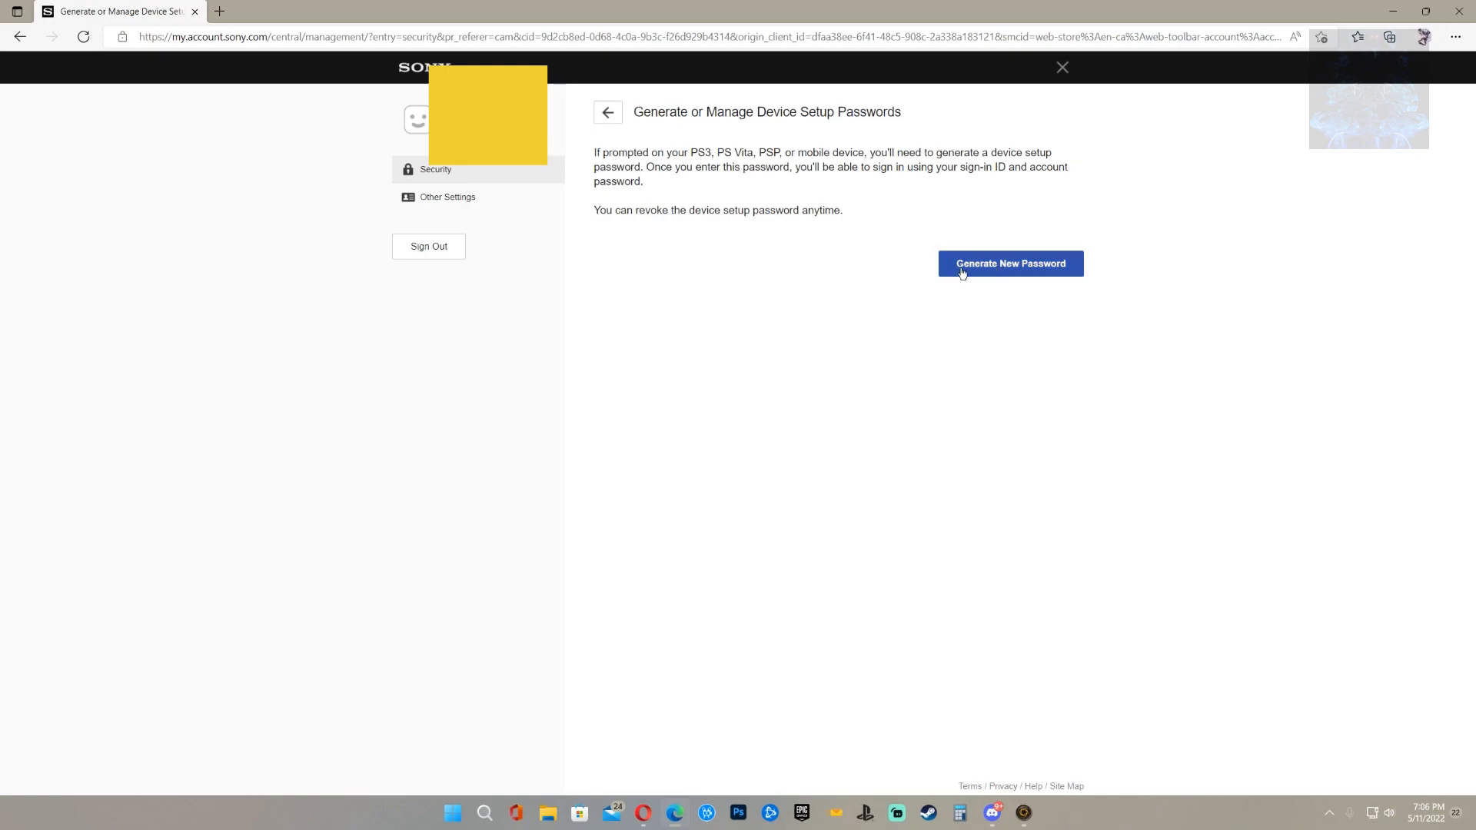
mouse_move(1027, 275)
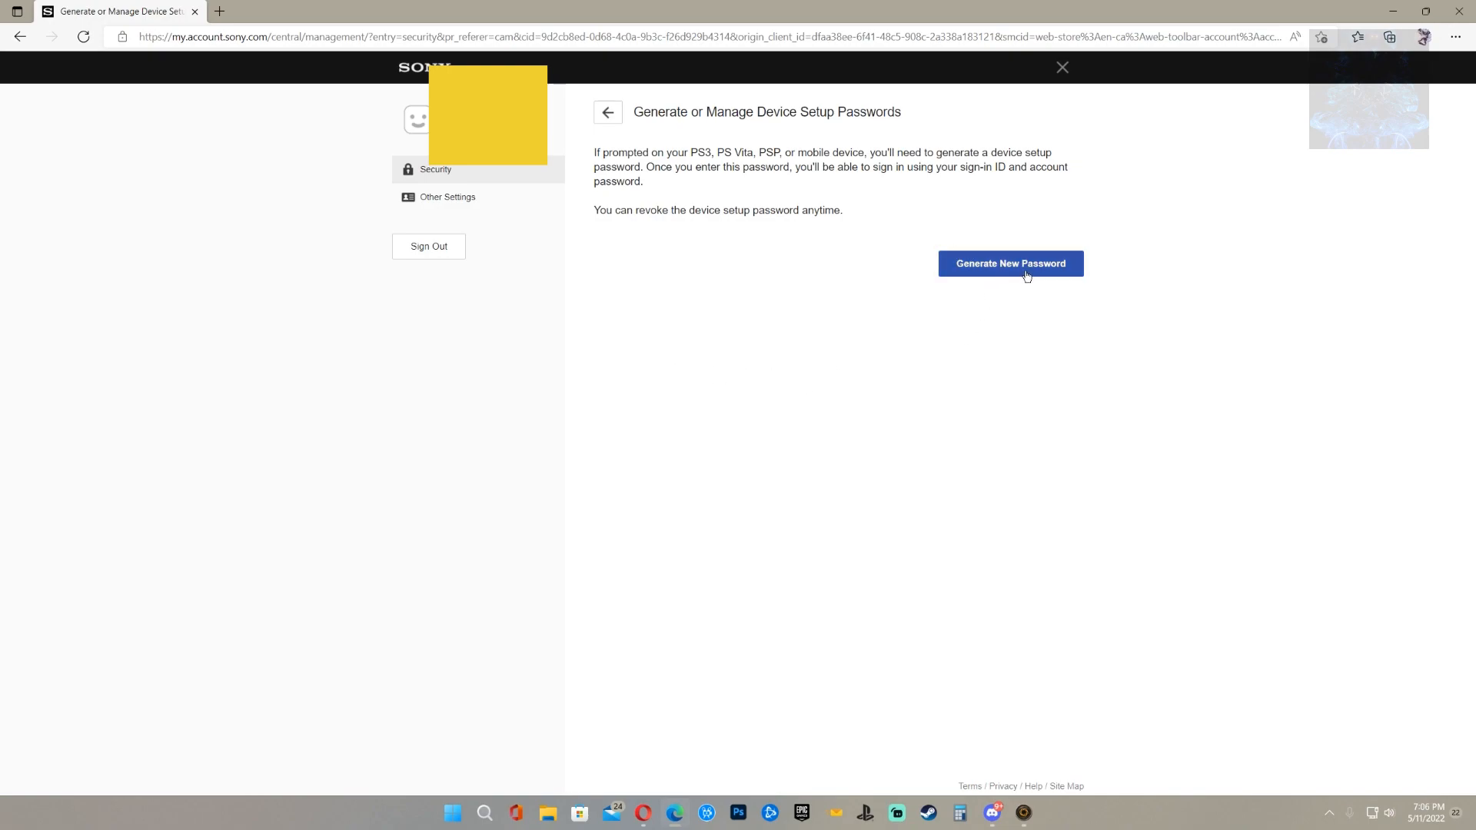
Generate a new device setup password and leave it displayed
left_click(1011, 263)
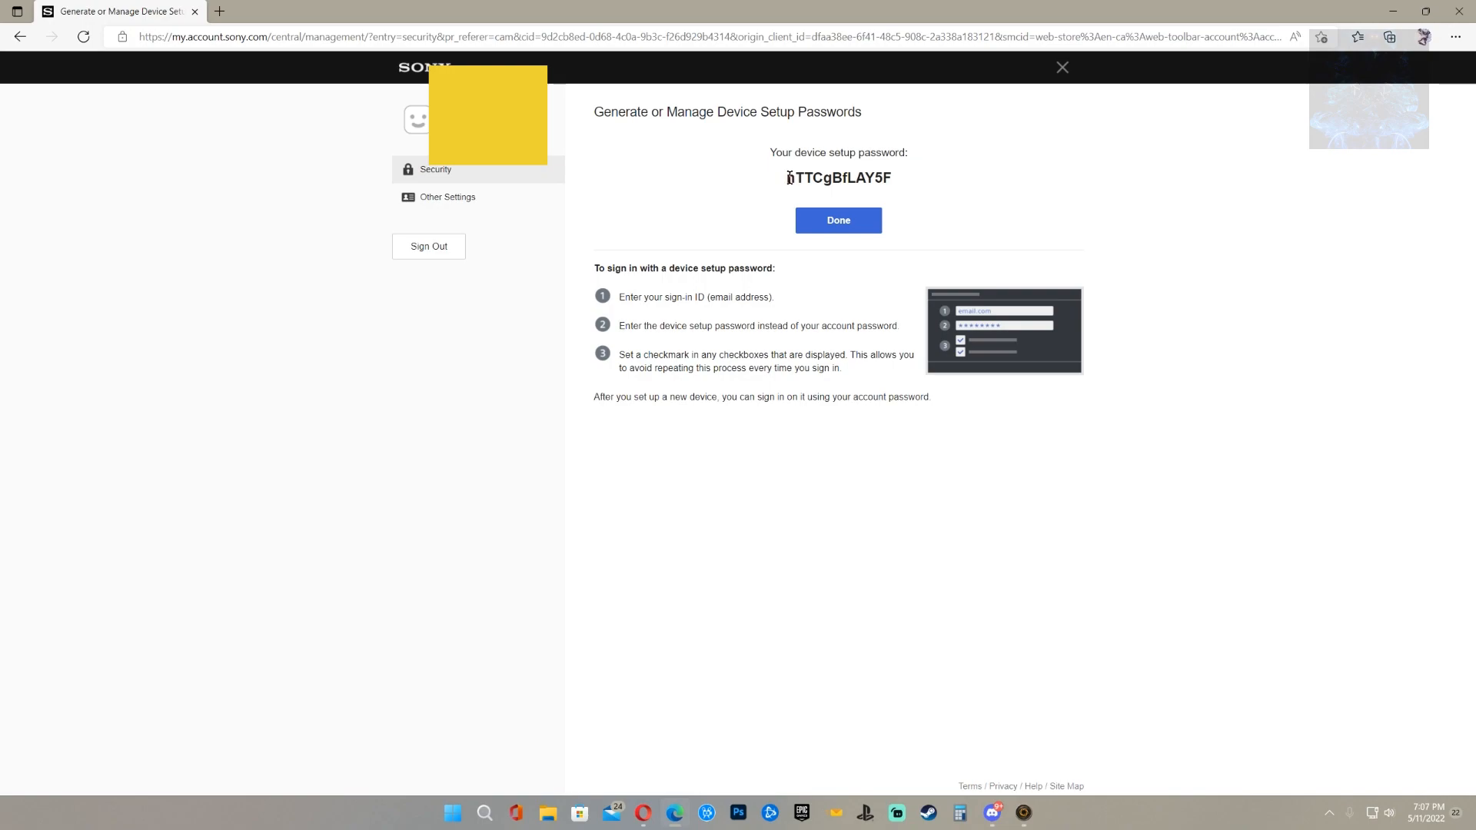
mouse_move(1173, 487)
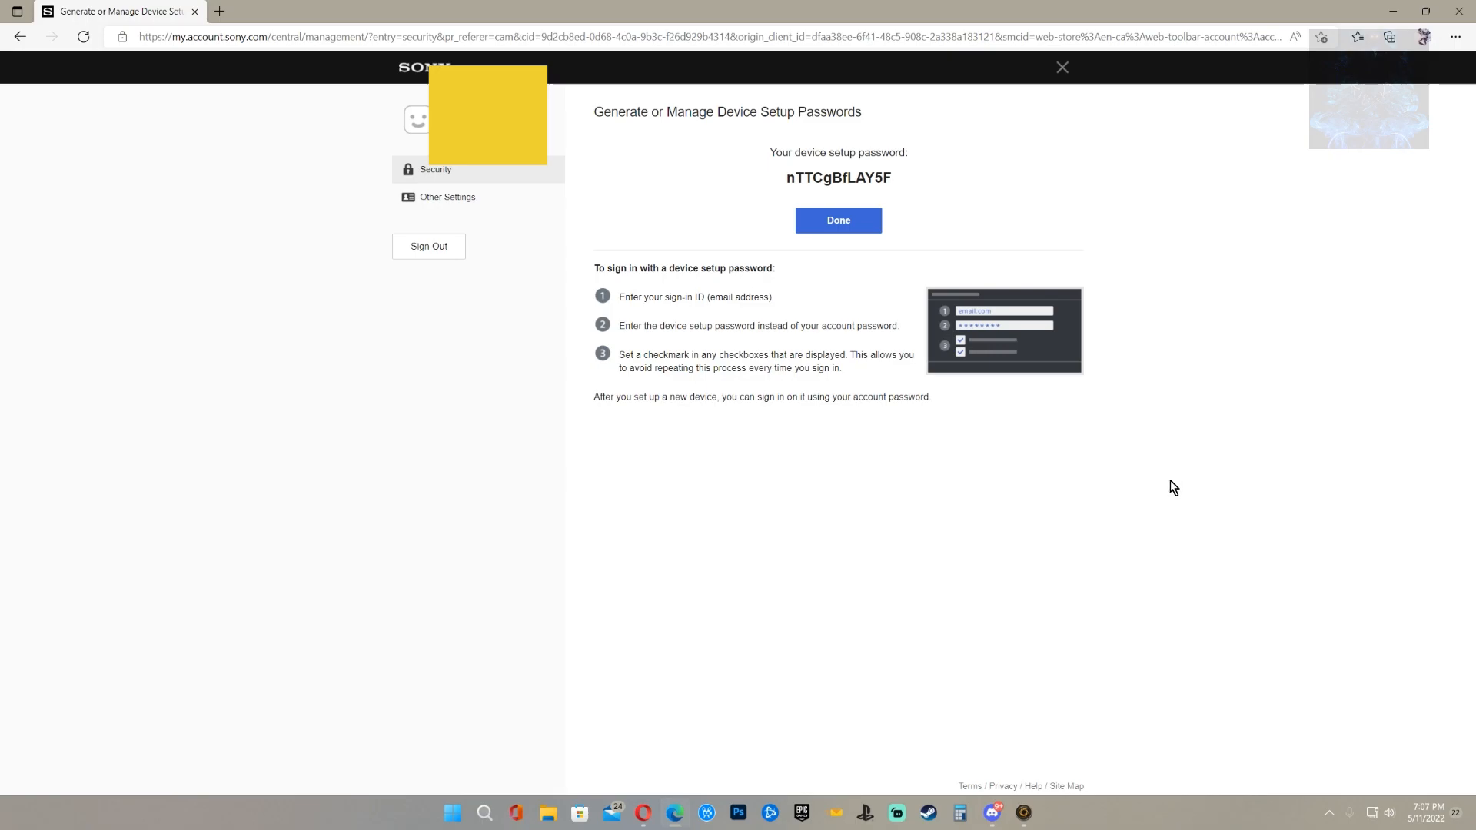
mouse_move(1024, 812)
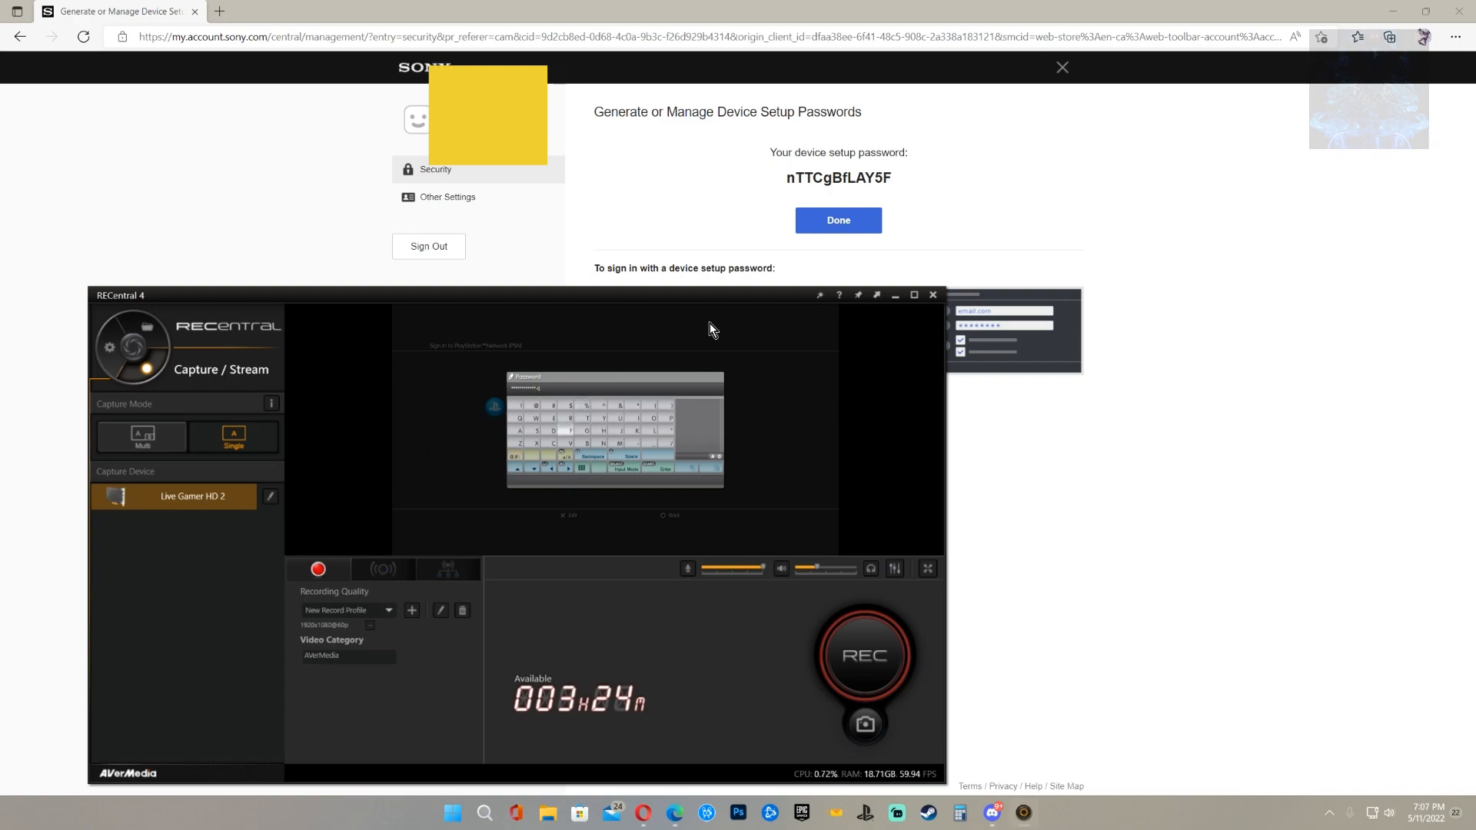
mouse_move(678, 382)
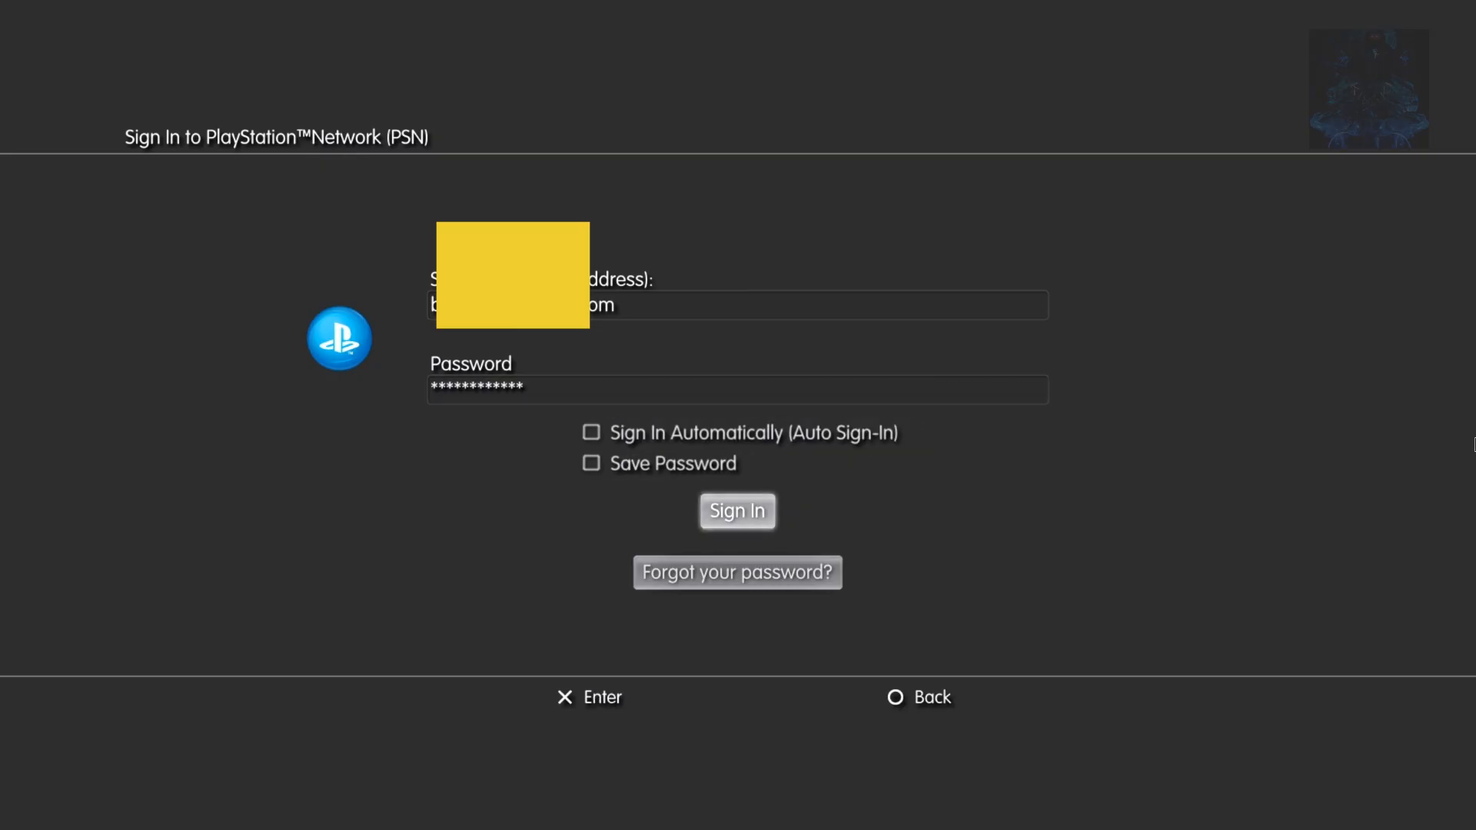
Submit the PSN sign-in with the account email and device setup password
left_click(737, 511)
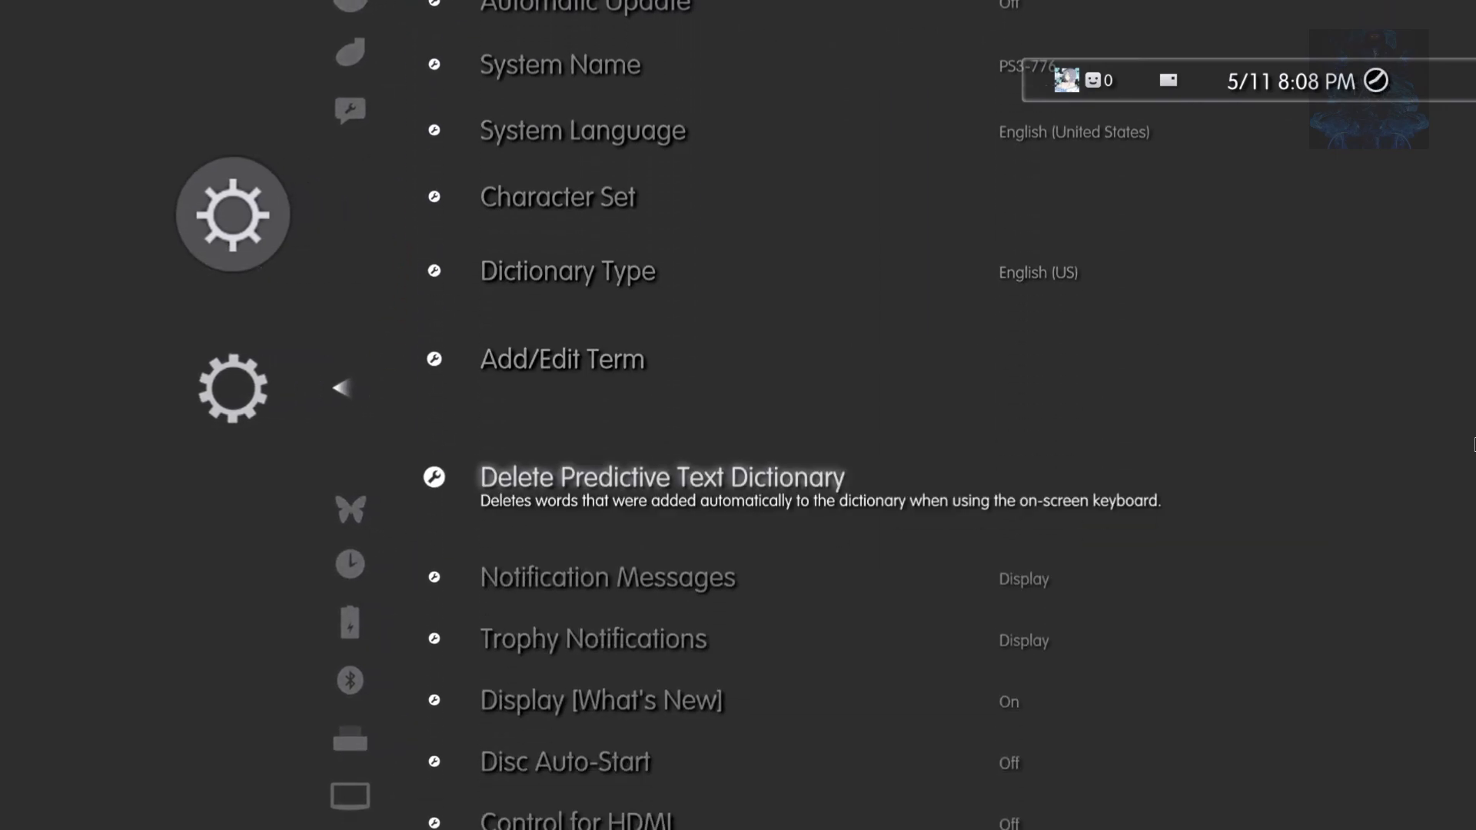
Check System Information shows version 4.88, then view the Friends list
scroll("down", 3)
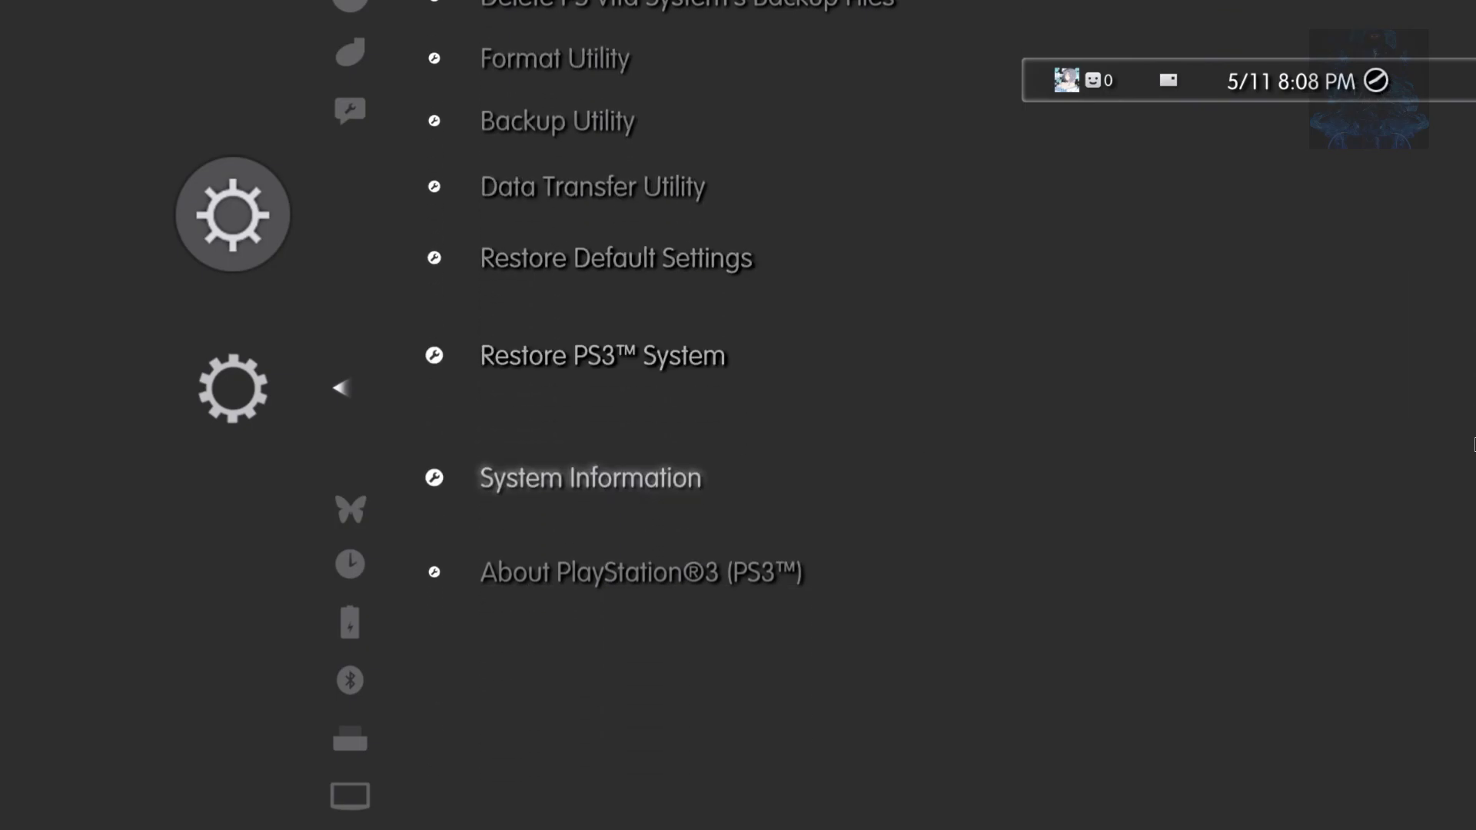
left_click(591, 477)
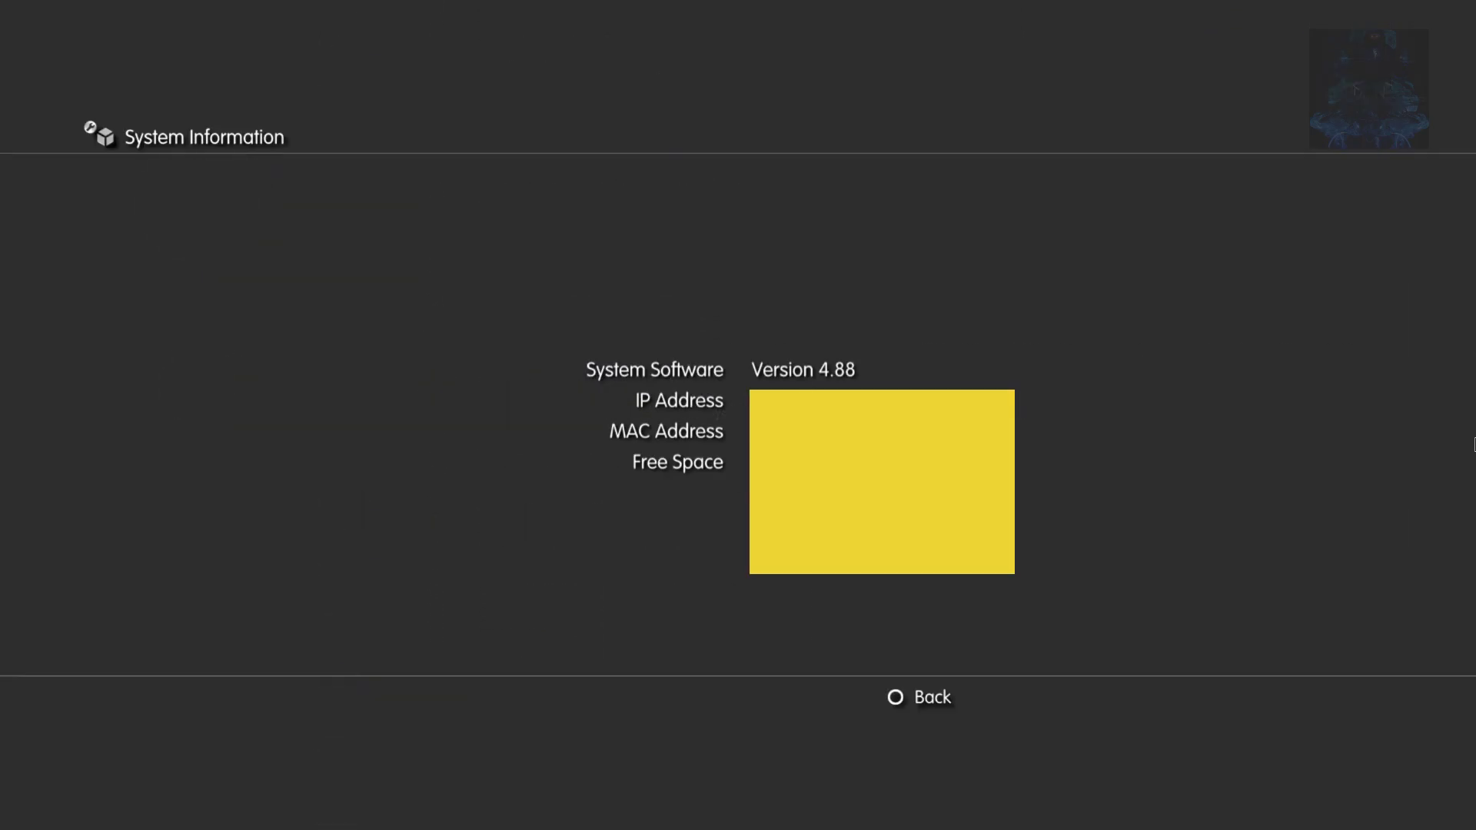
left_click(896, 697)
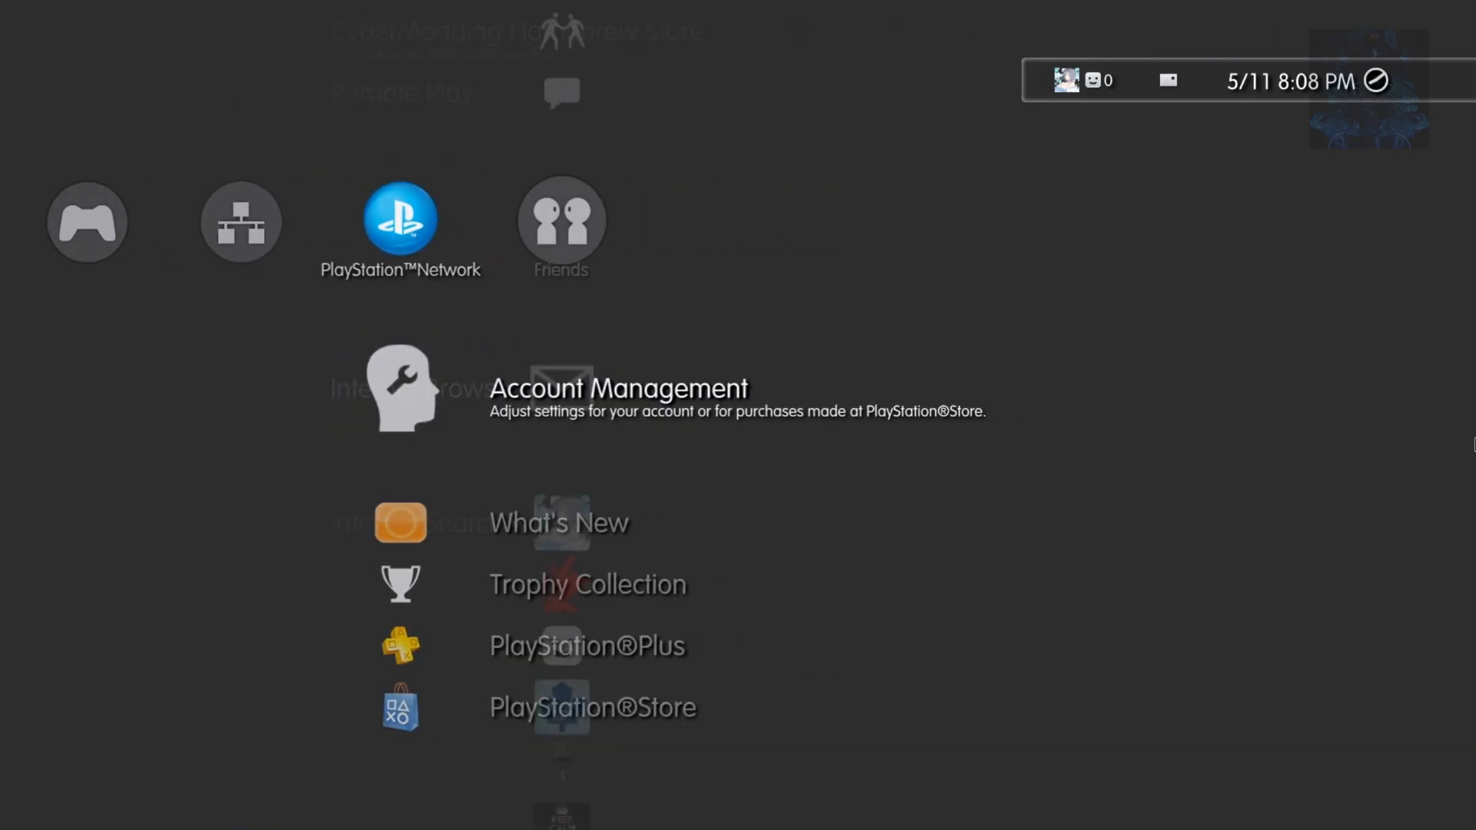
left_click(562, 225)
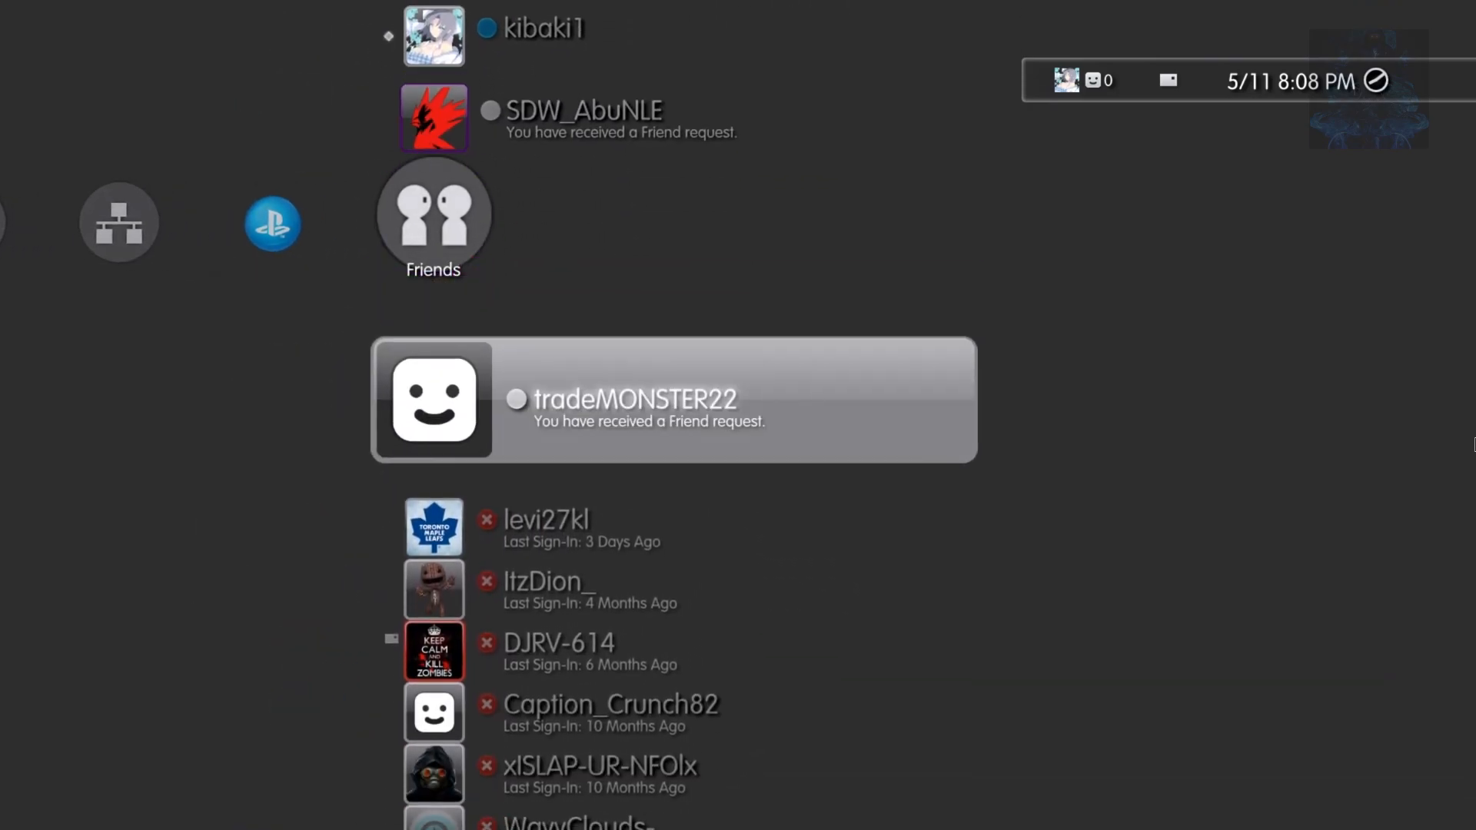